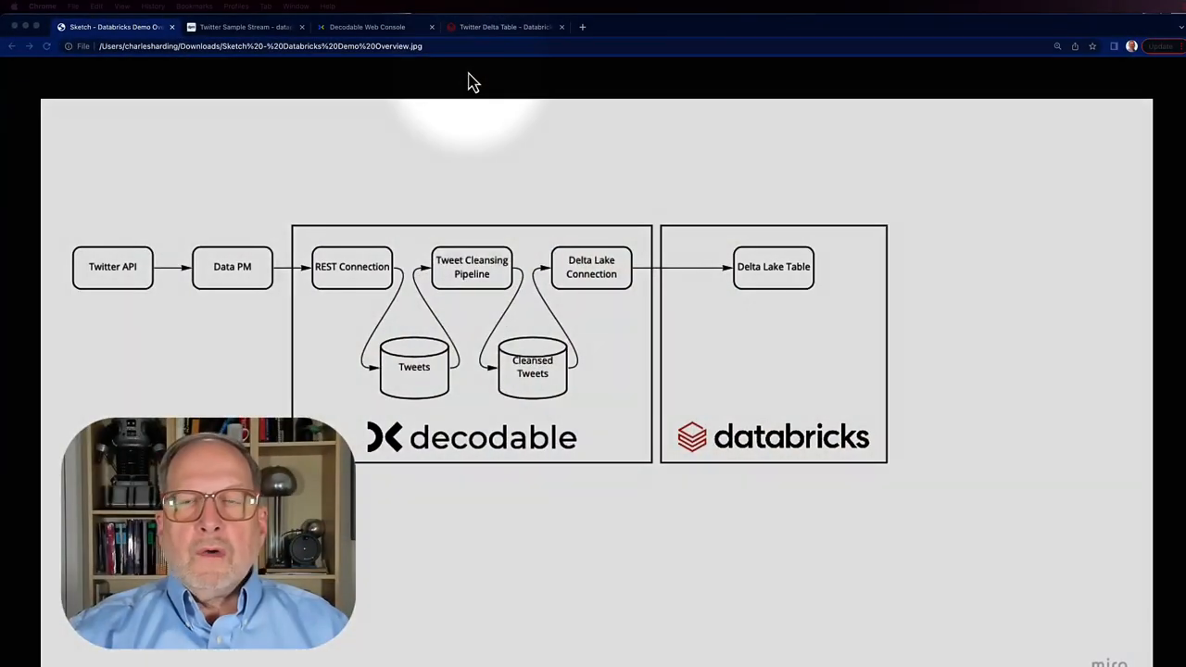
pyautogui.moveTo(52, 227)
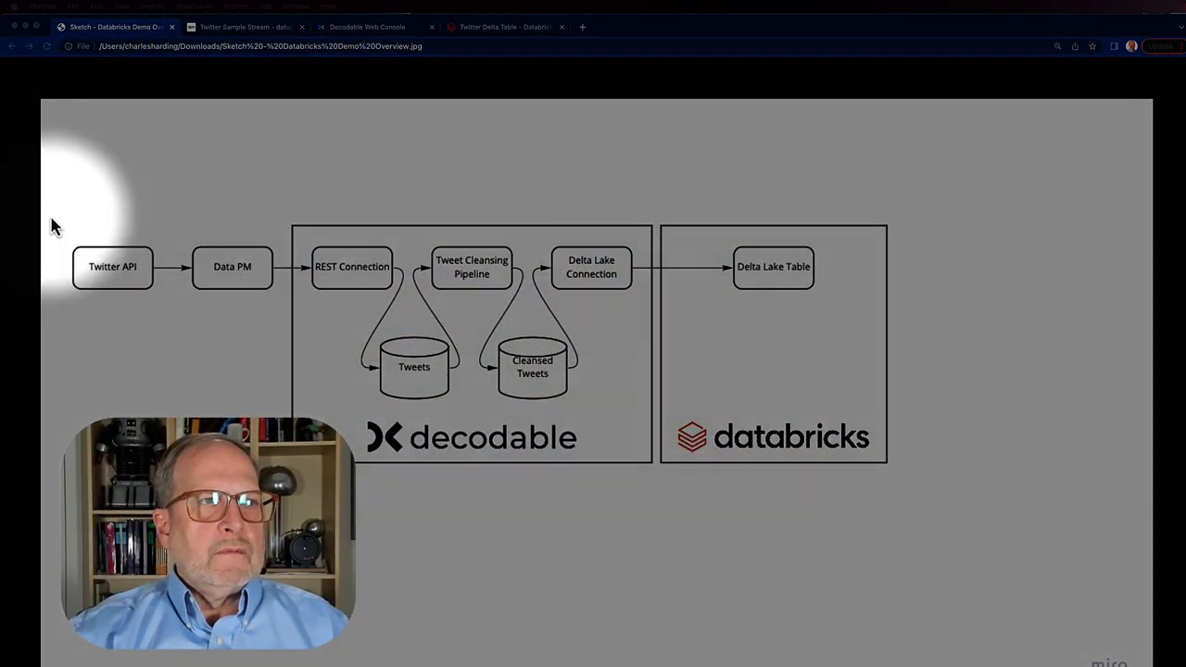
pyautogui.moveTo(118, 305)
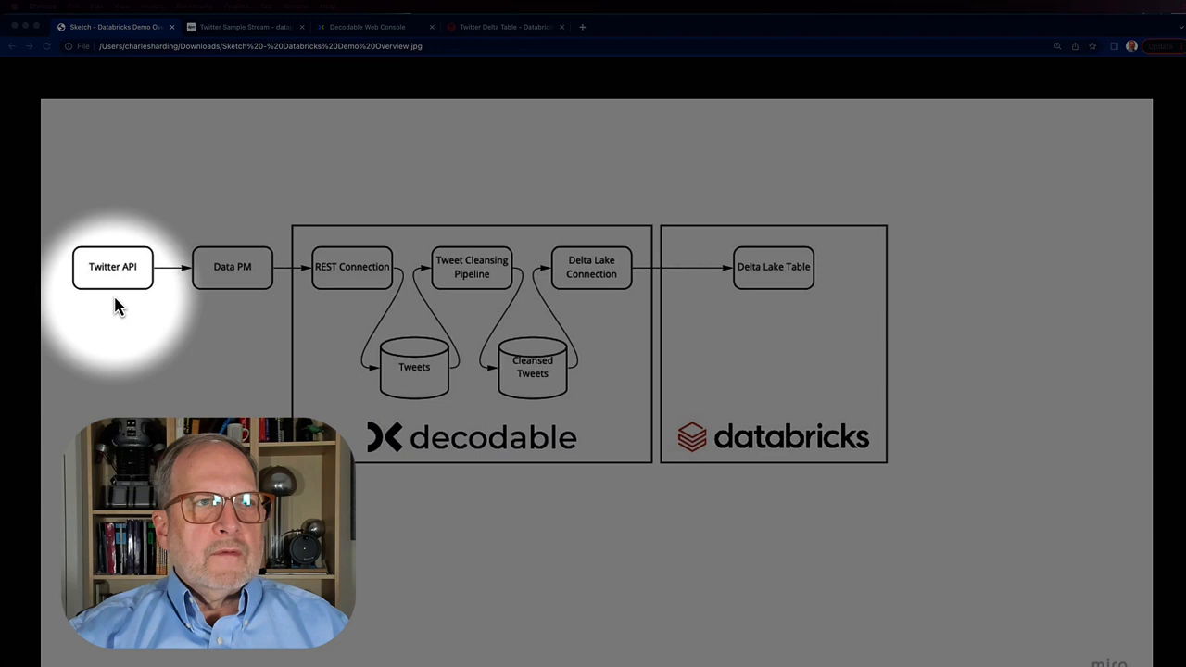
pyautogui.moveTo(245, 306)
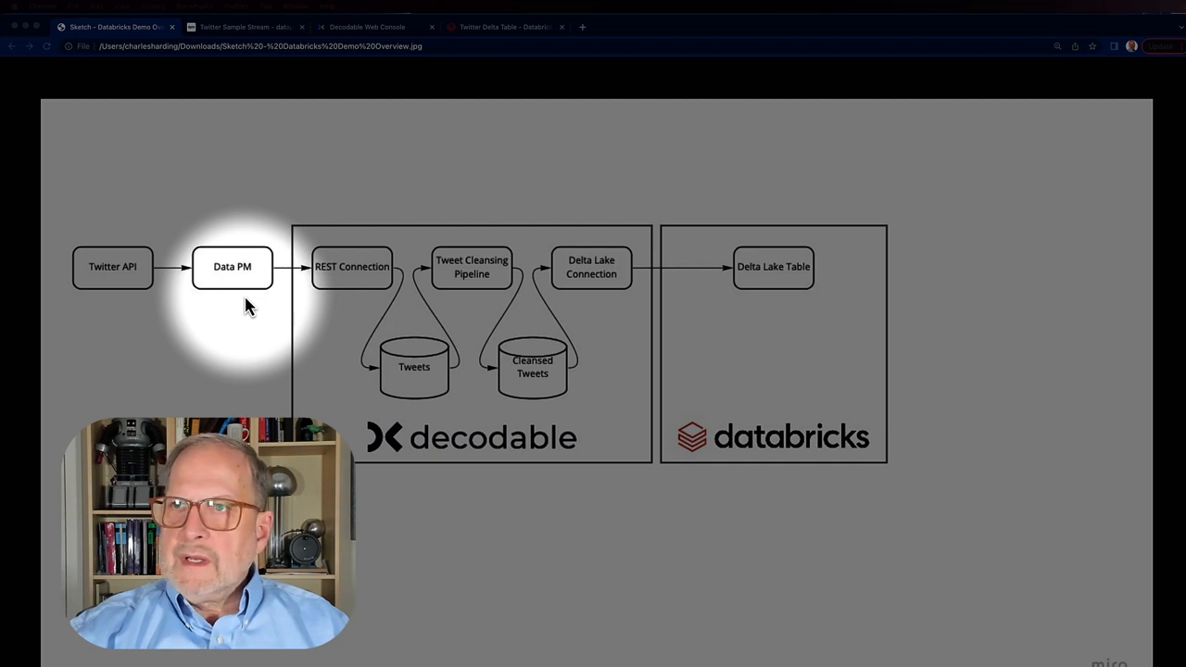
pyautogui.moveTo(352, 312)
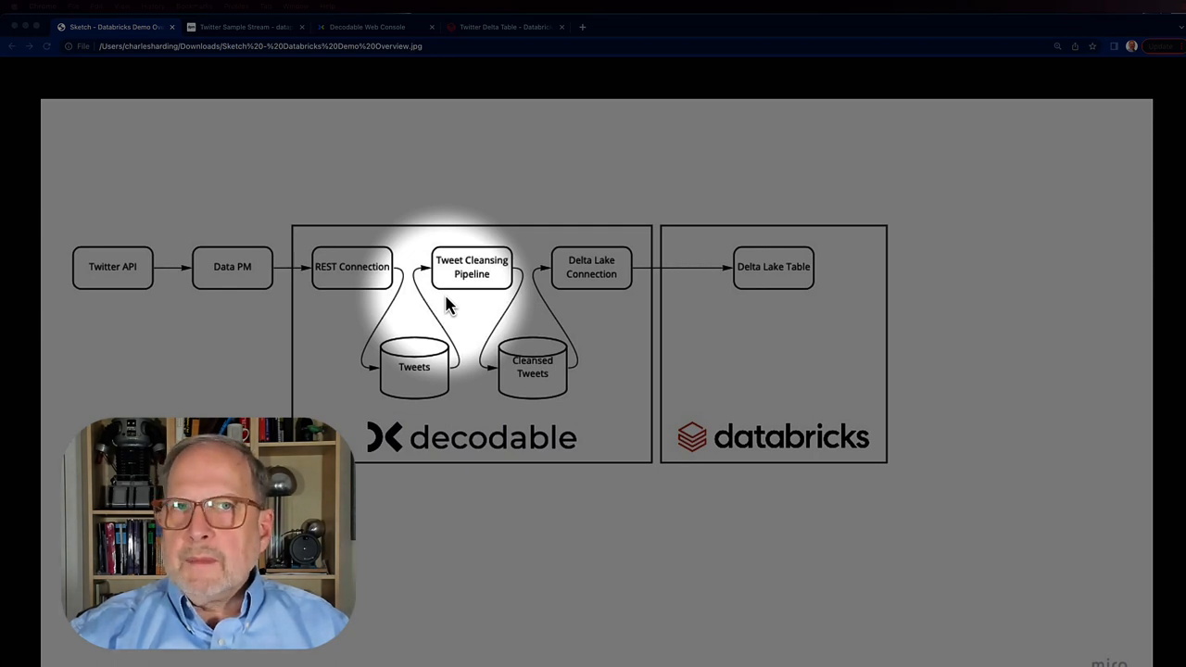
pyautogui.moveTo(553, 308)
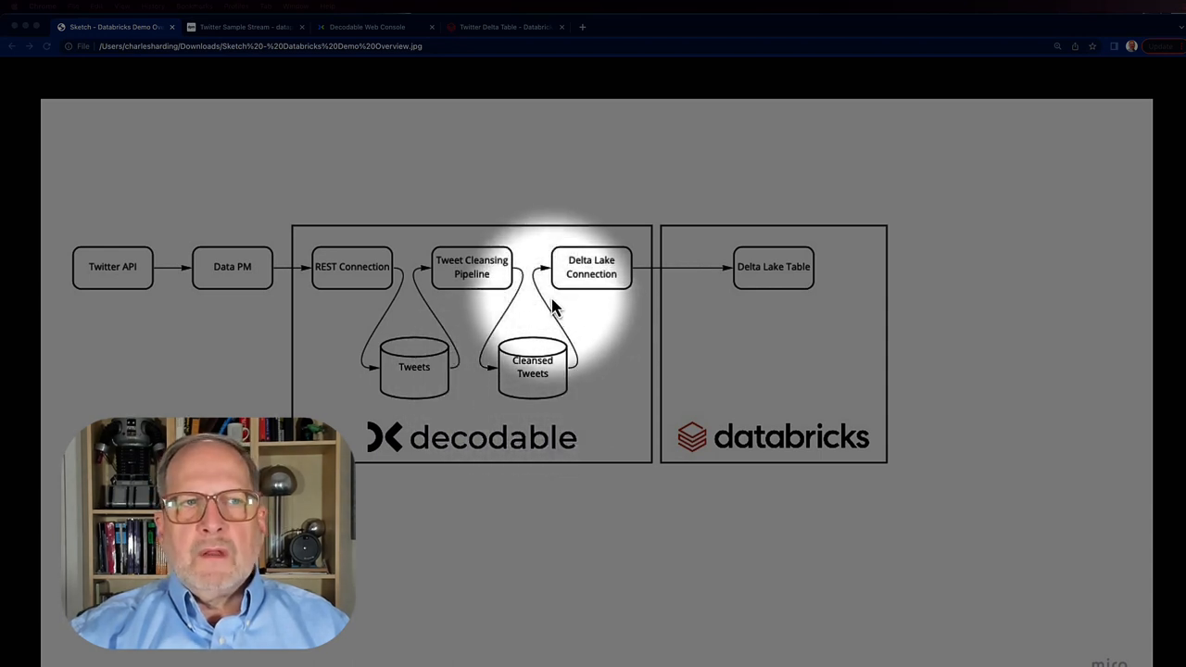
pyautogui.moveTo(857, 325)
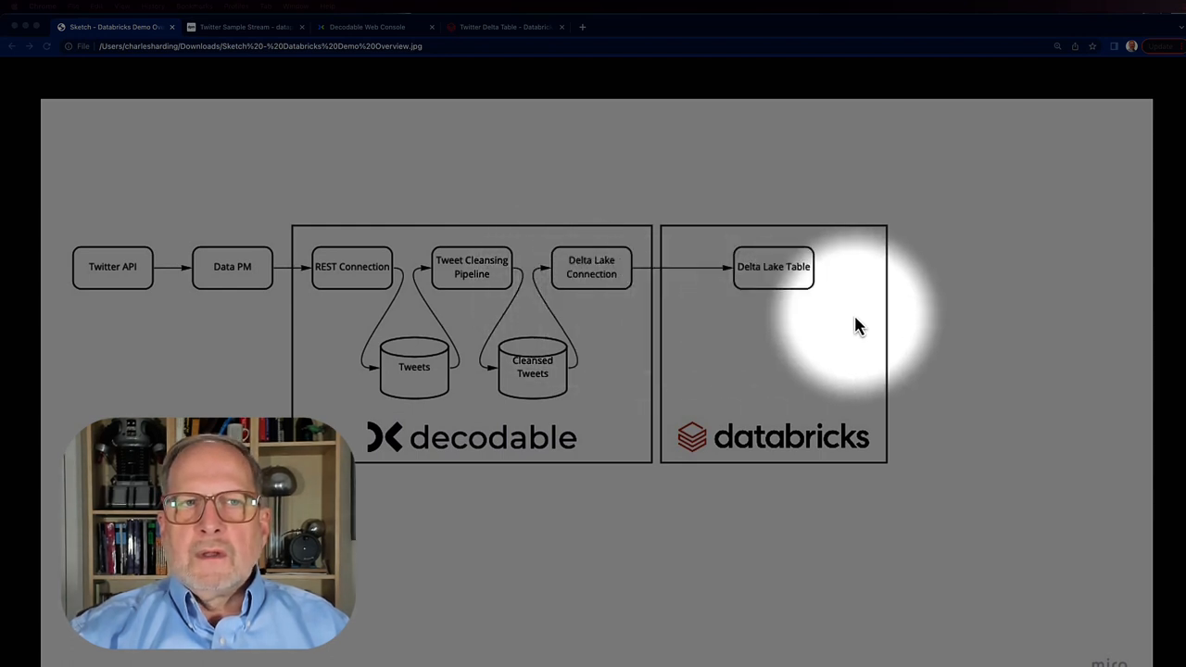
pyautogui.moveTo(801, 312)
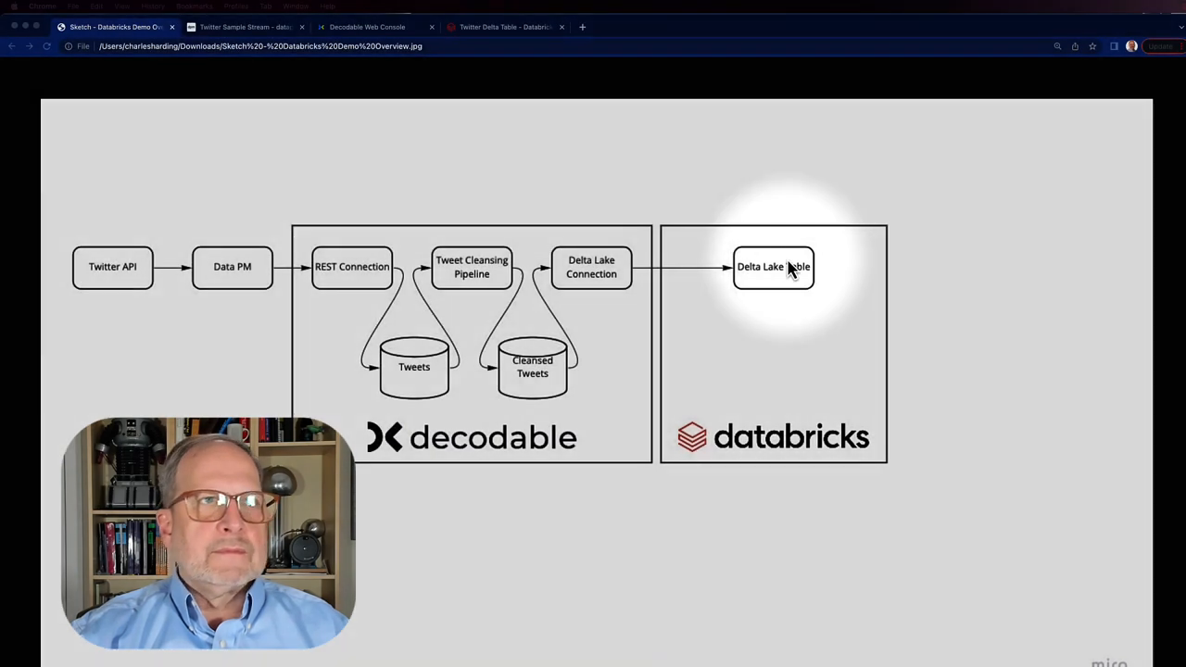
pyautogui.moveTo(231, 37)
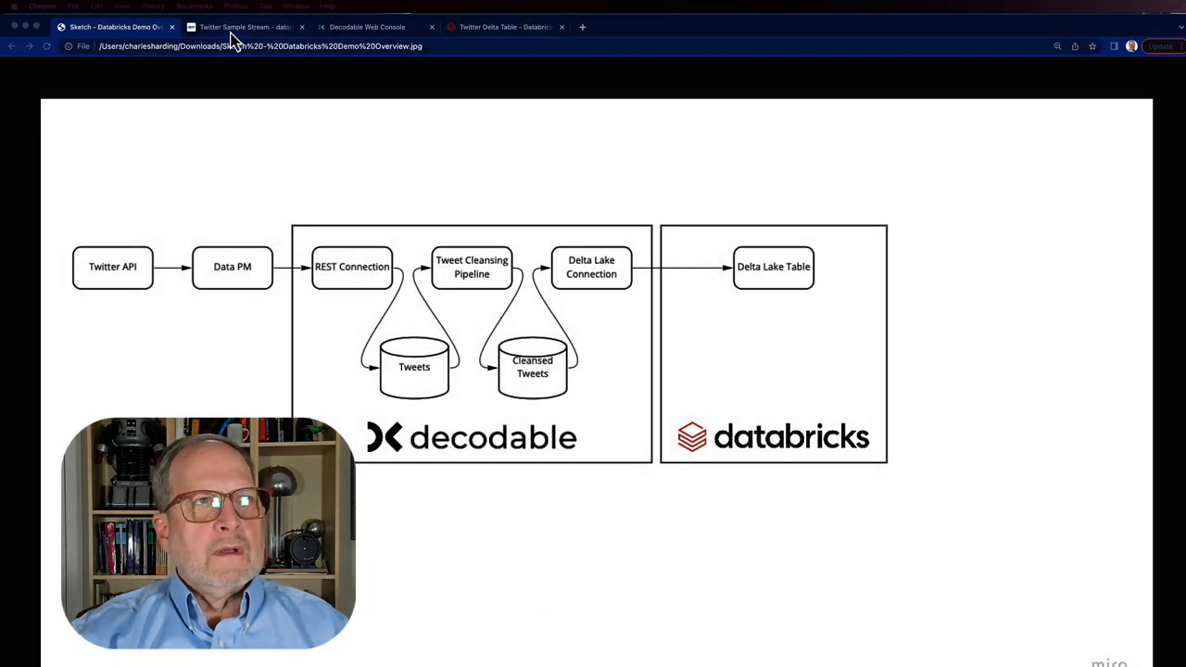
# Step: Bring up the DataPM twitter/sample package page for the Twitter Sample Stream
pyautogui.click(245, 25)
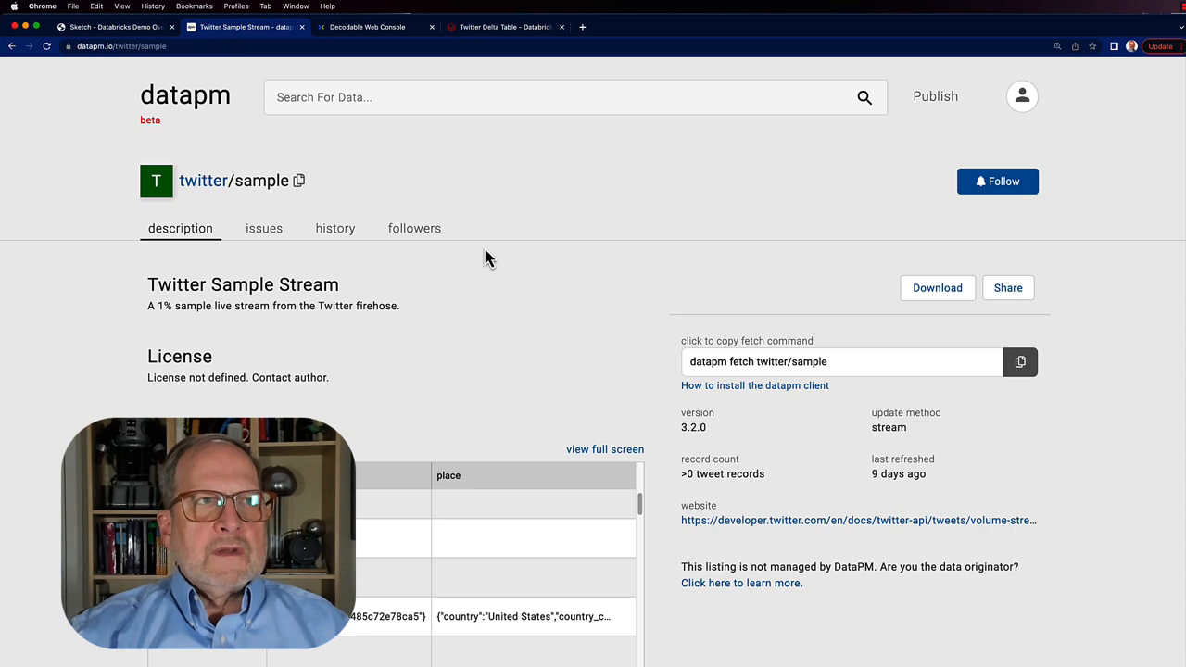
pyautogui.moveTo(500, 259)
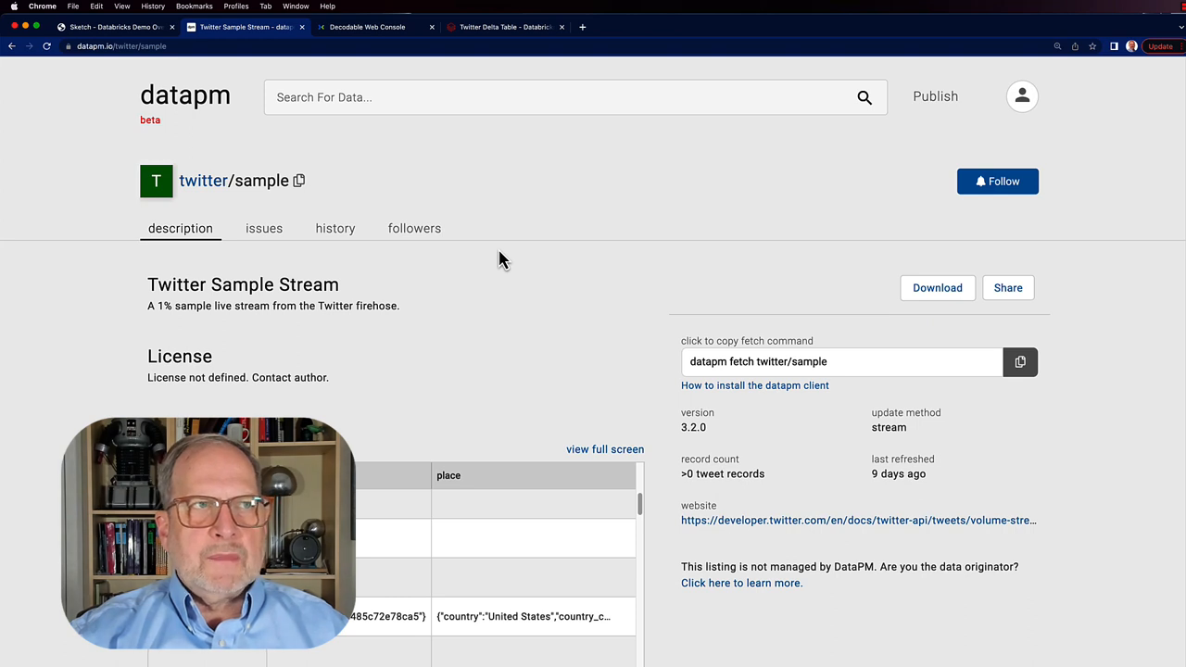
pyautogui.moveTo(521, 263)
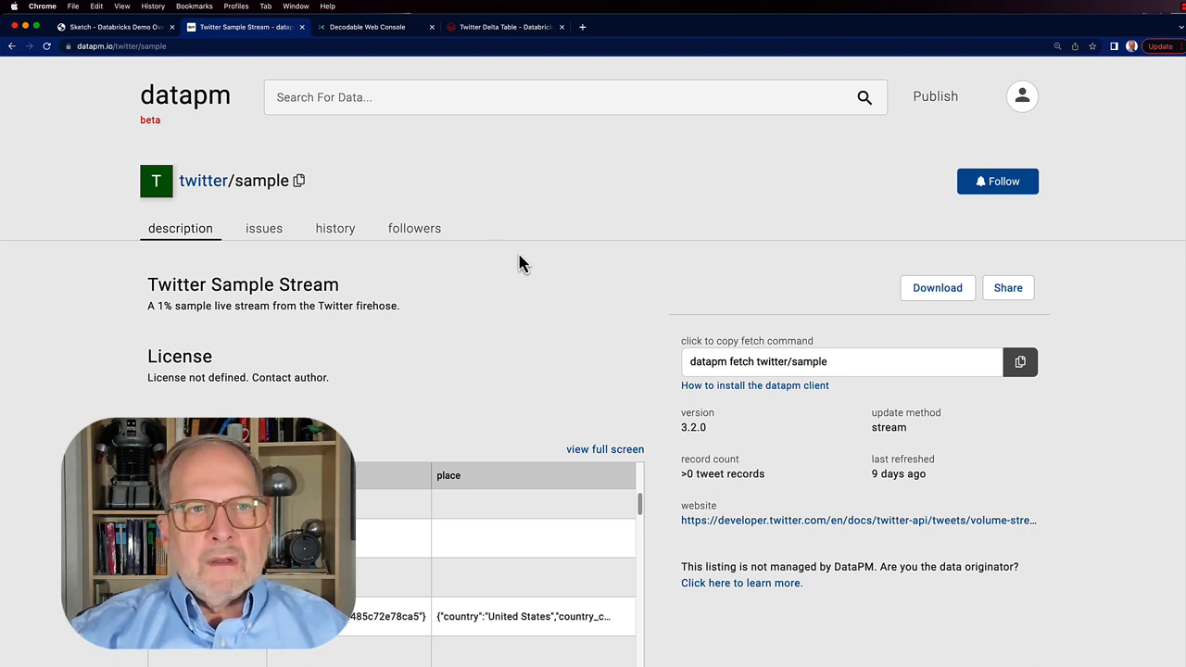
pyautogui.moveTo(471, 328)
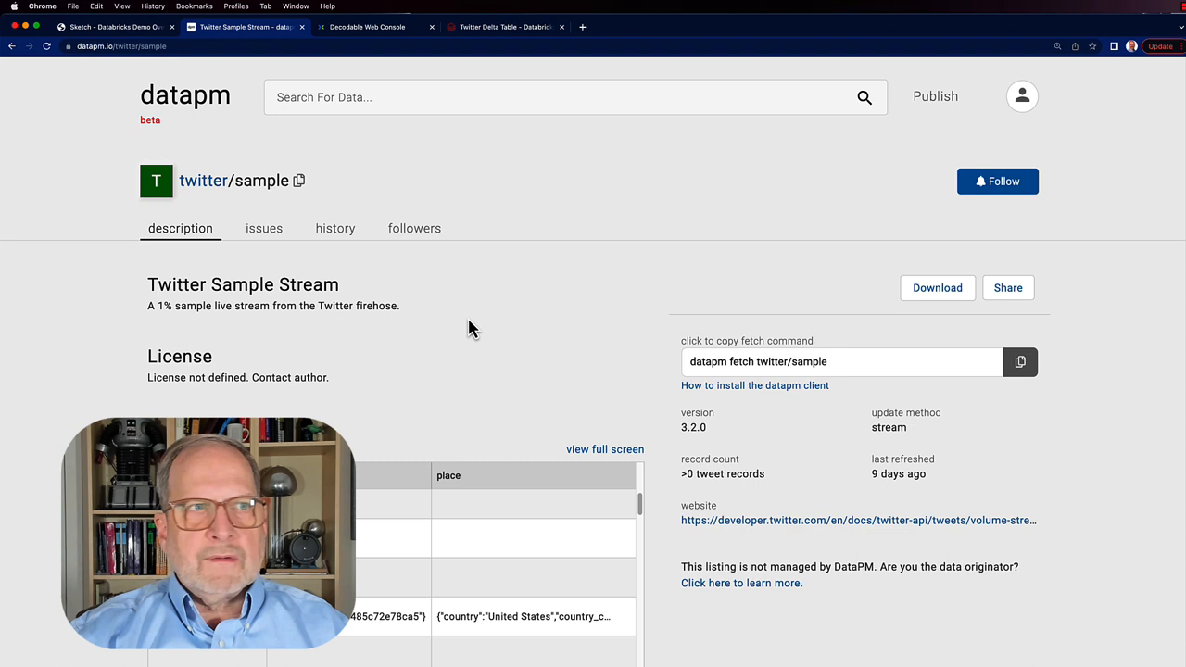
pyautogui.moveTo(480, 328)
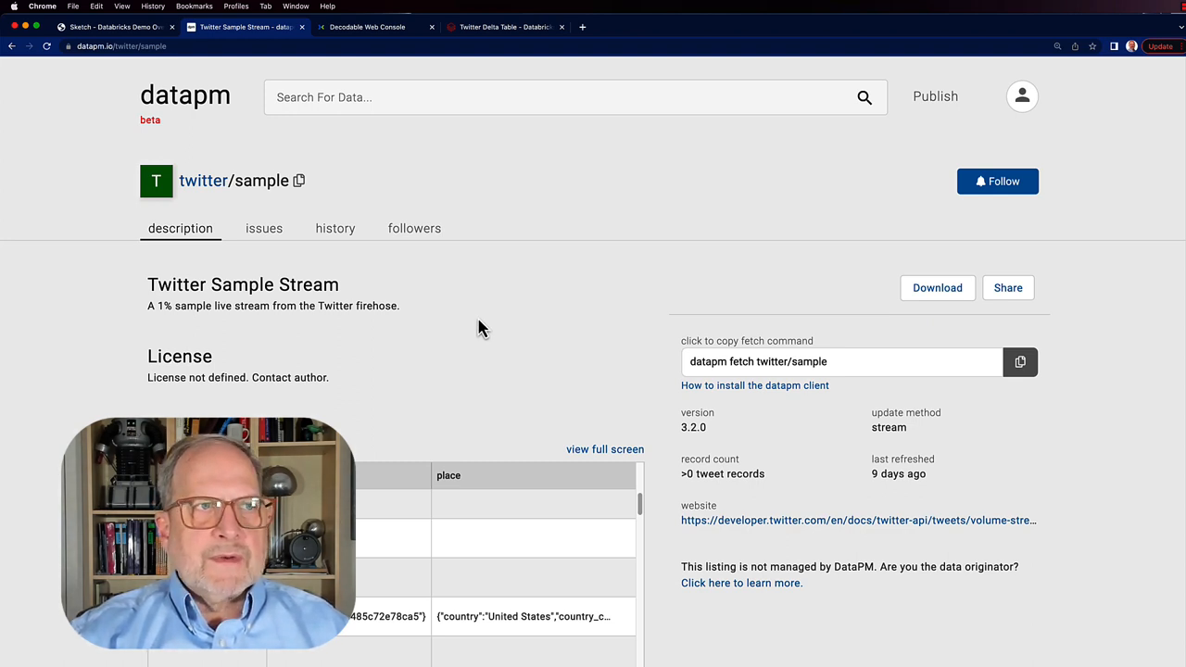
pyautogui.moveTo(437, 326)
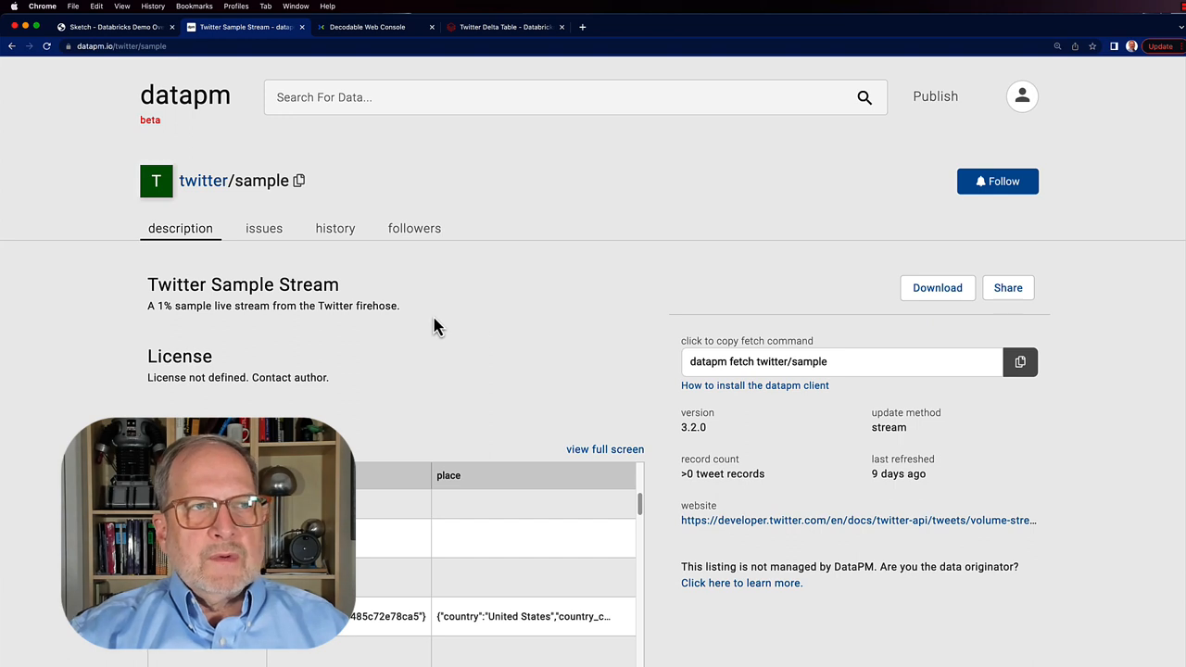
pyautogui.moveTo(415, 330)
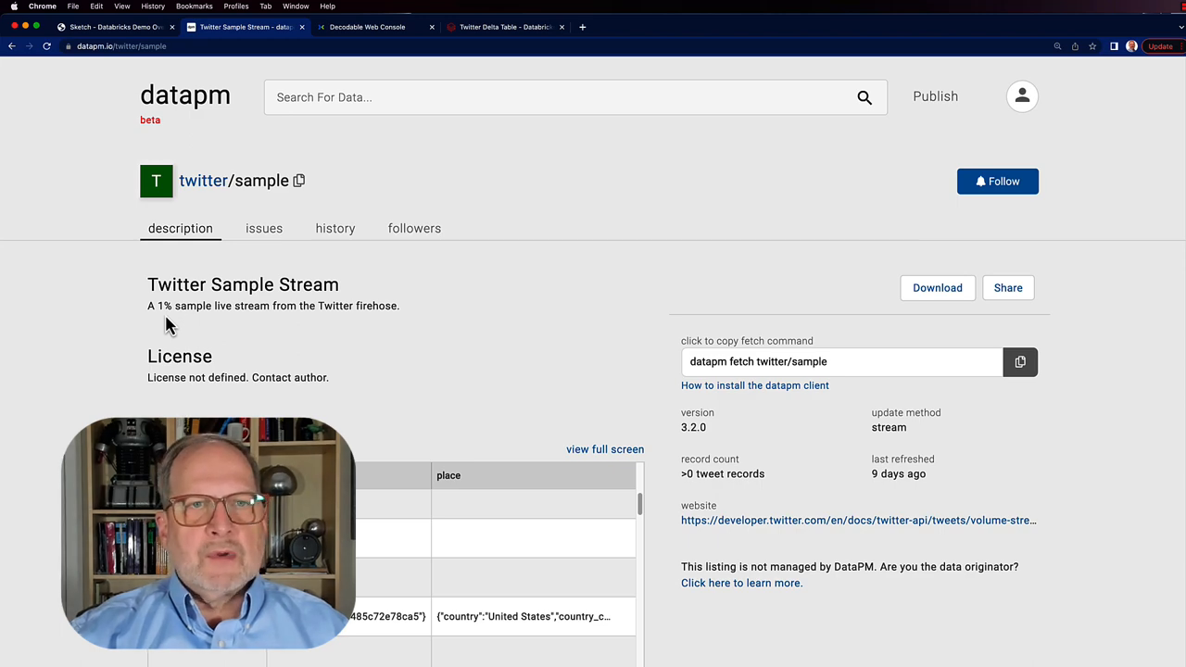
pyautogui.moveTo(491, 404)
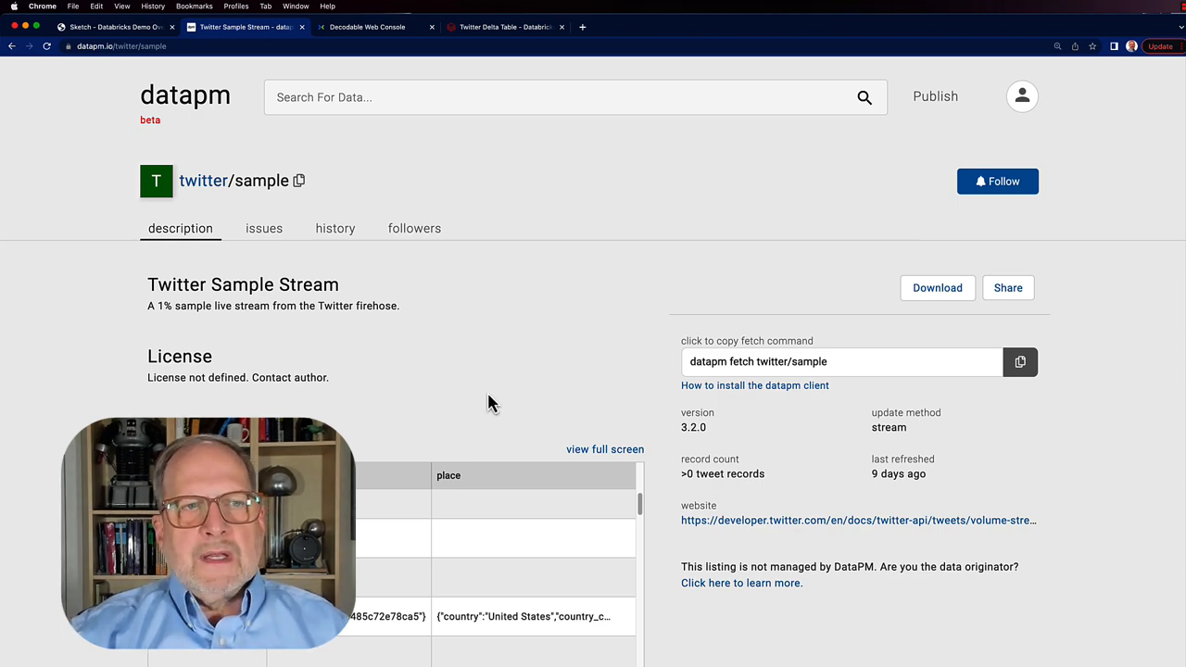
# Step: Show the 100 sample records full screen and move across to the geo and place columns
pyautogui.click(604, 451)
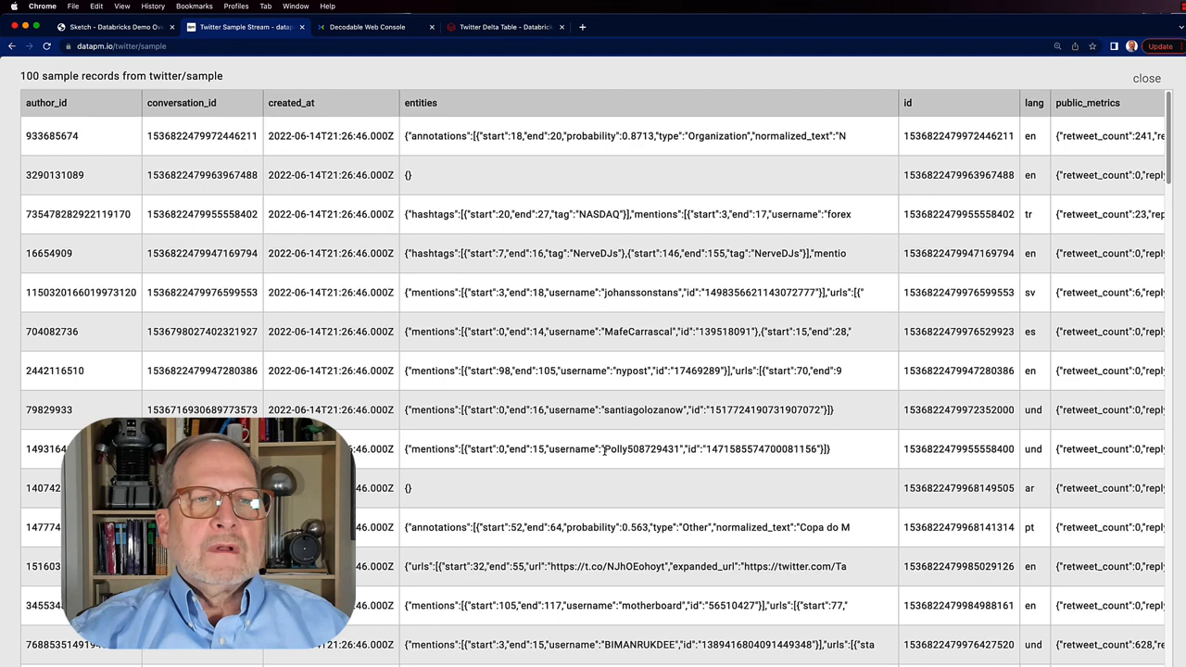
pyautogui.moveTo(608, 467)
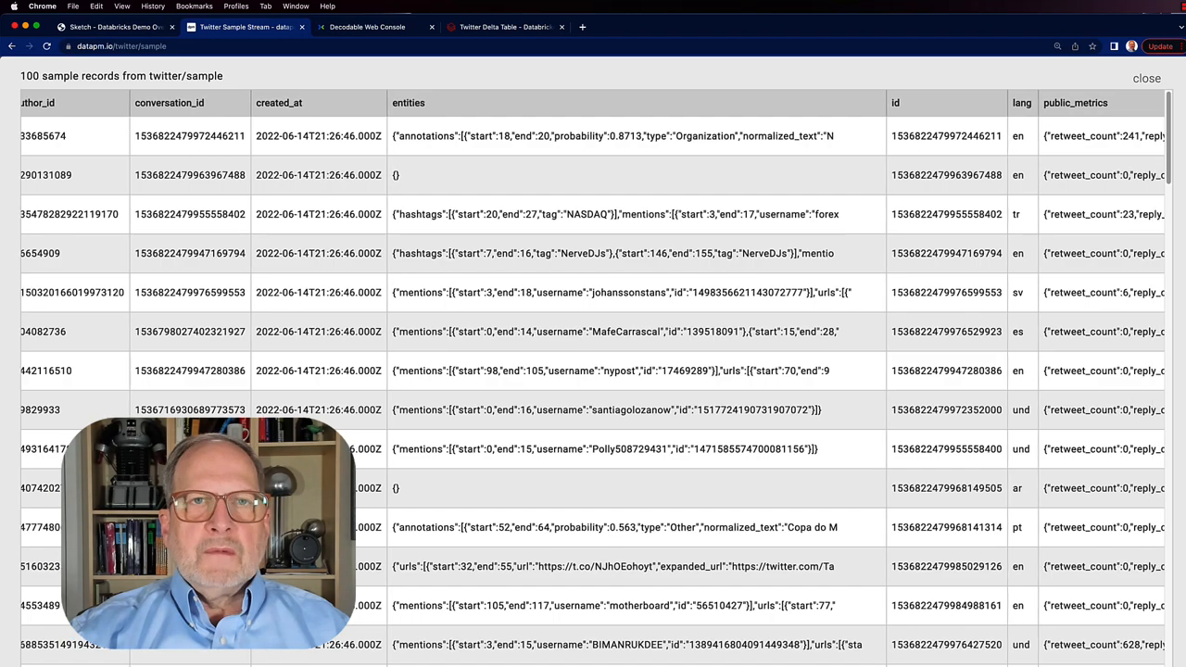
pyautogui.hscroll(3)
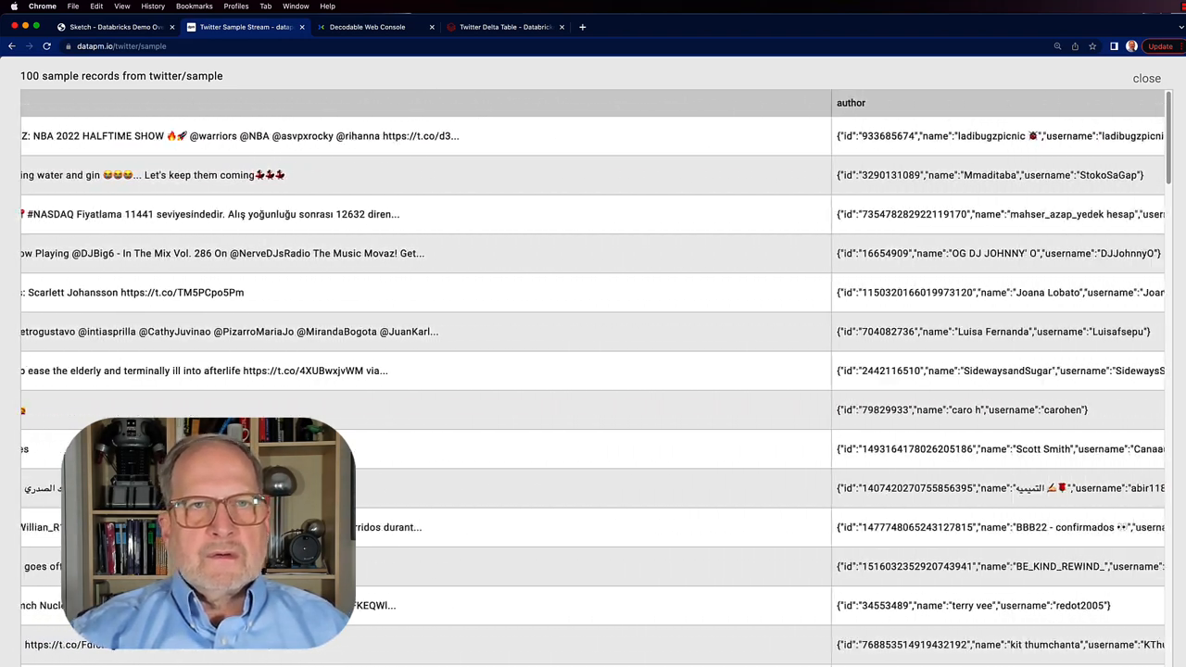
pyautogui.hscroll(3)
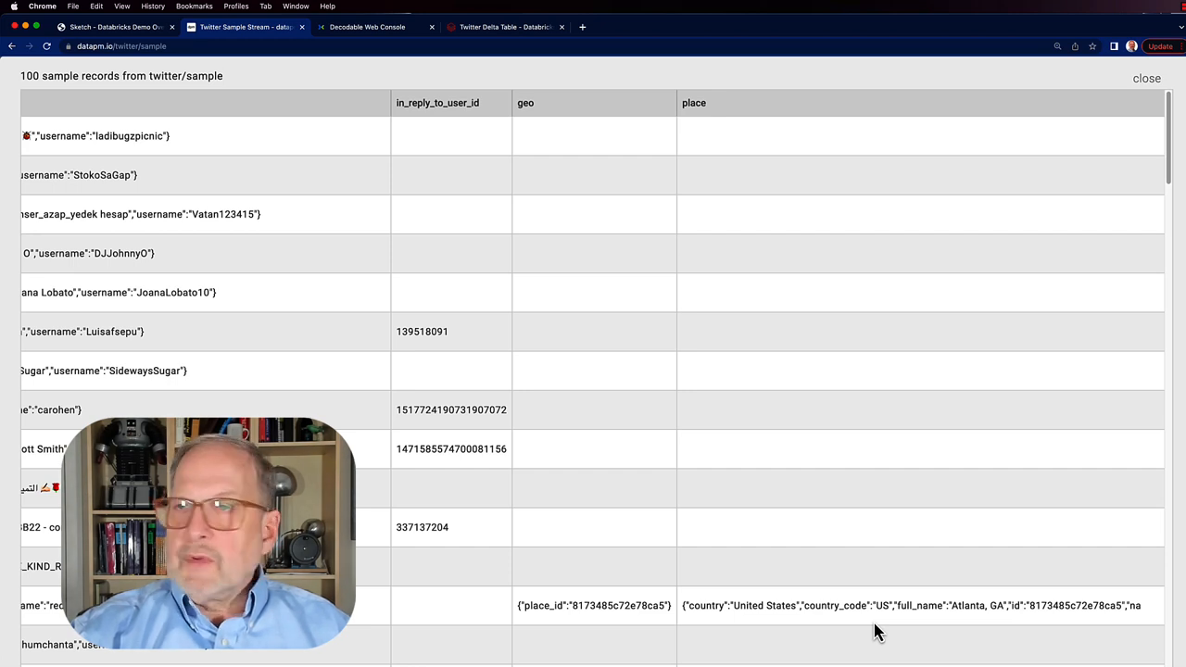
pyautogui.moveTo(843, 636)
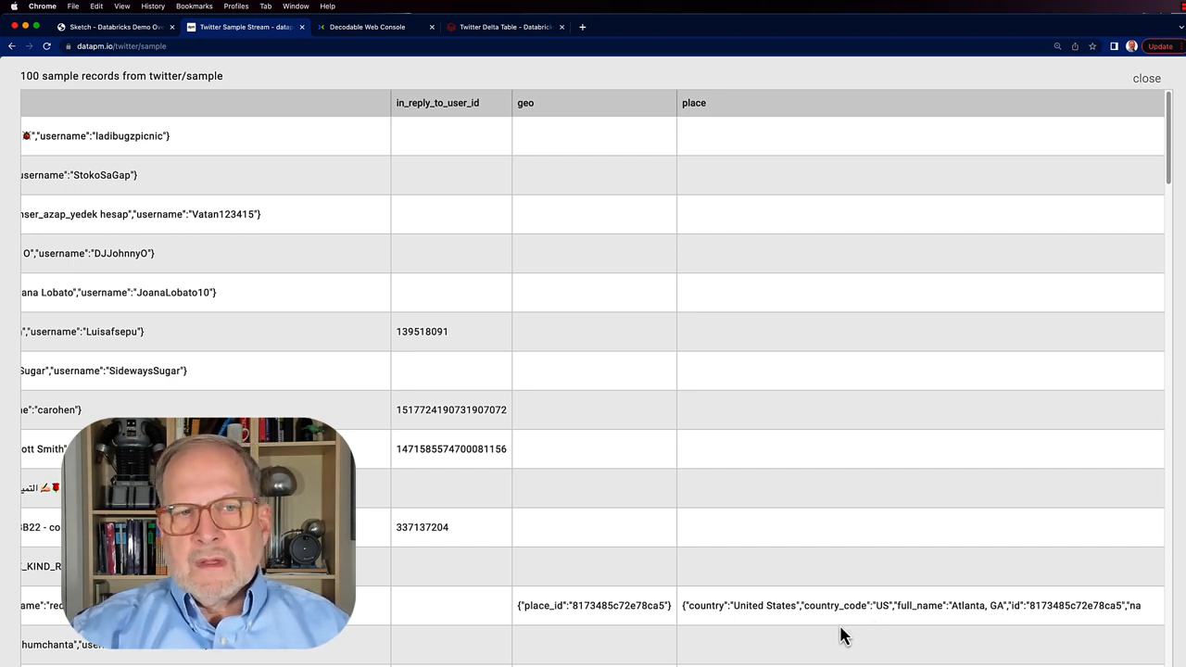
pyautogui.moveTo(752, 629)
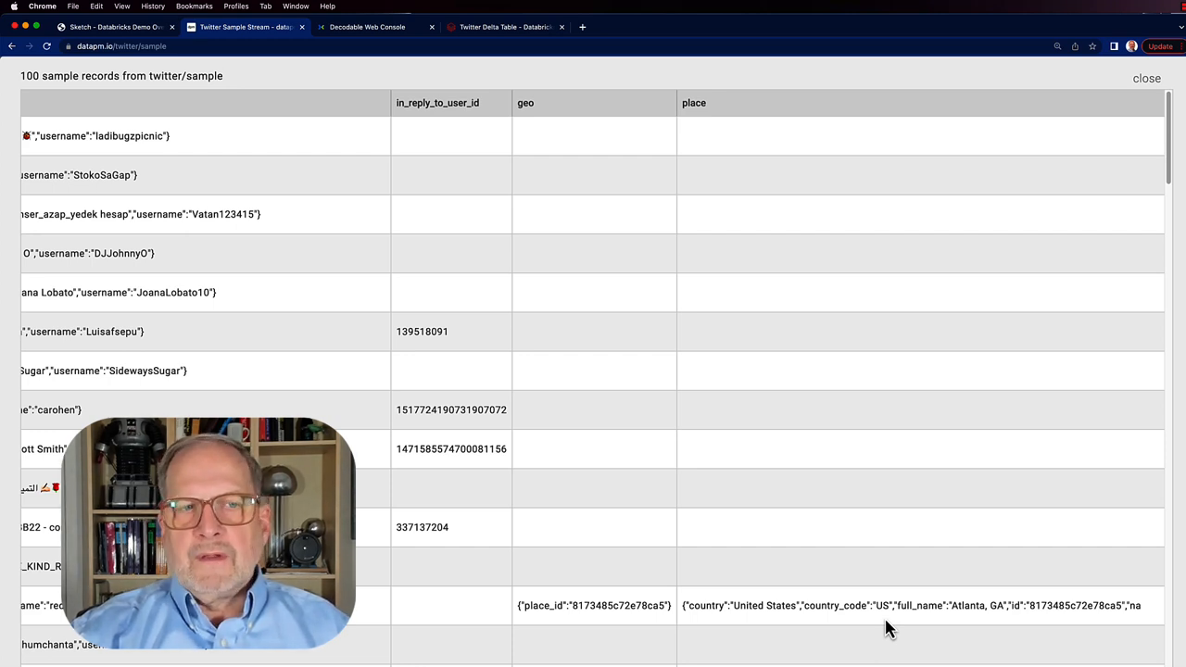
pyautogui.moveTo(912, 571)
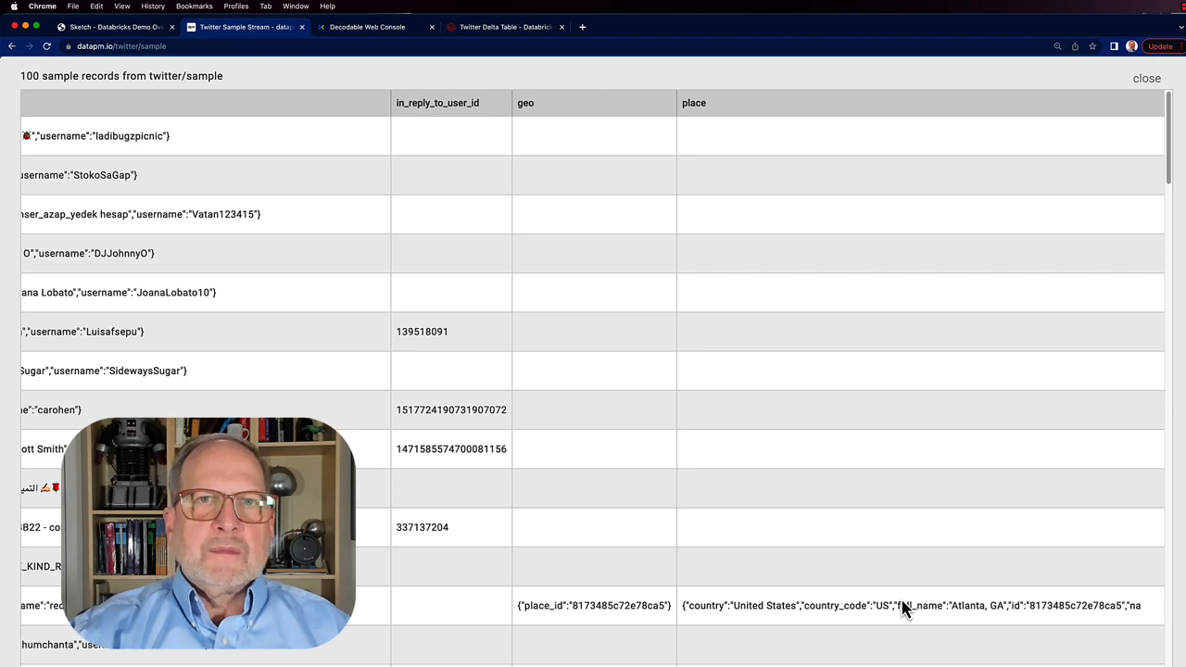
pyautogui.scroll(-3)
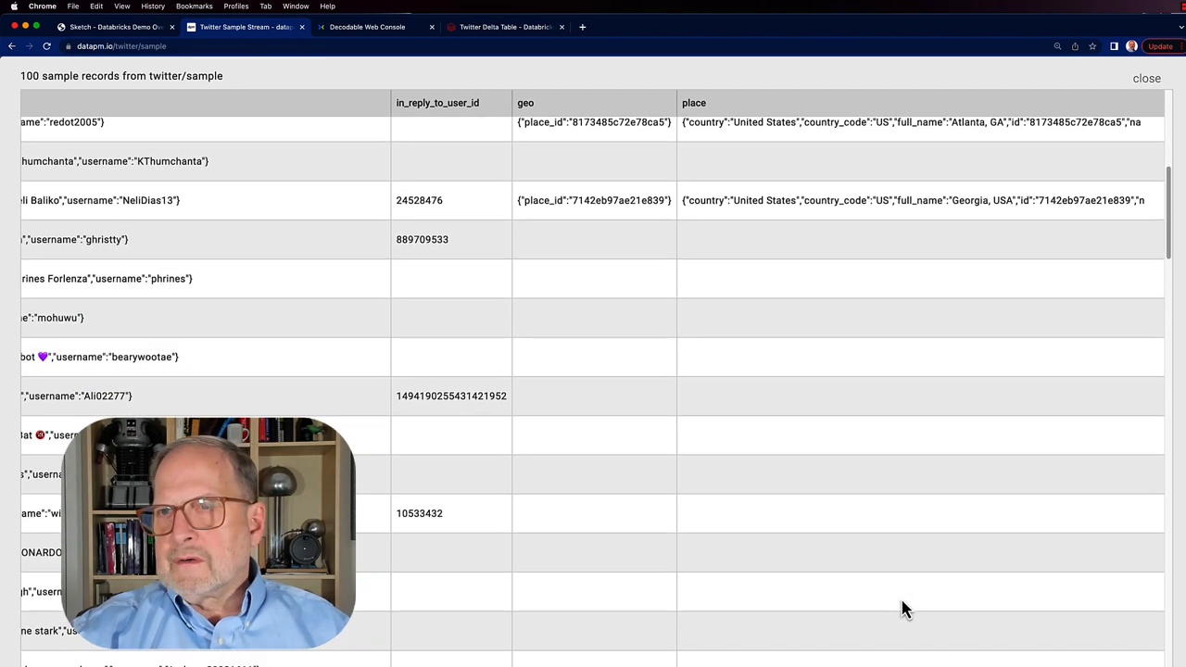
pyautogui.scroll(-3)
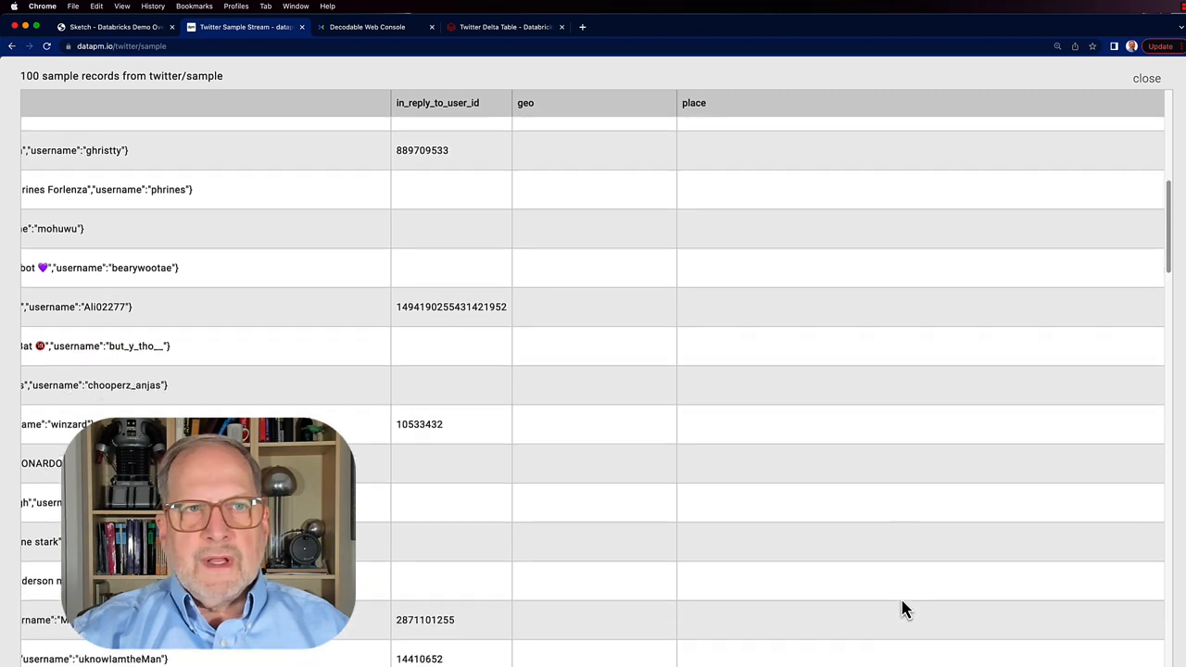
pyautogui.scroll(-3)
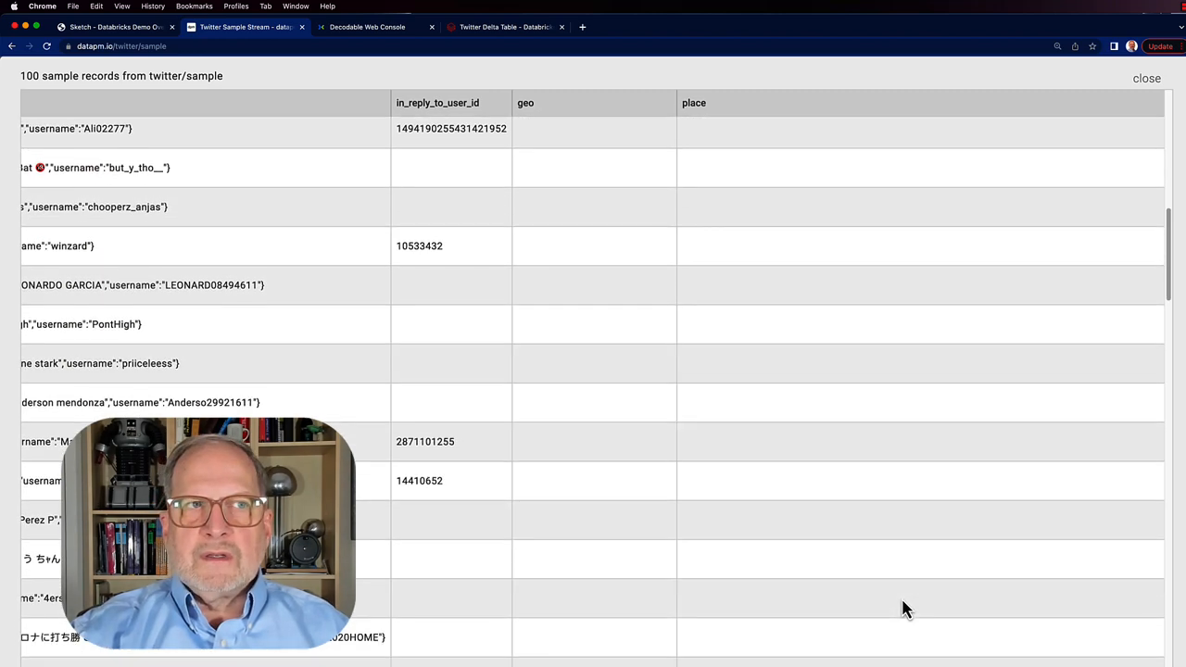
pyautogui.scroll(-3)
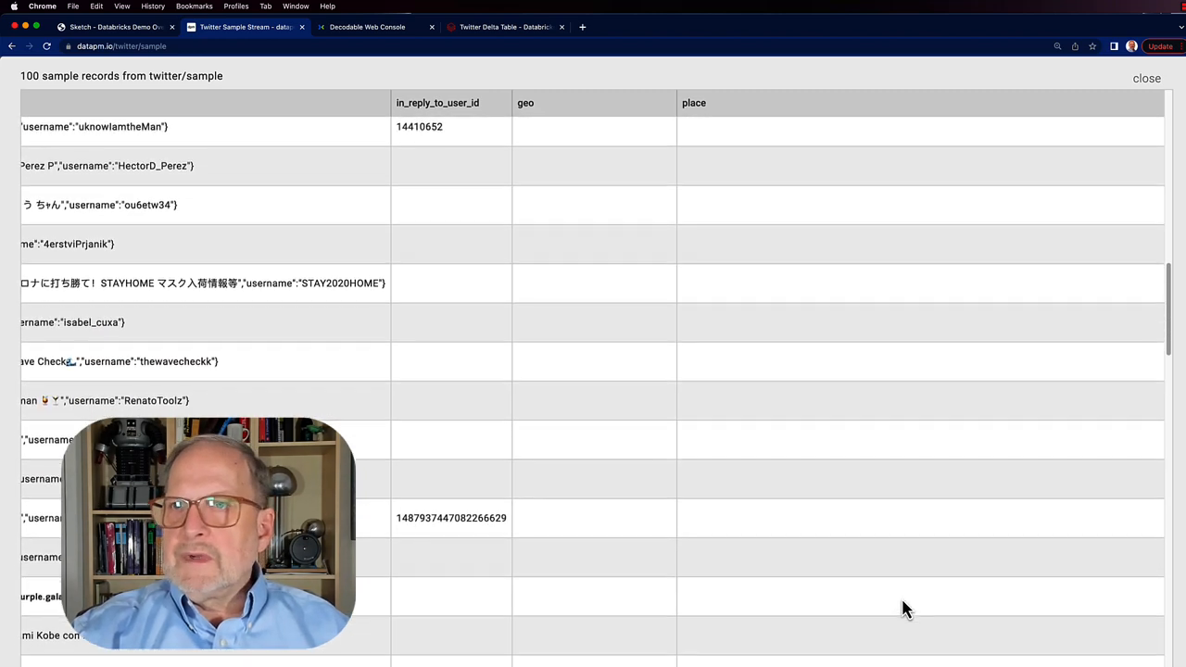
pyautogui.scroll(-3)
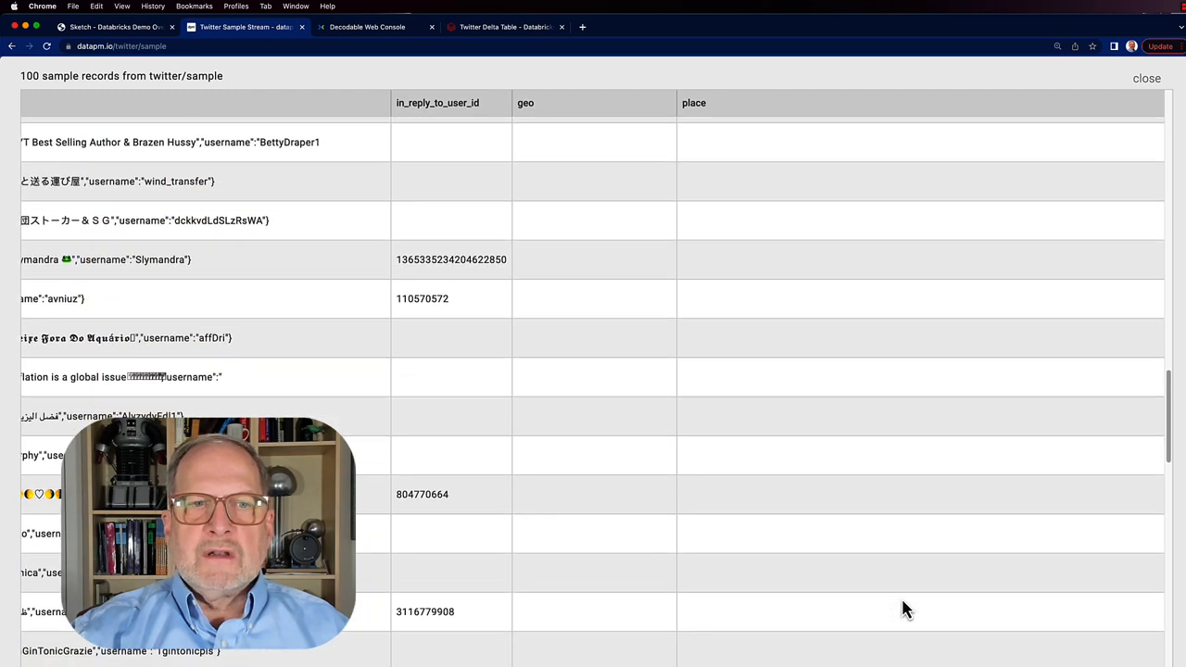
pyautogui.scroll(-3)
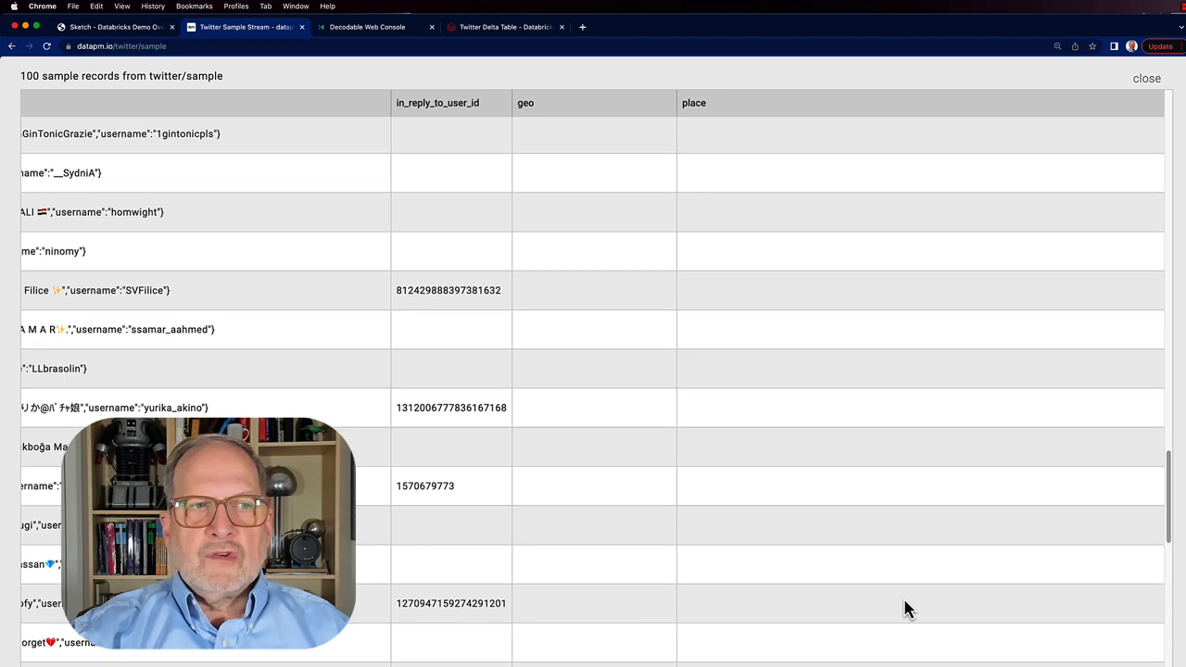
pyautogui.scroll(-3)
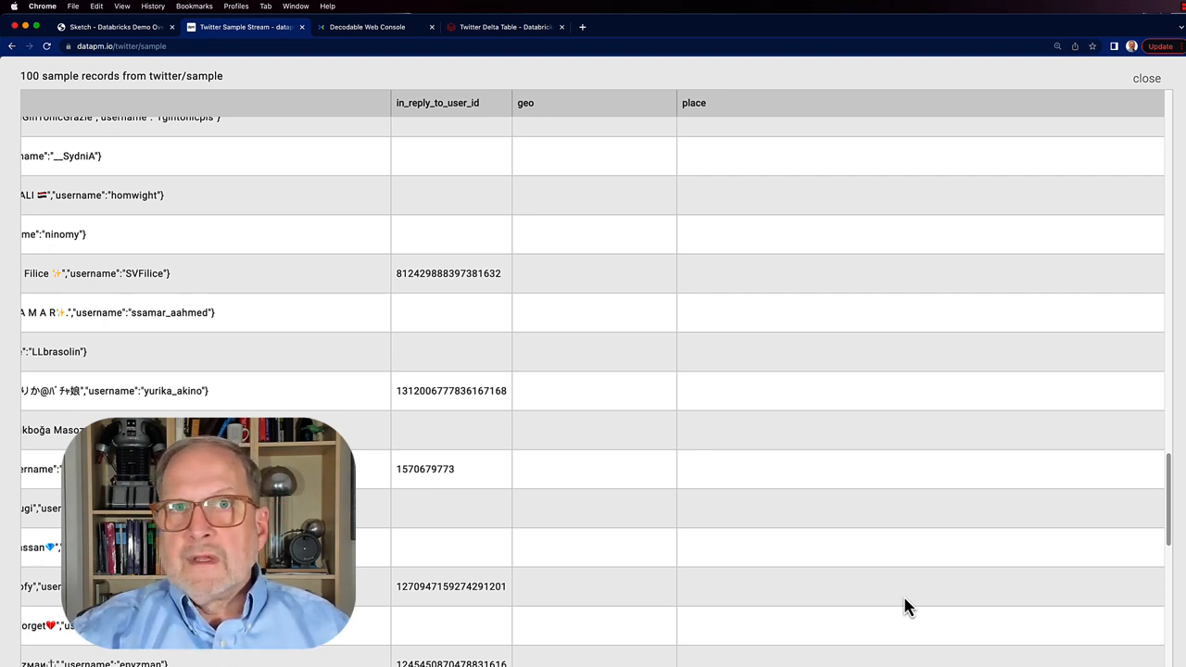
pyautogui.scroll(3)
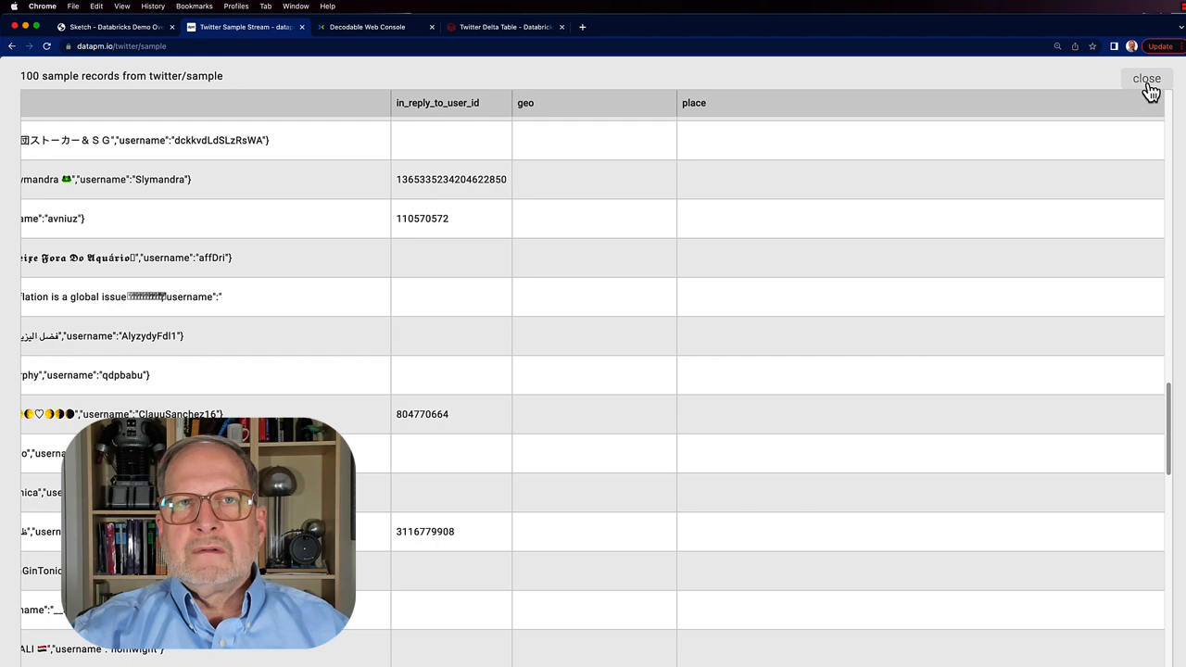
pyautogui.click(1147, 78)
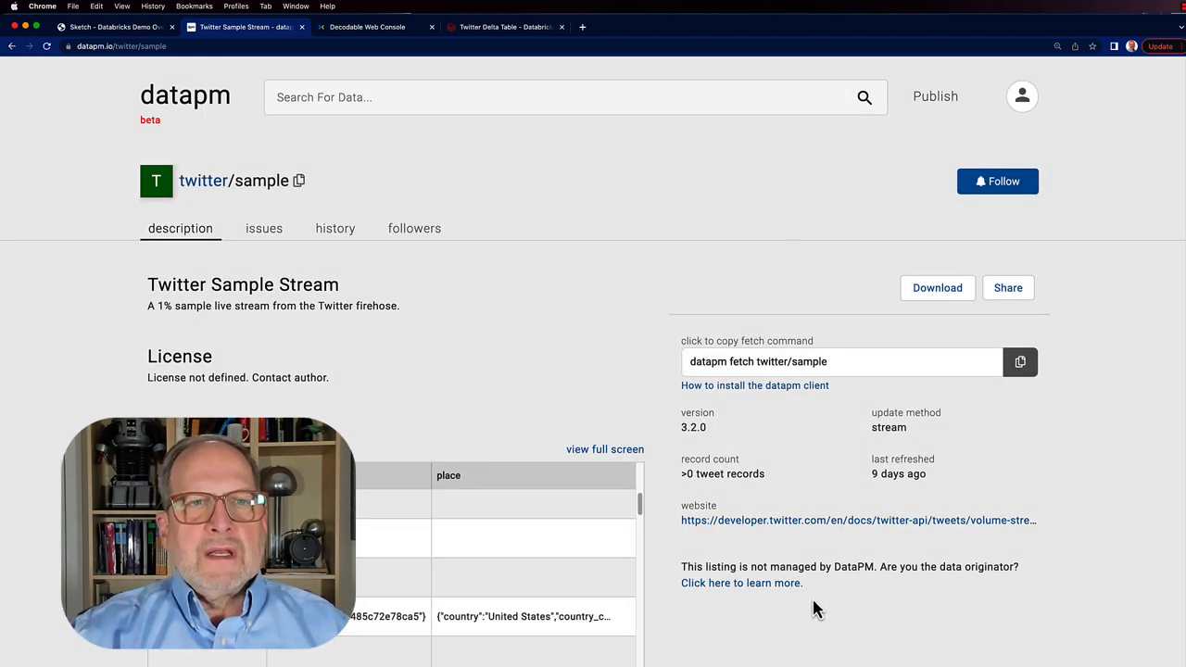
pyautogui.moveTo(825, 380)
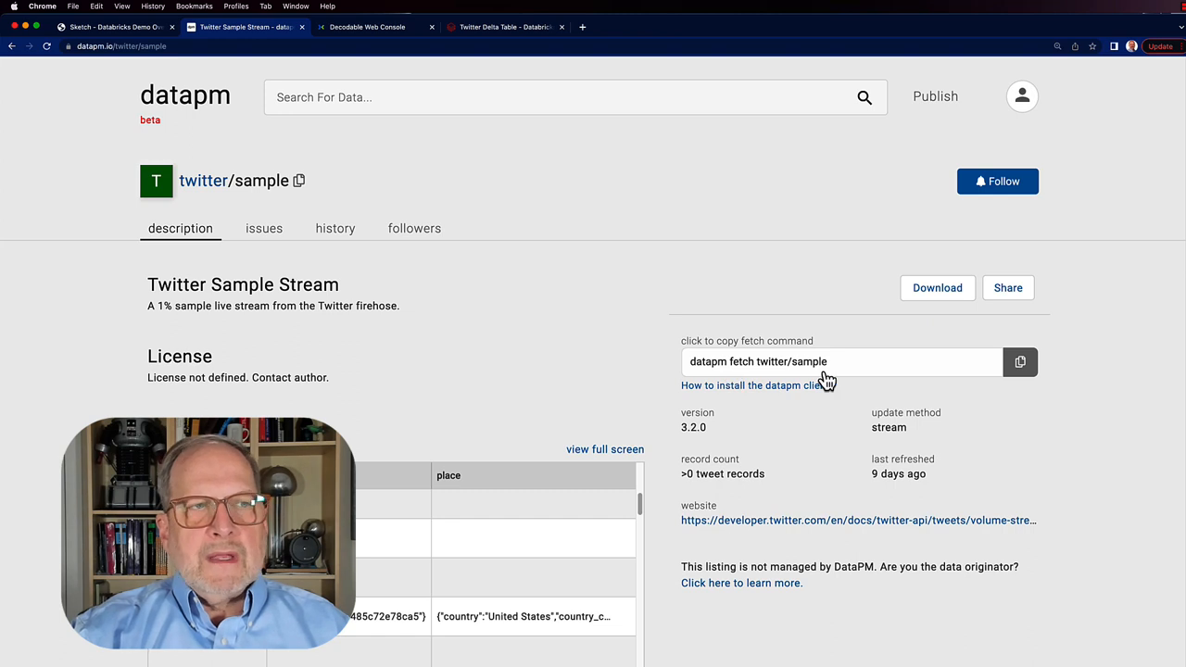
pyautogui.moveTo(703, 554)
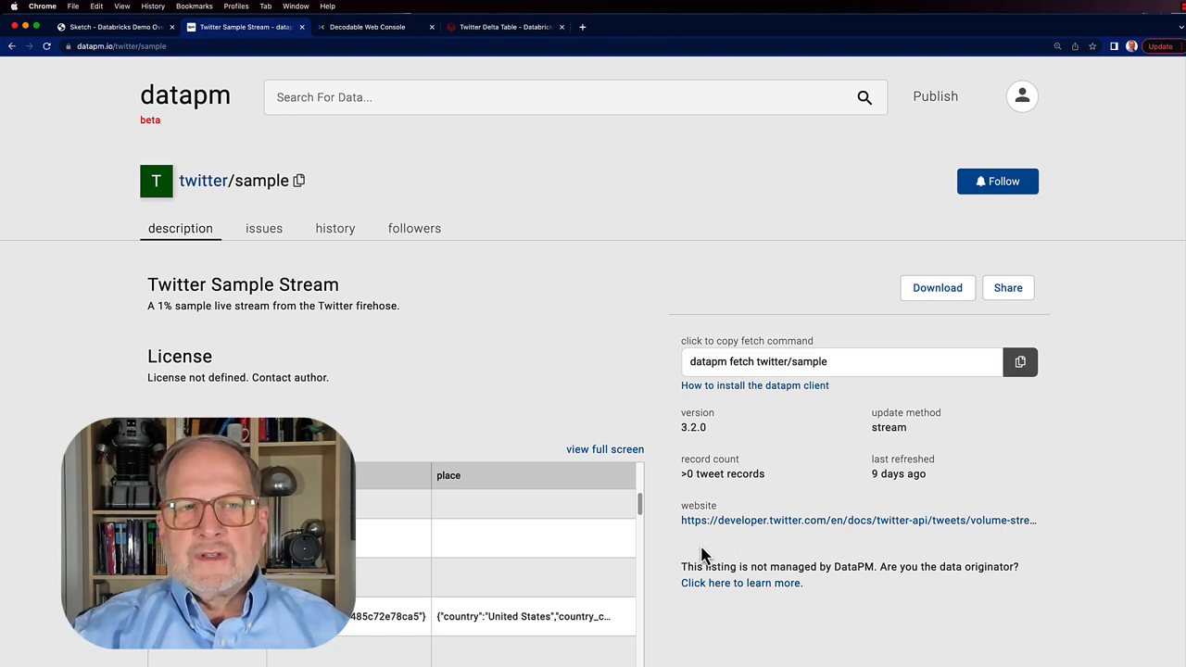
pyautogui.moveTo(810, 656)
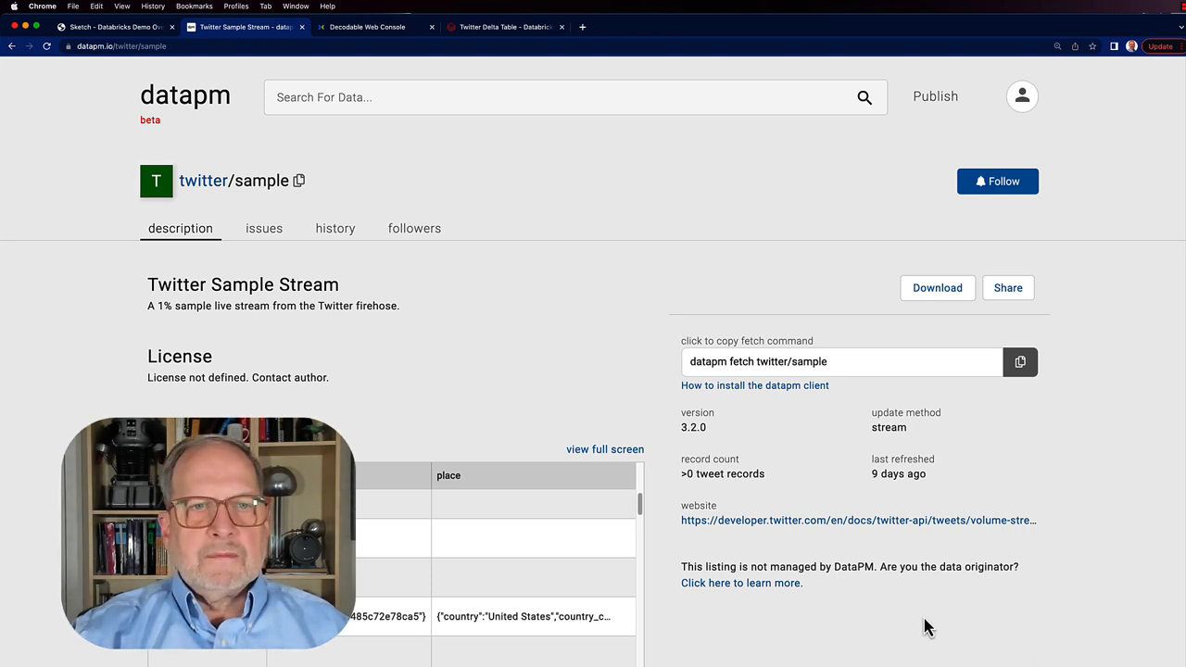
pyautogui.moveTo(777, 504)
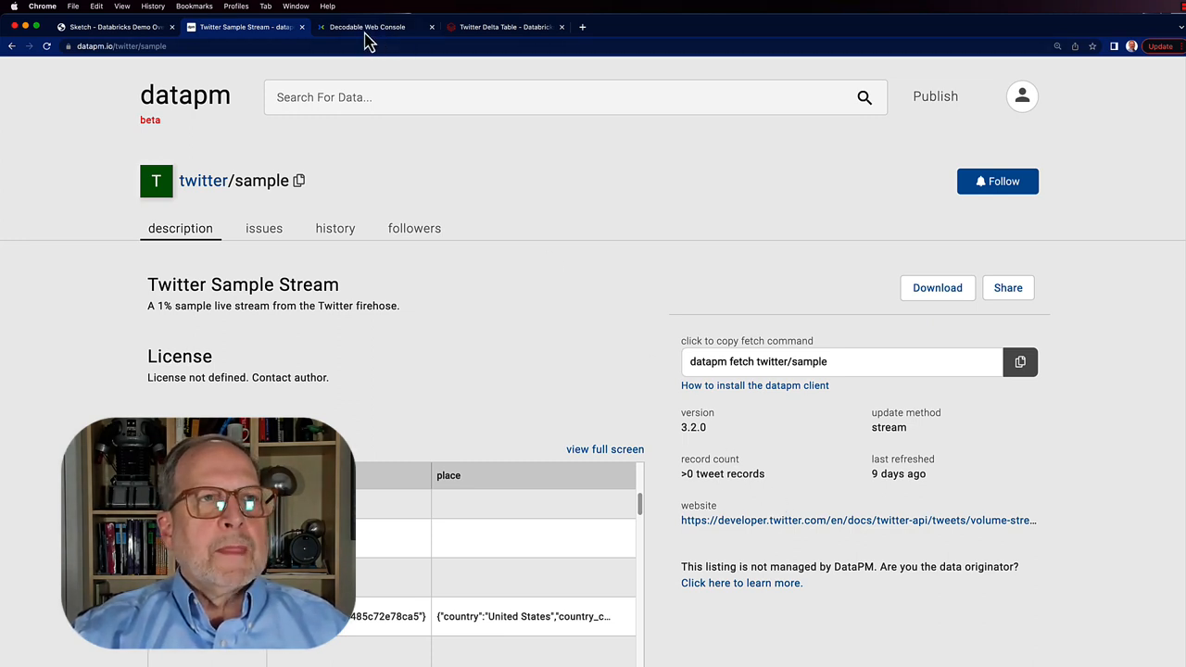
pyautogui.moveTo(367, 26)
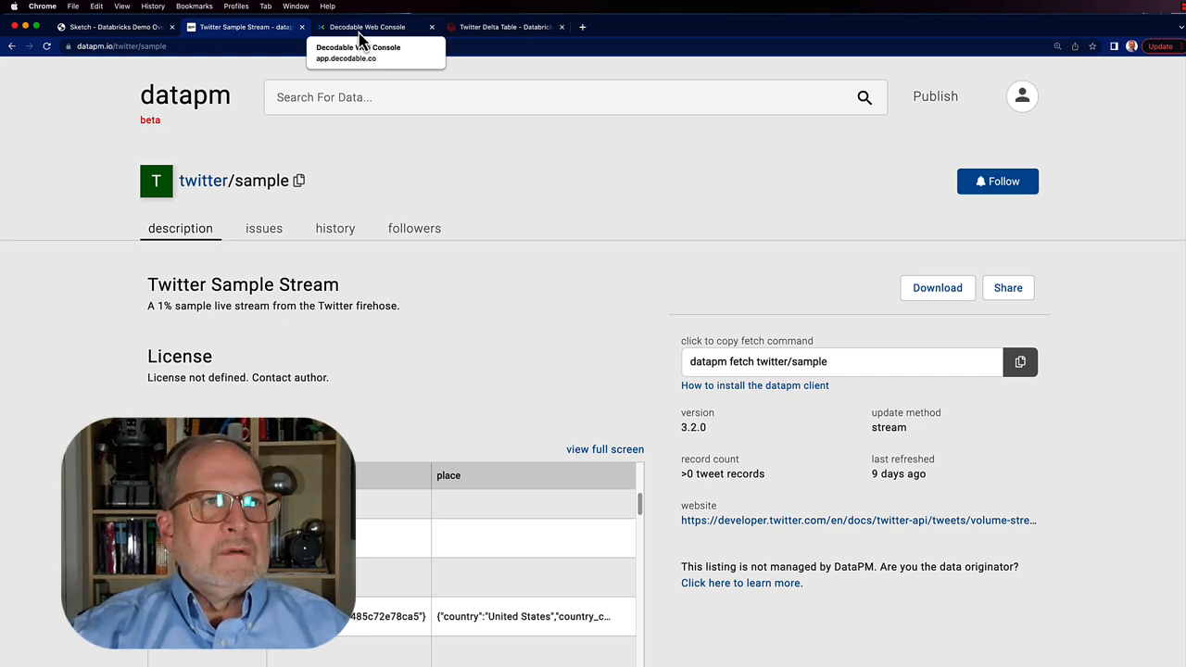
# Step: Show the running twitter_rest_conn connection and its schema with fields like author_id and created_at
pyautogui.click(367, 26)
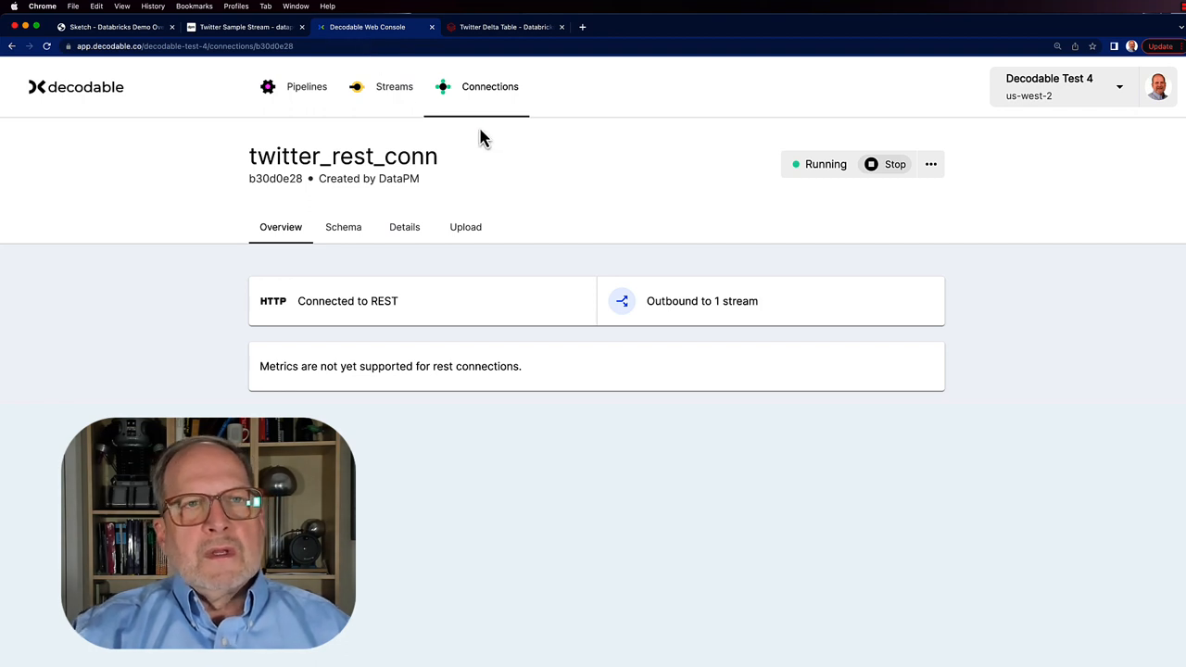
pyautogui.moveTo(491, 158)
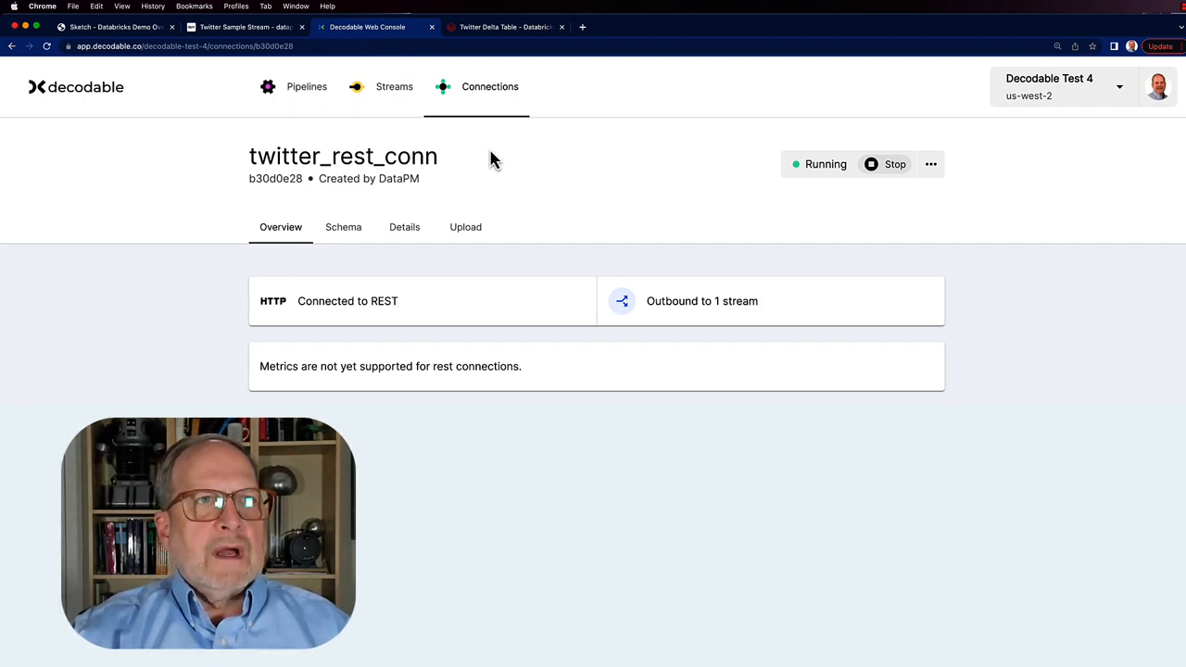
pyautogui.moveTo(496, 145)
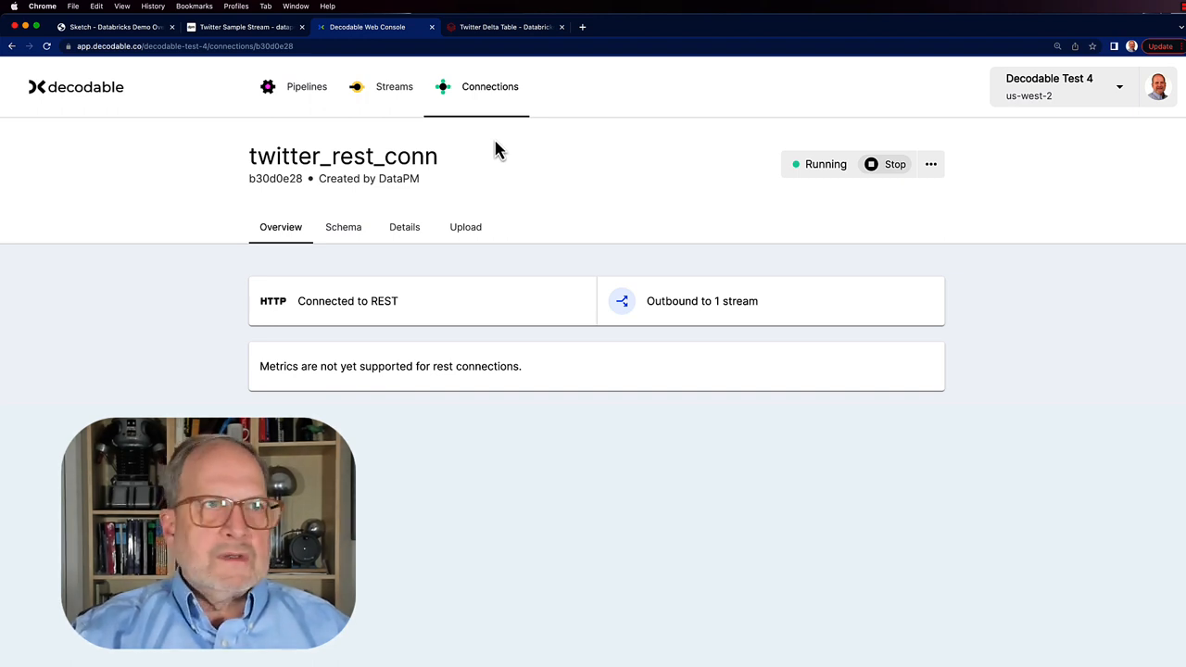
pyautogui.moveTo(352, 148)
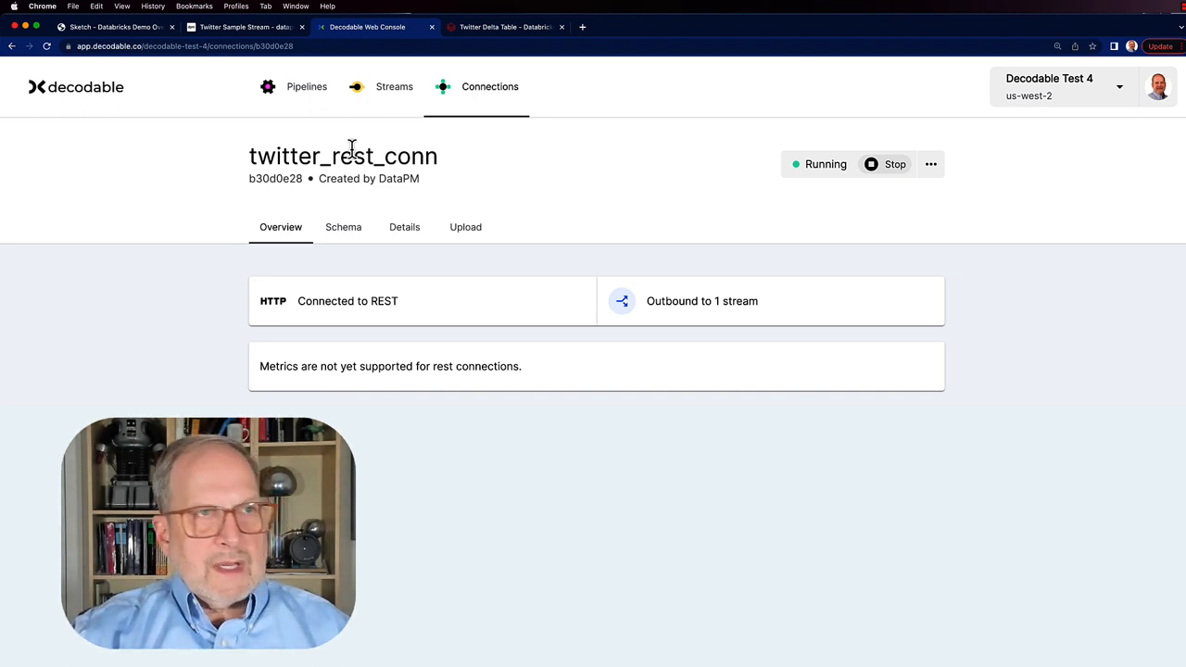
pyautogui.moveTo(338, 156)
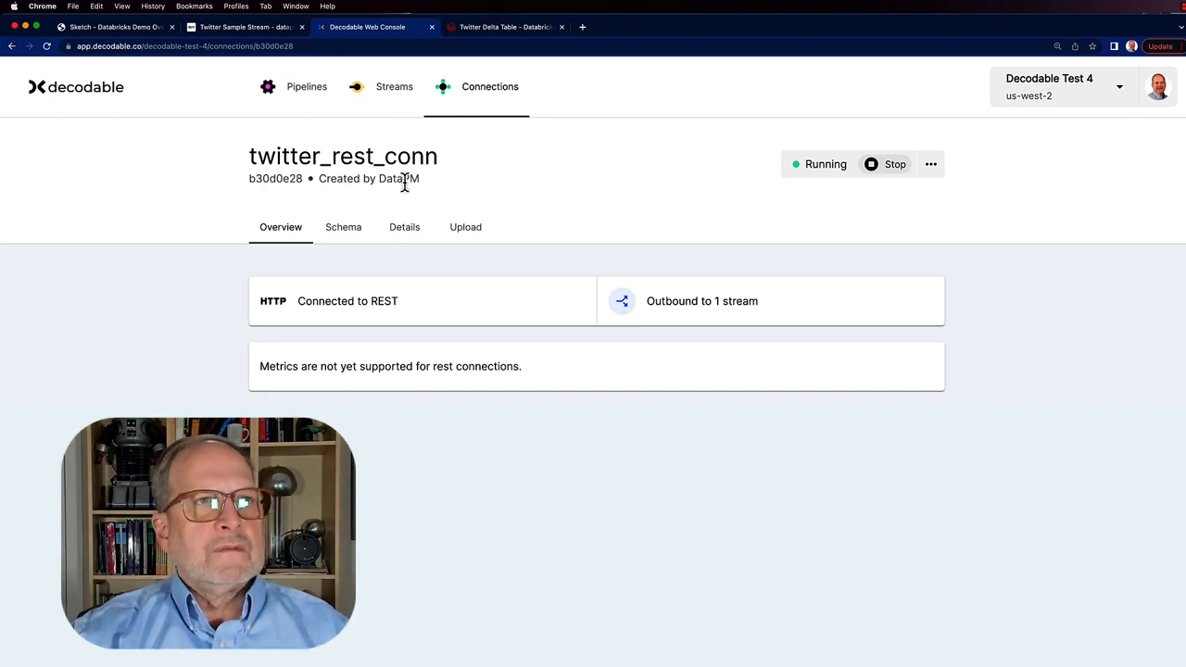
pyautogui.moveTo(326, 116)
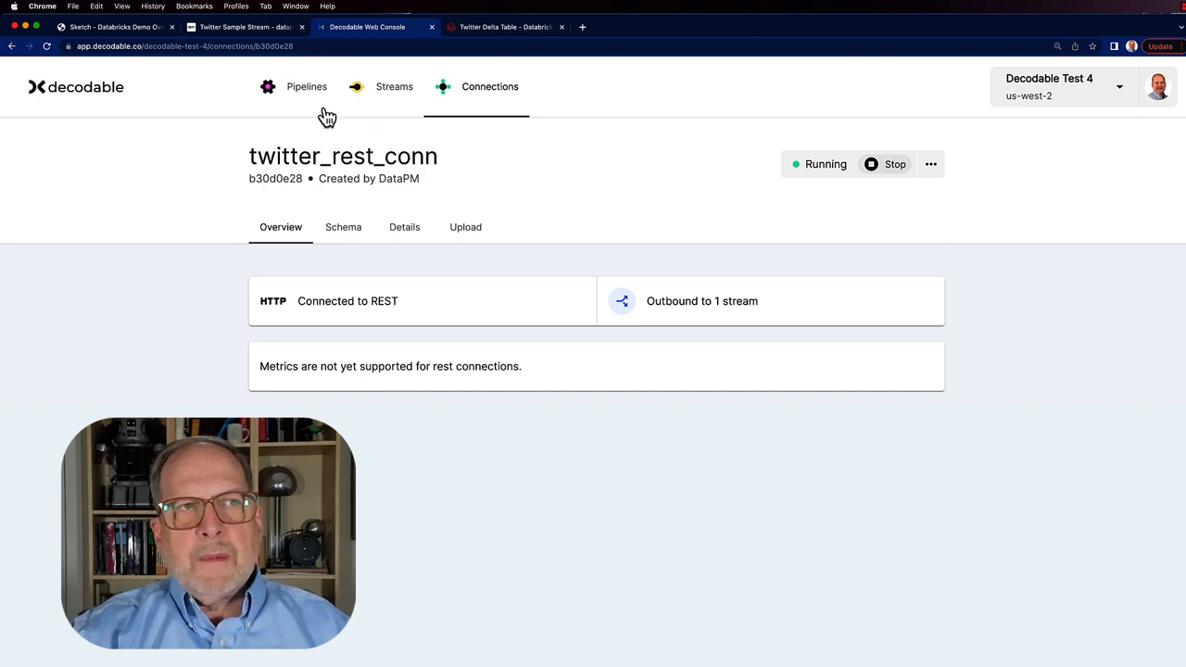
pyautogui.moveTo(490, 113)
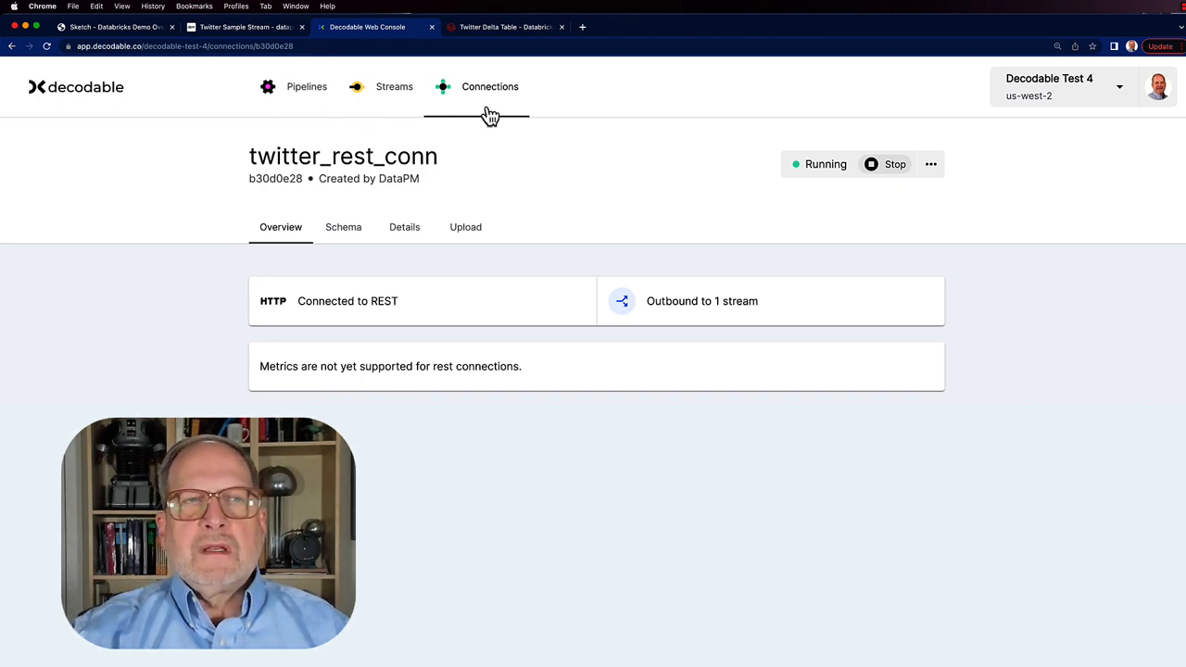
pyautogui.moveTo(388, 128)
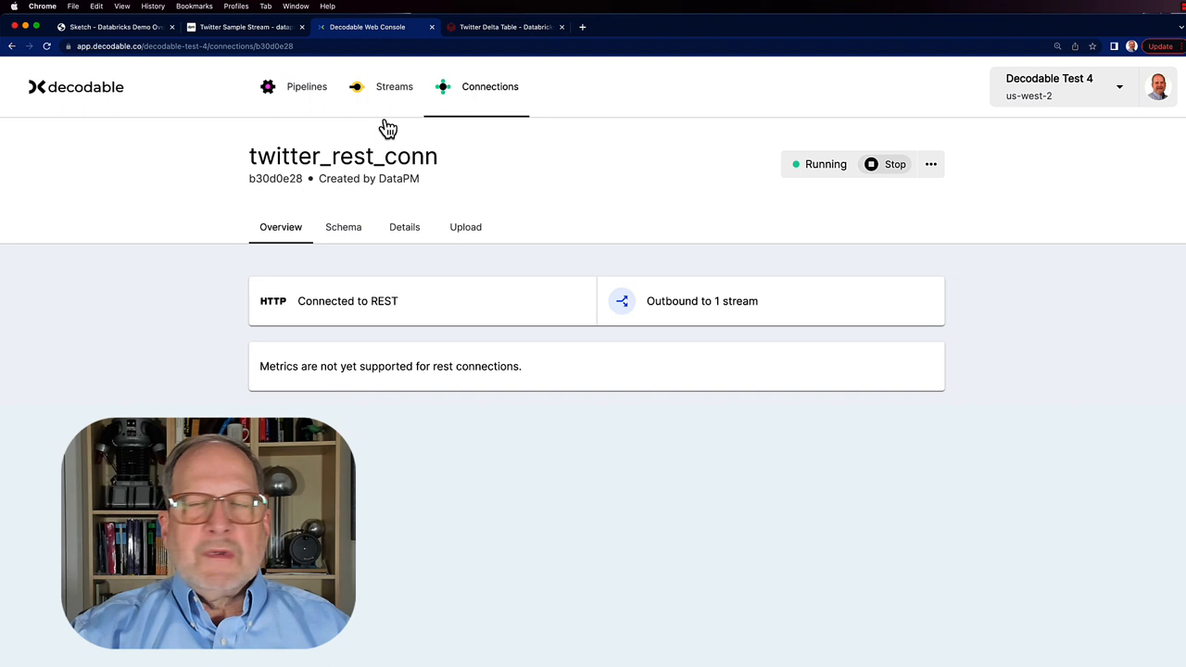
pyautogui.moveTo(380, 139)
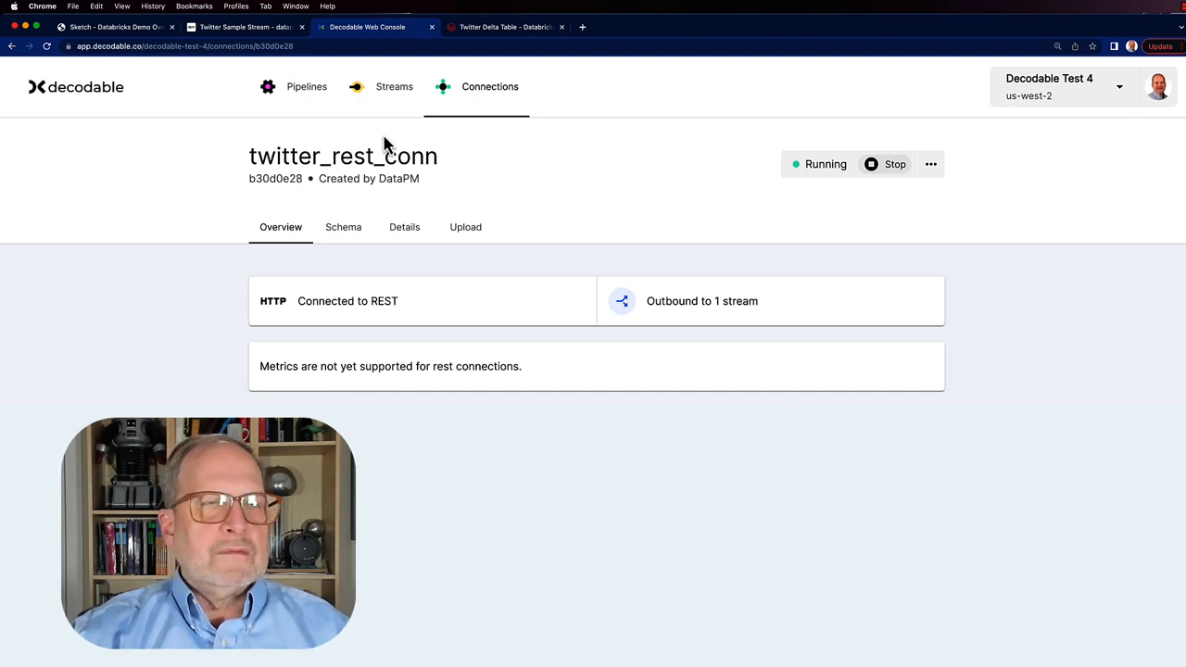
pyautogui.moveTo(675, 322)
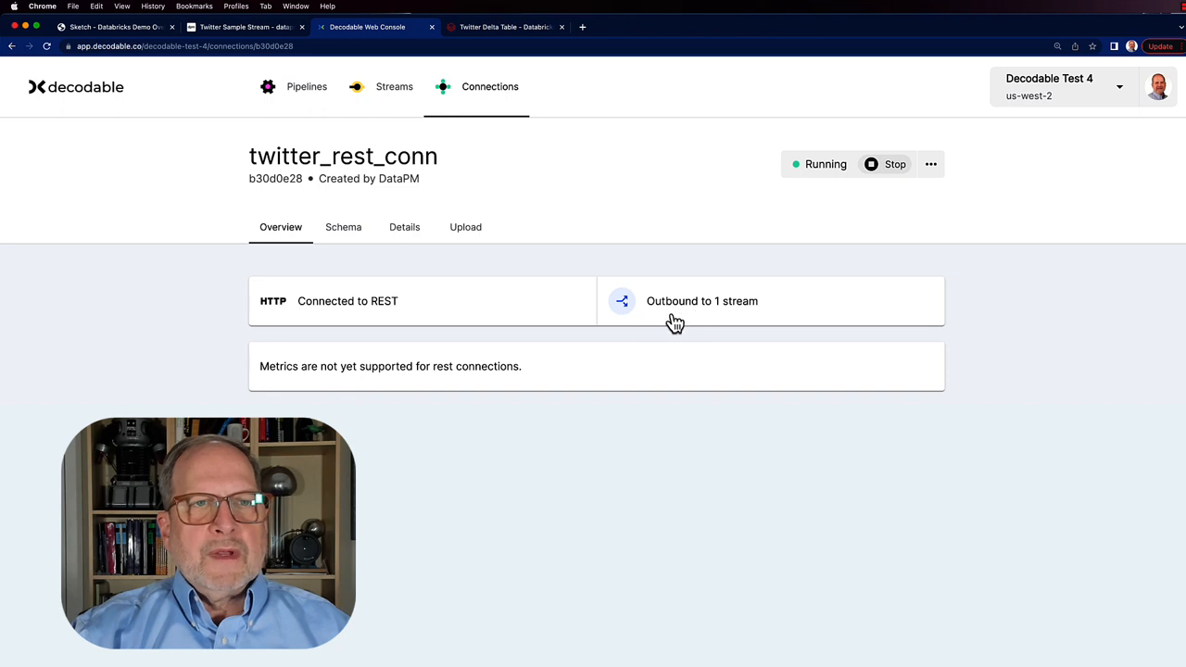
pyautogui.moveTo(683, 323)
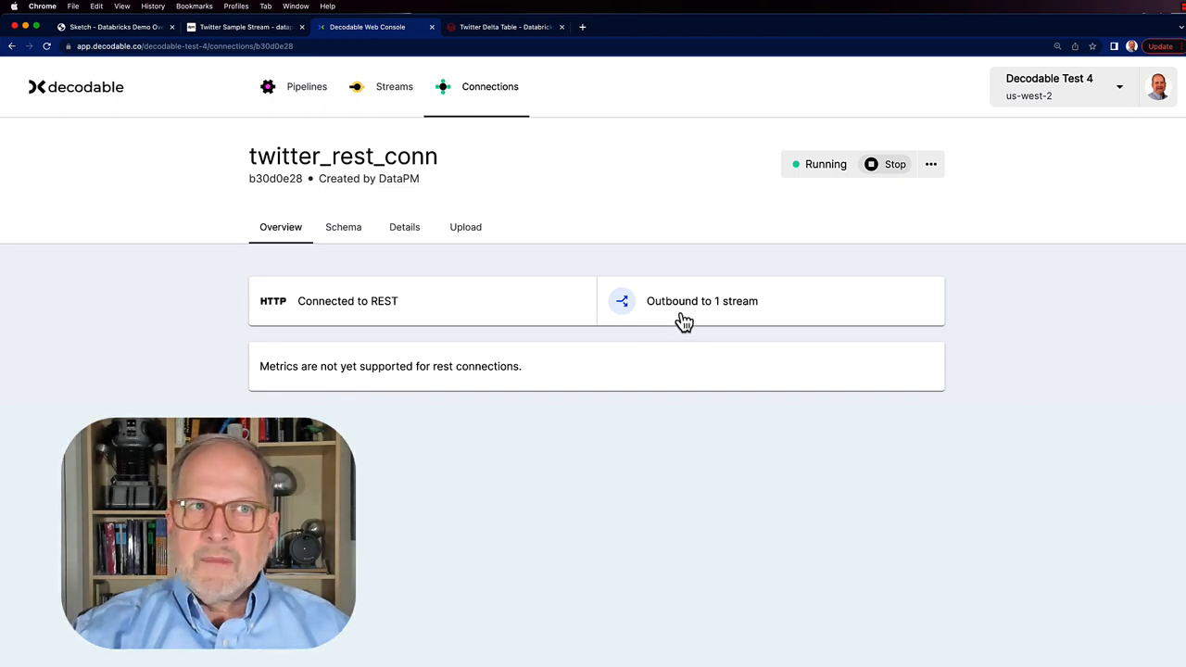
pyautogui.moveTo(463, 256)
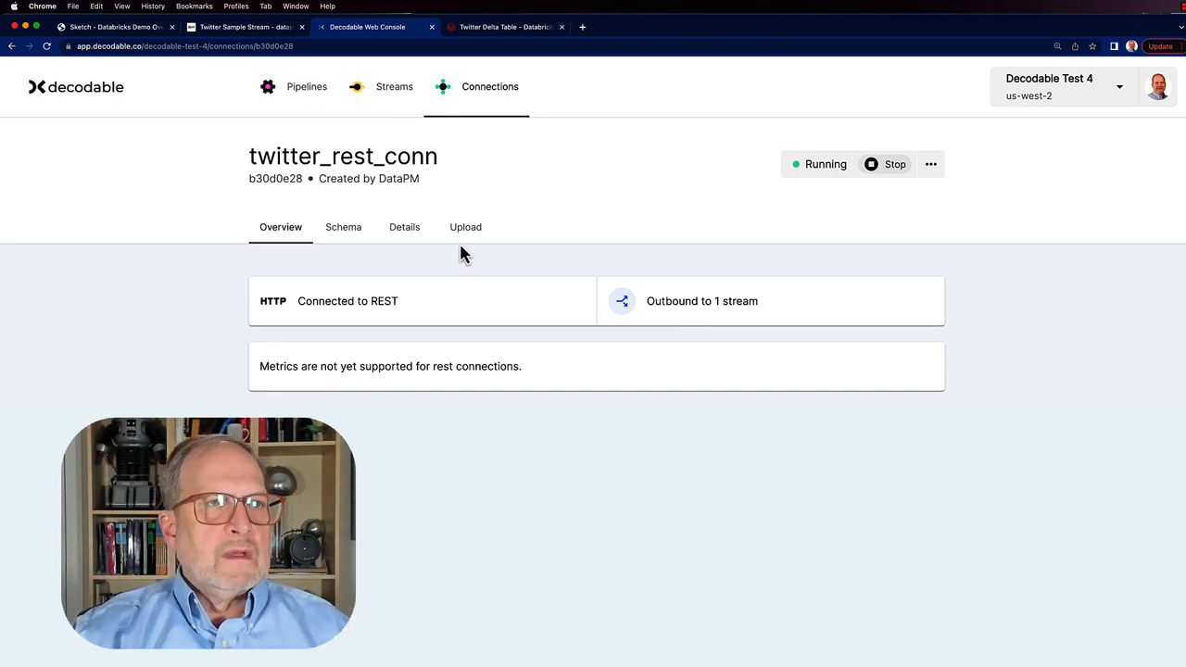
pyautogui.moveTo(345, 241)
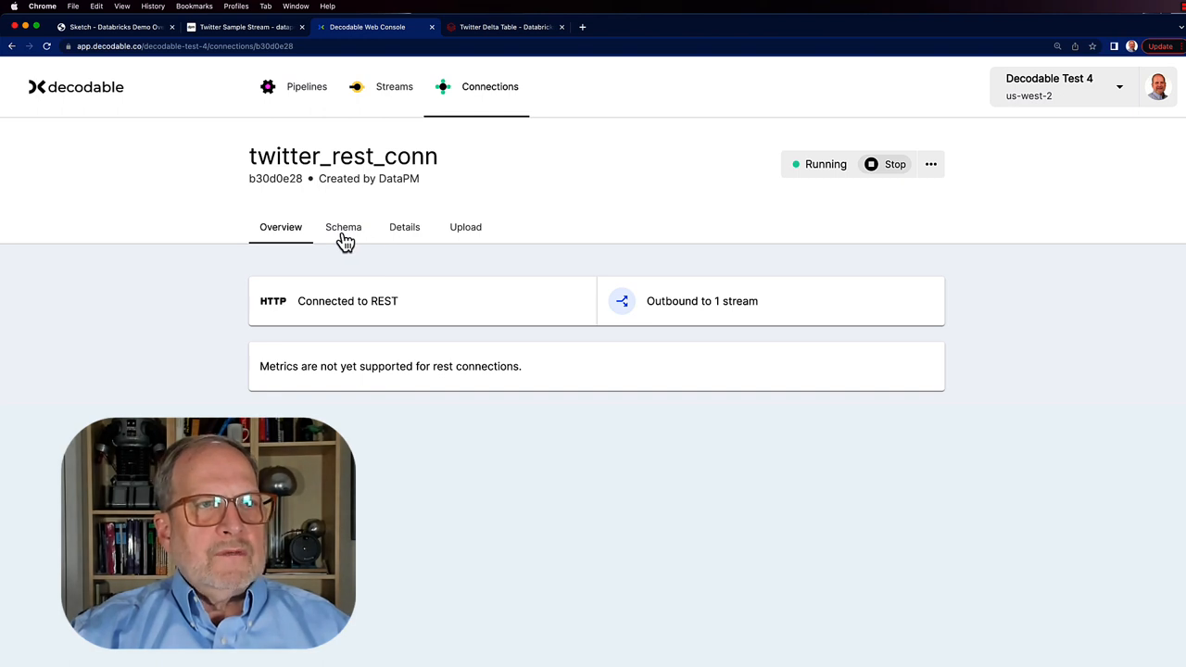
pyautogui.click(343, 226)
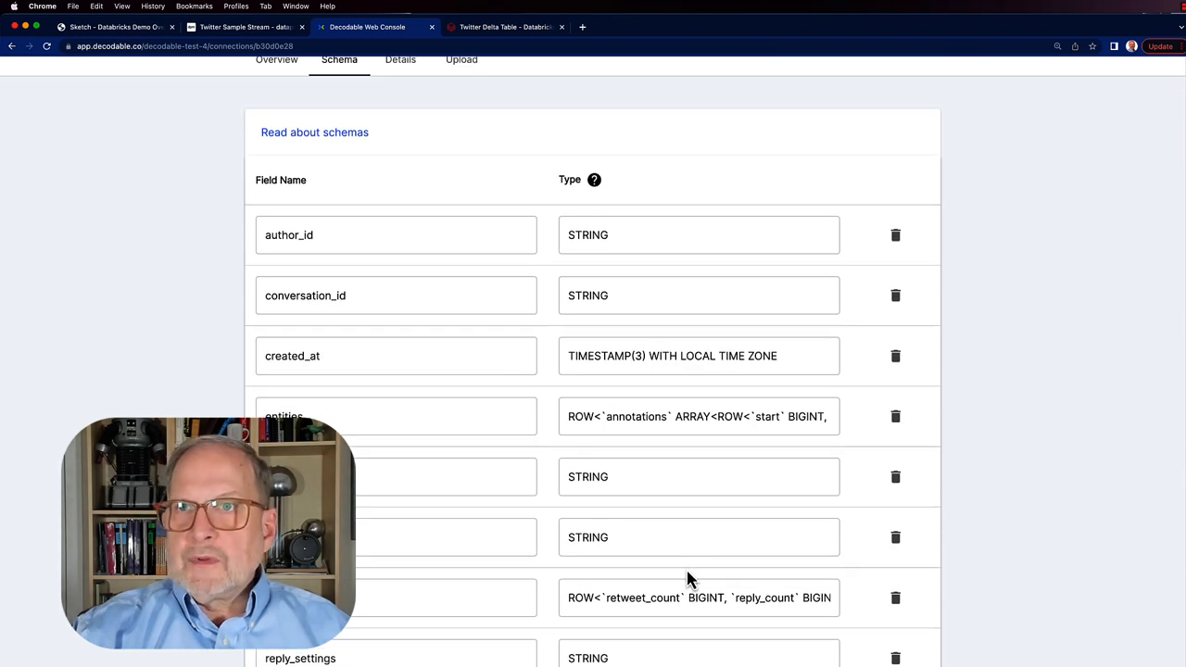
# Step: Review the schema down to the place field's country type, then return to the connection overview
pyautogui.scroll(3)
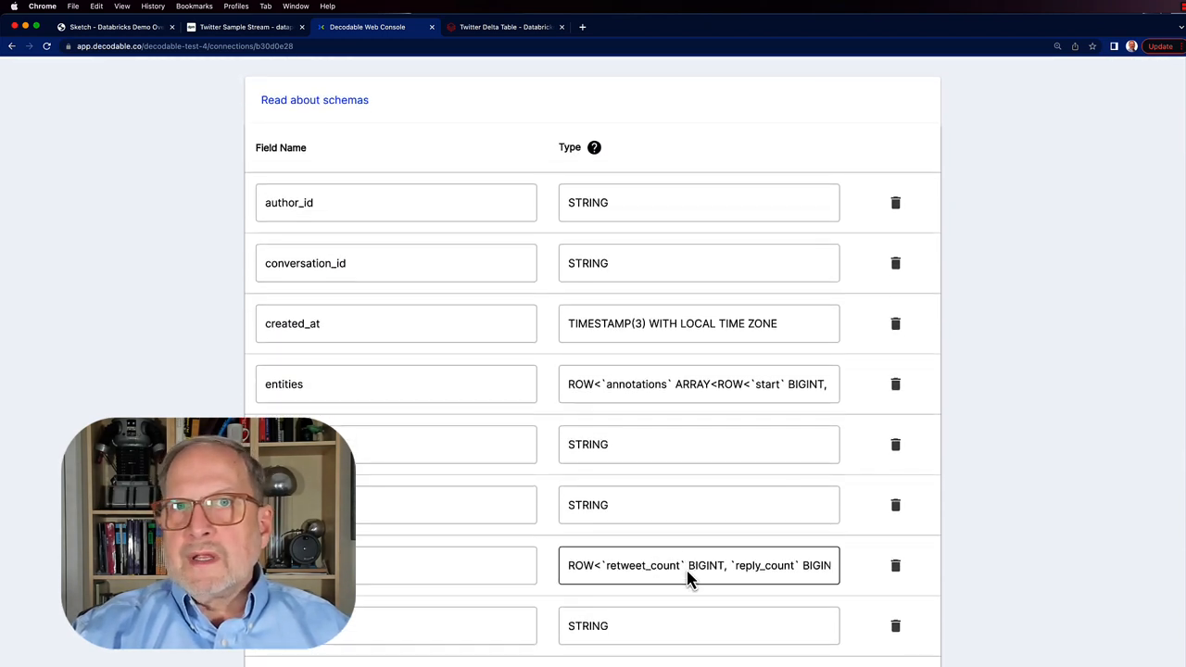
pyautogui.scroll(-3)
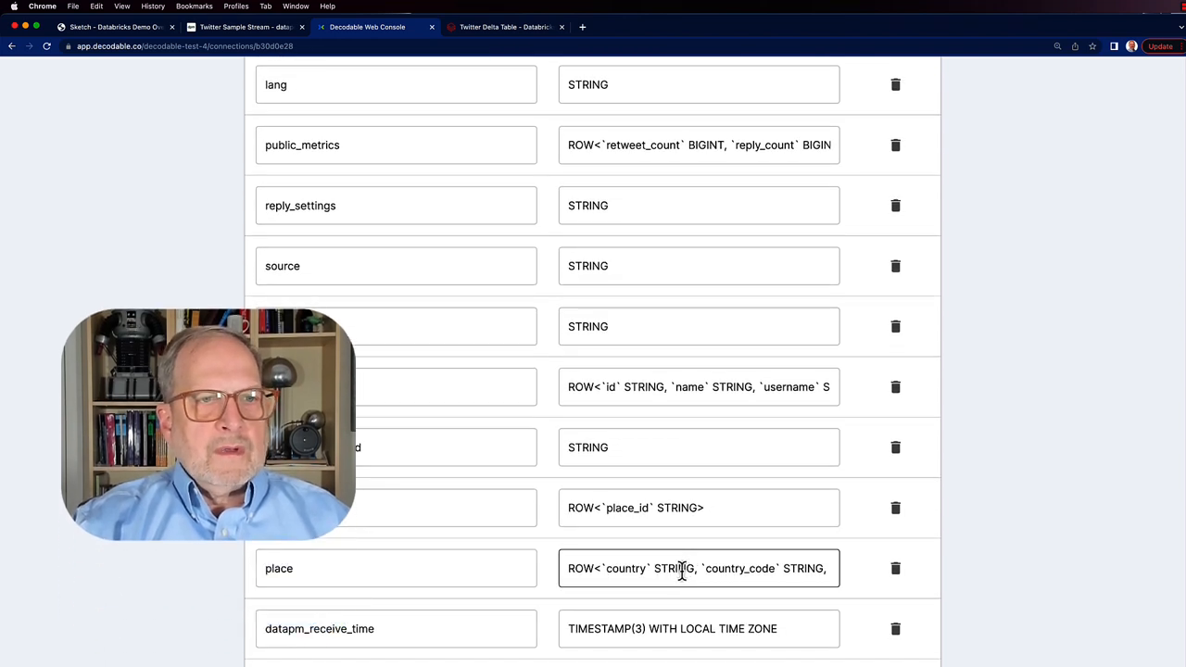
pyautogui.click(396, 567)
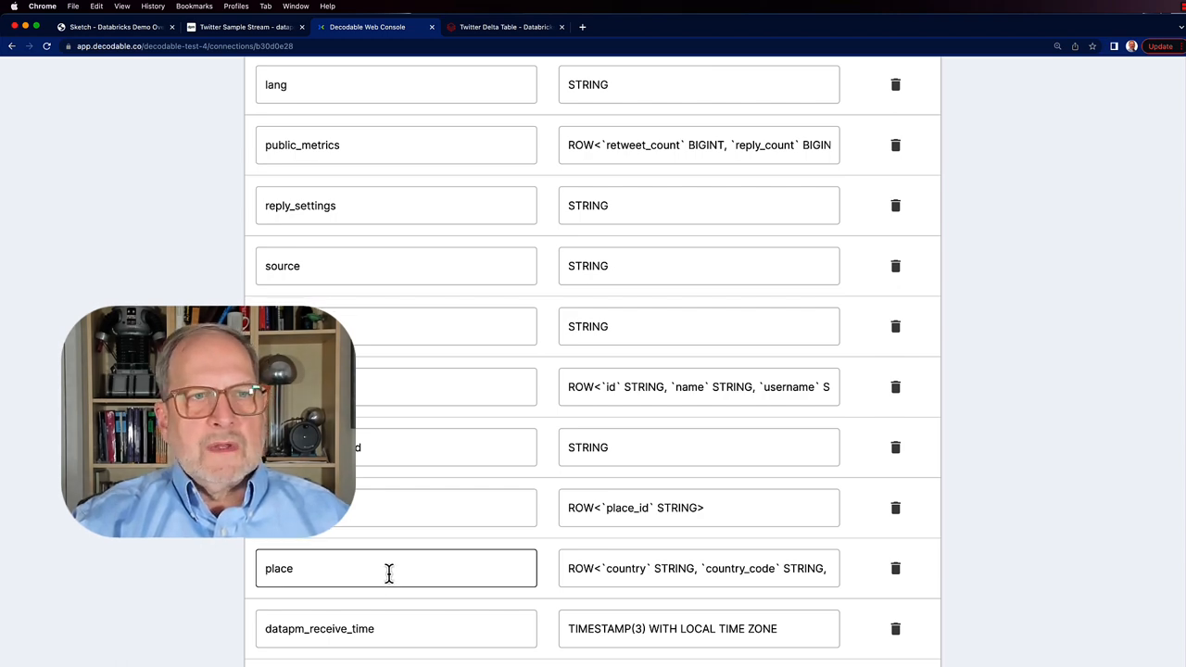
pyautogui.scroll(3)
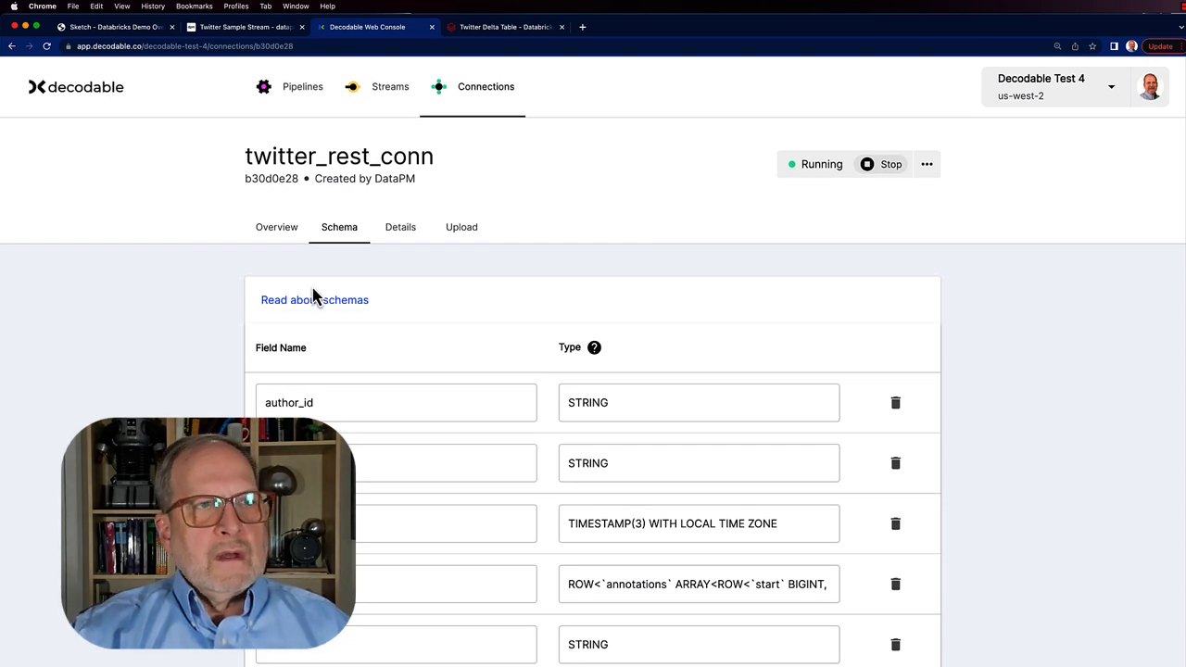
pyautogui.click(280, 226)
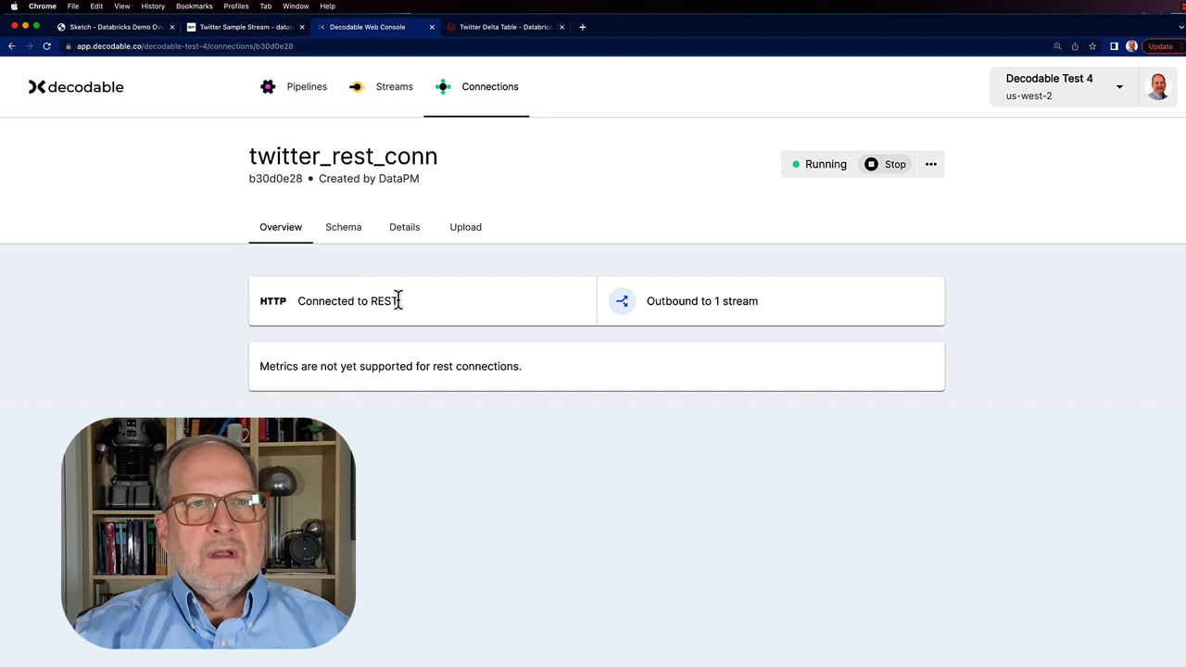
pyautogui.moveTo(701, 326)
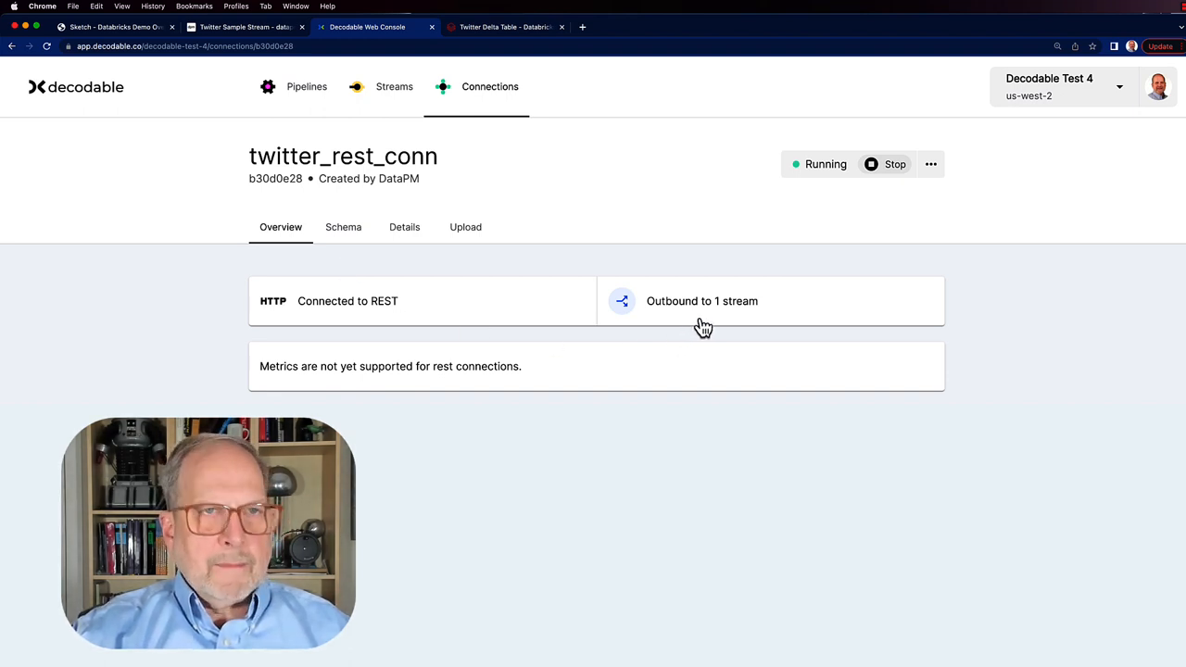
# Step: Follow the 'Outbound to 1 stream' card to the twitter_rest stream
pyautogui.click(700, 301)
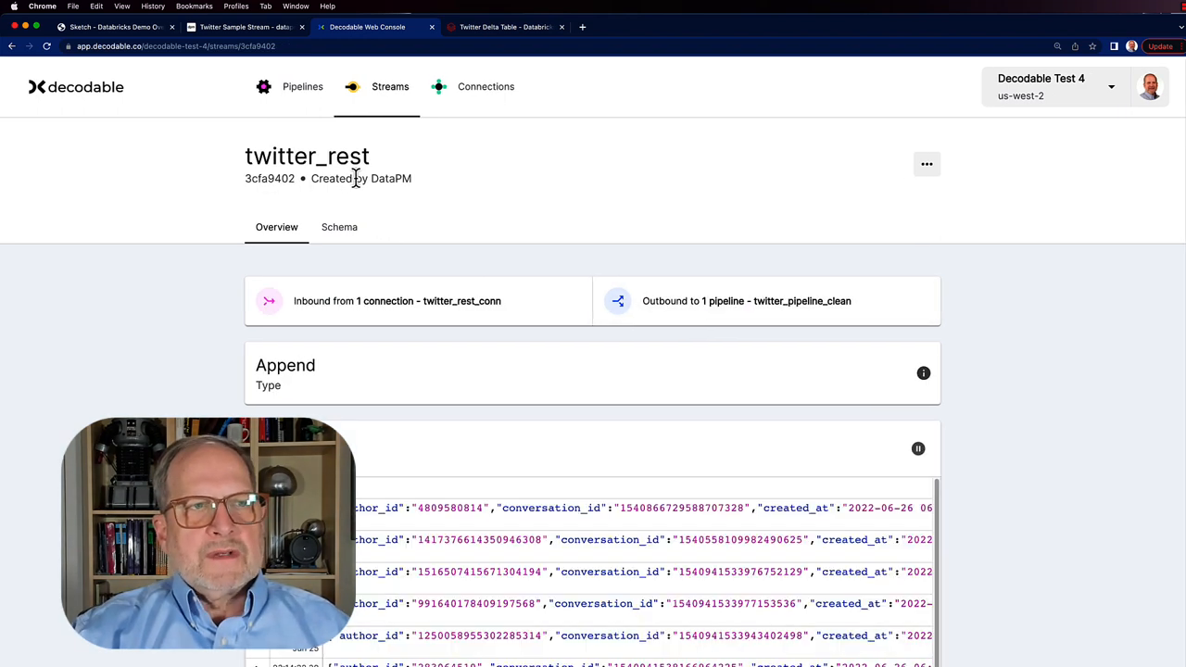
pyautogui.moveTo(659, 456)
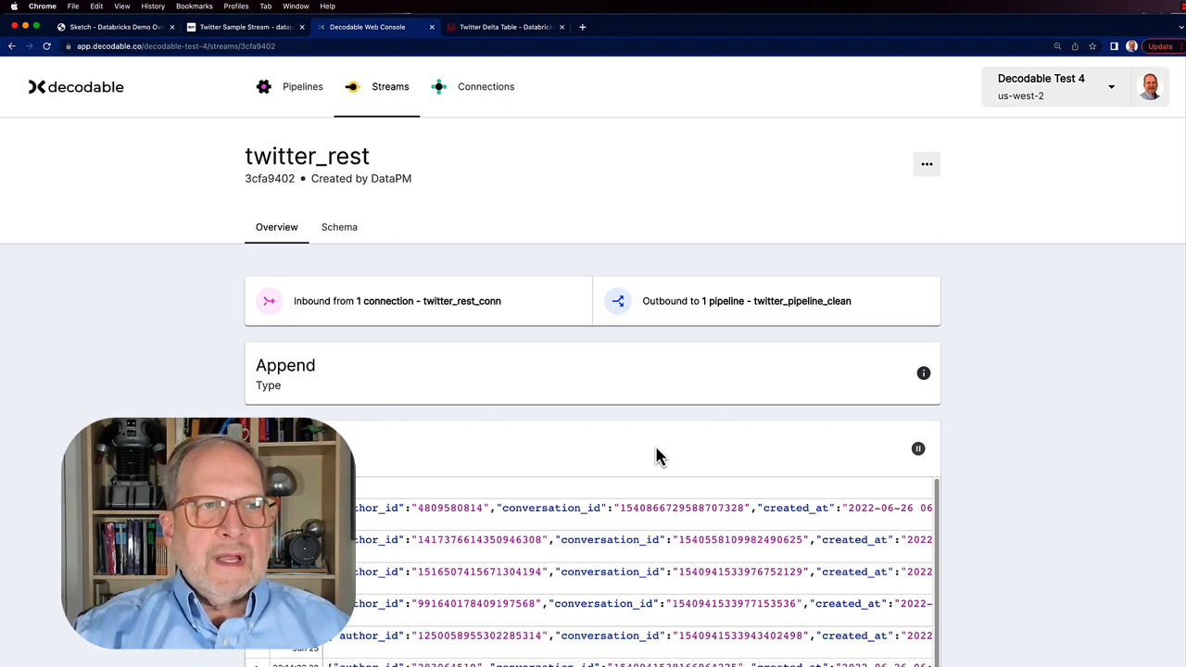
pyautogui.moveTo(623, 460)
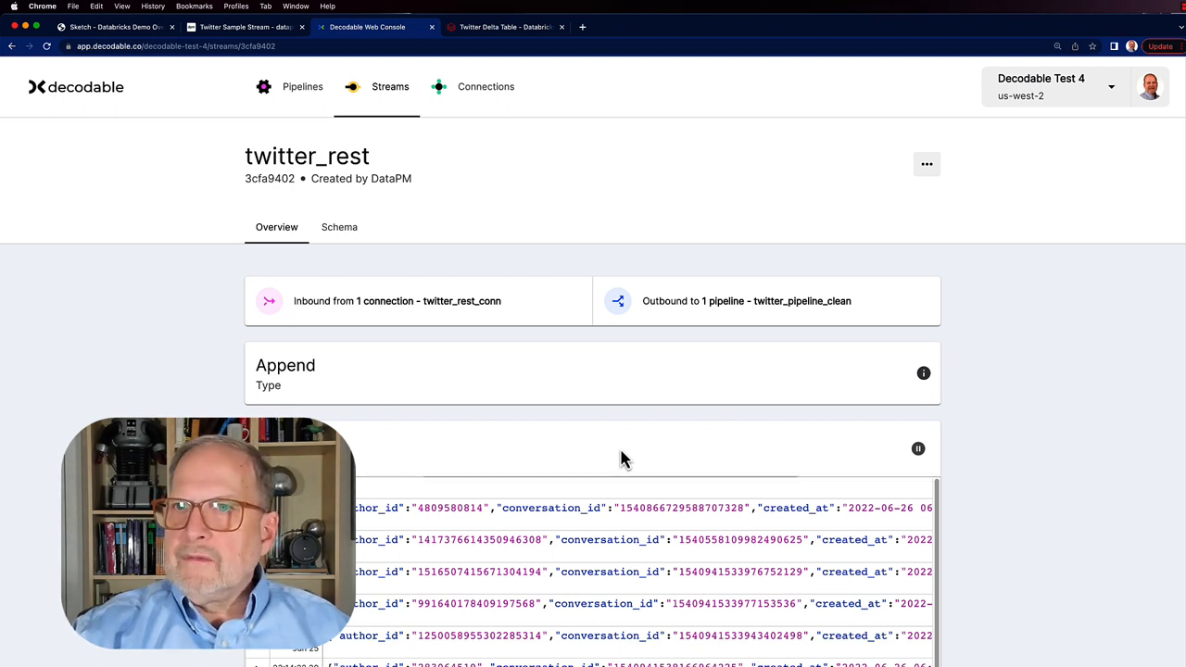
# Step: Review twitter_rest's live tweet data preview, then follow its outbound link to twitter_pipeline_clean
pyautogui.scroll(-3)
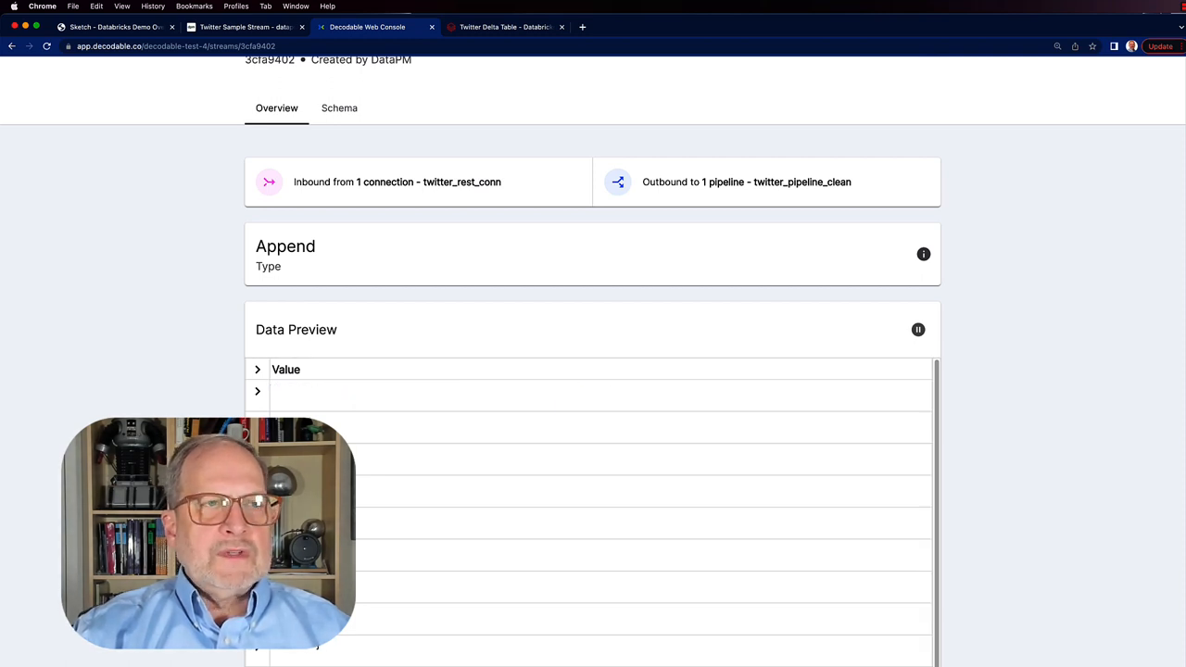
pyautogui.scroll(3)
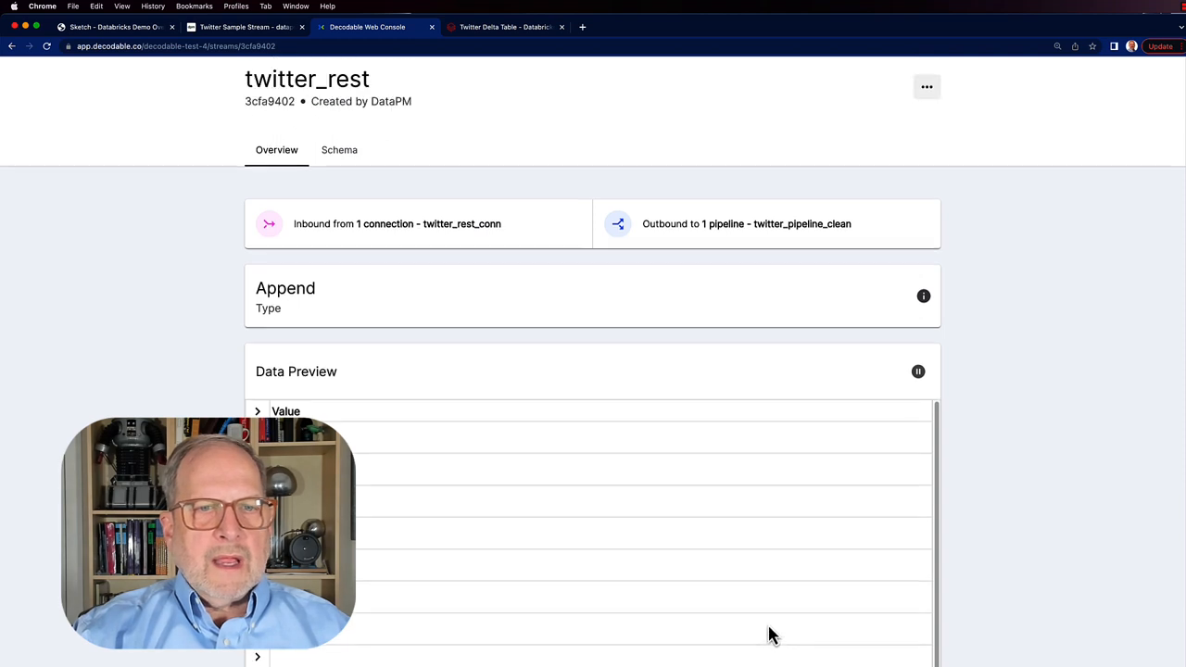
pyautogui.scroll(-3)
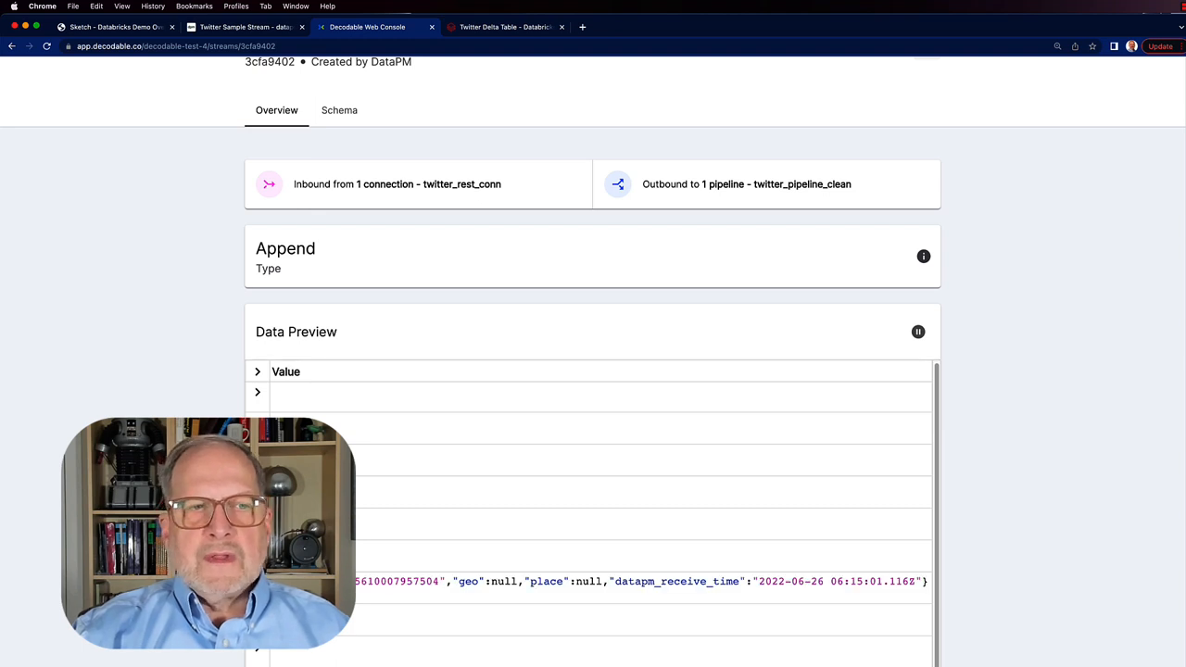
pyautogui.moveTo(541, 604)
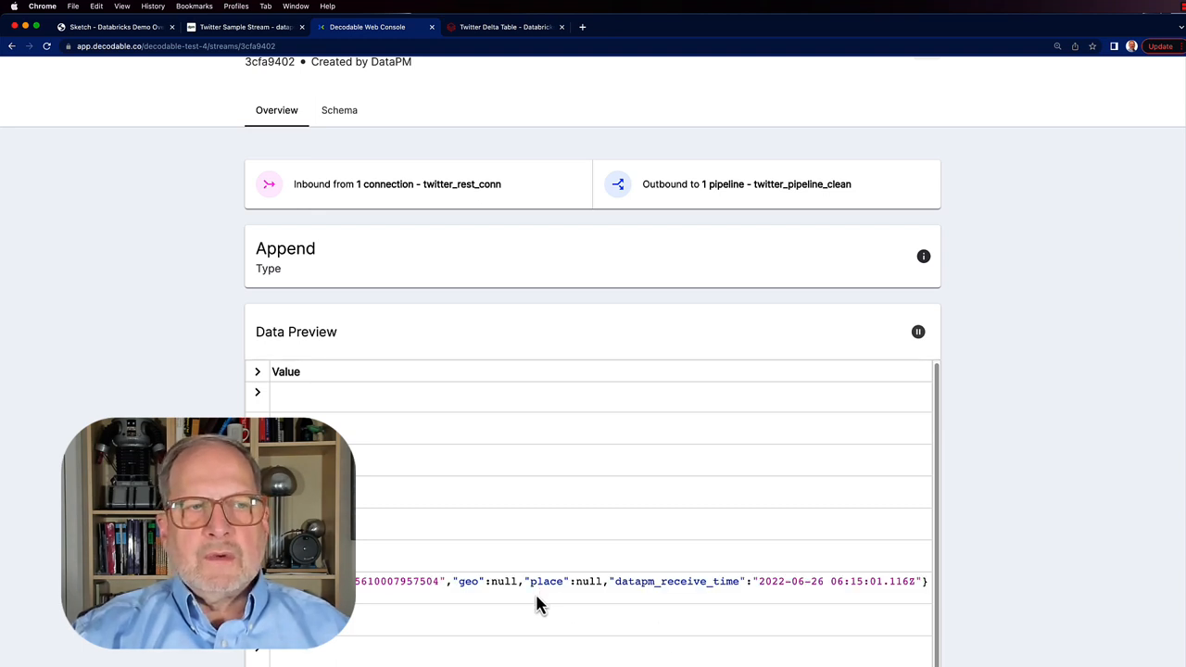
pyautogui.moveTo(563, 608)
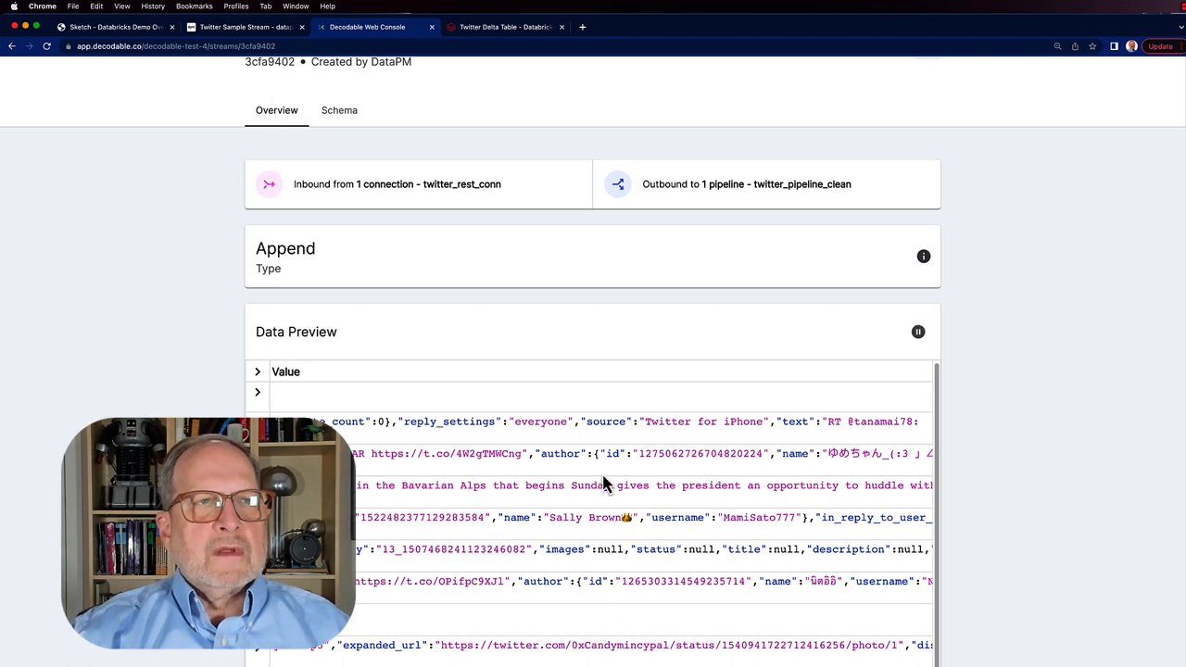
pyautogui.moveTo(411, 318)
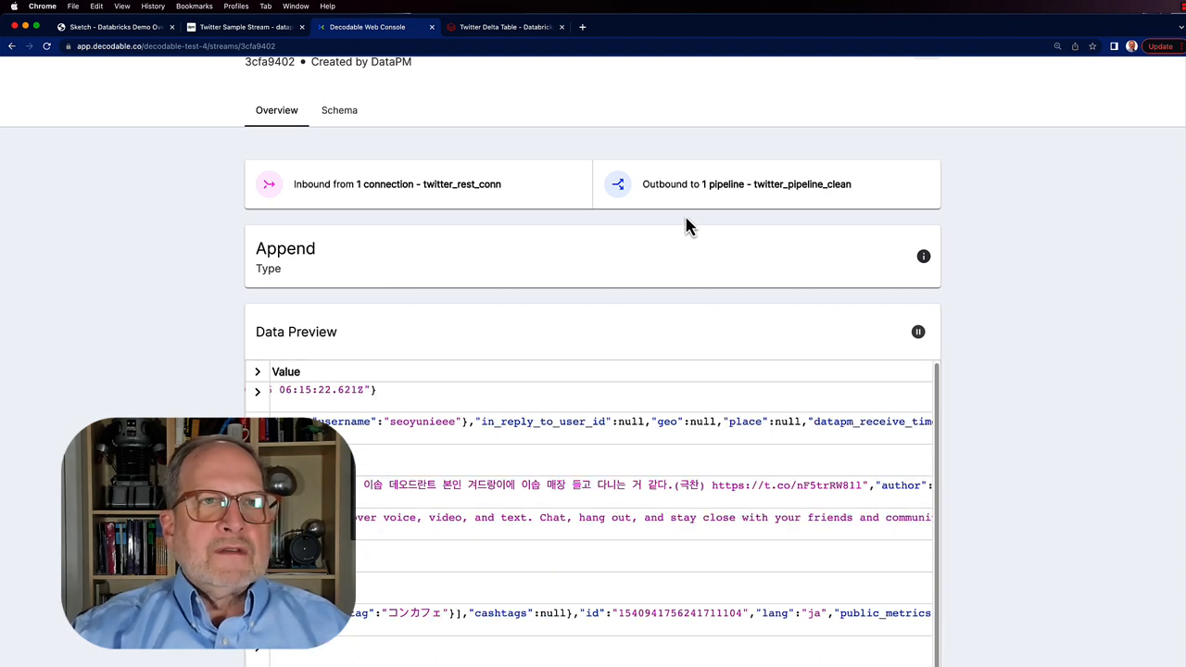
pyautogui.moveTo(742, 202)
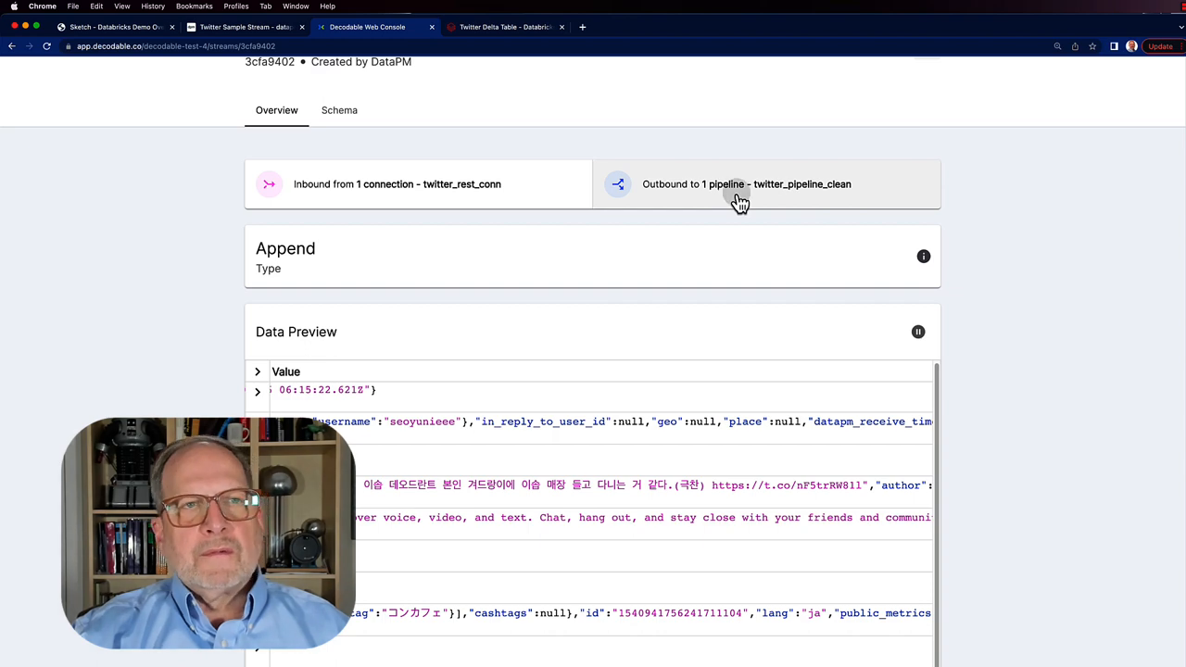
pyautogui.click(745, 186)
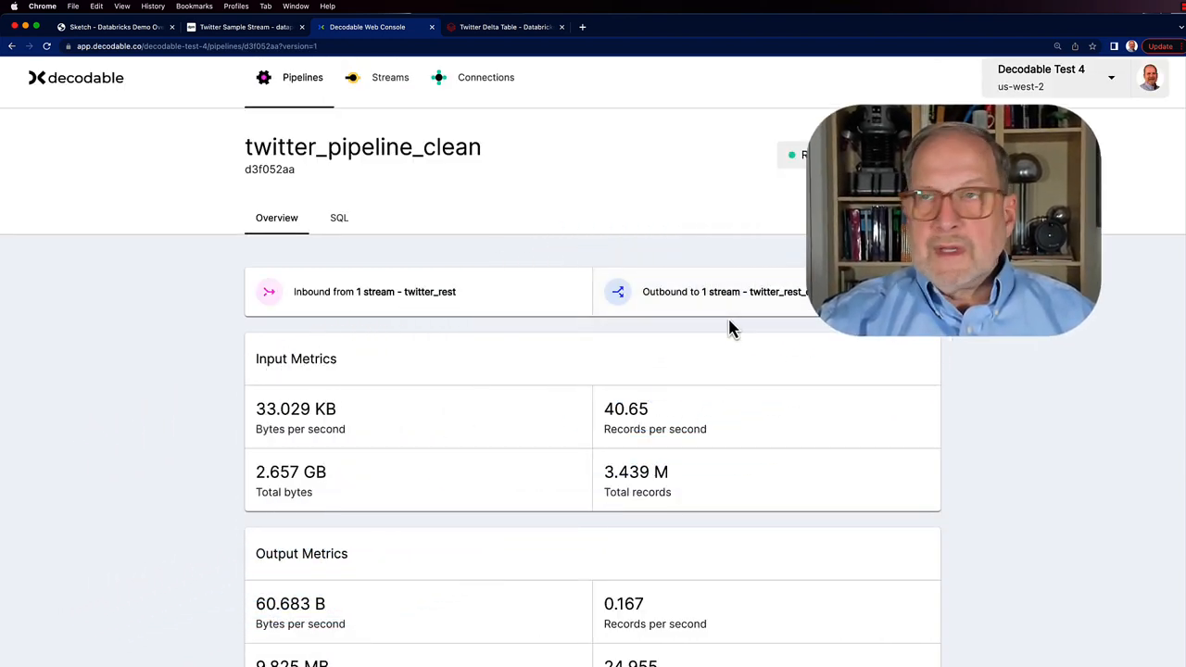
pyautogui.scroll(3)
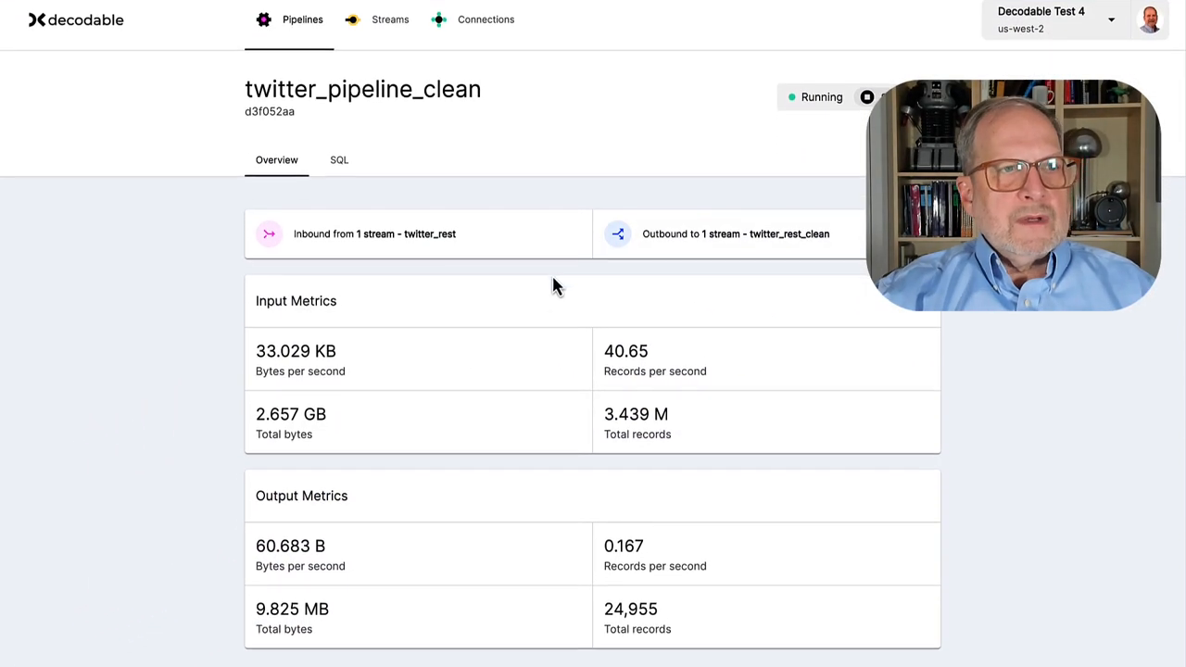
pyautogui.moveTo(480, 325)
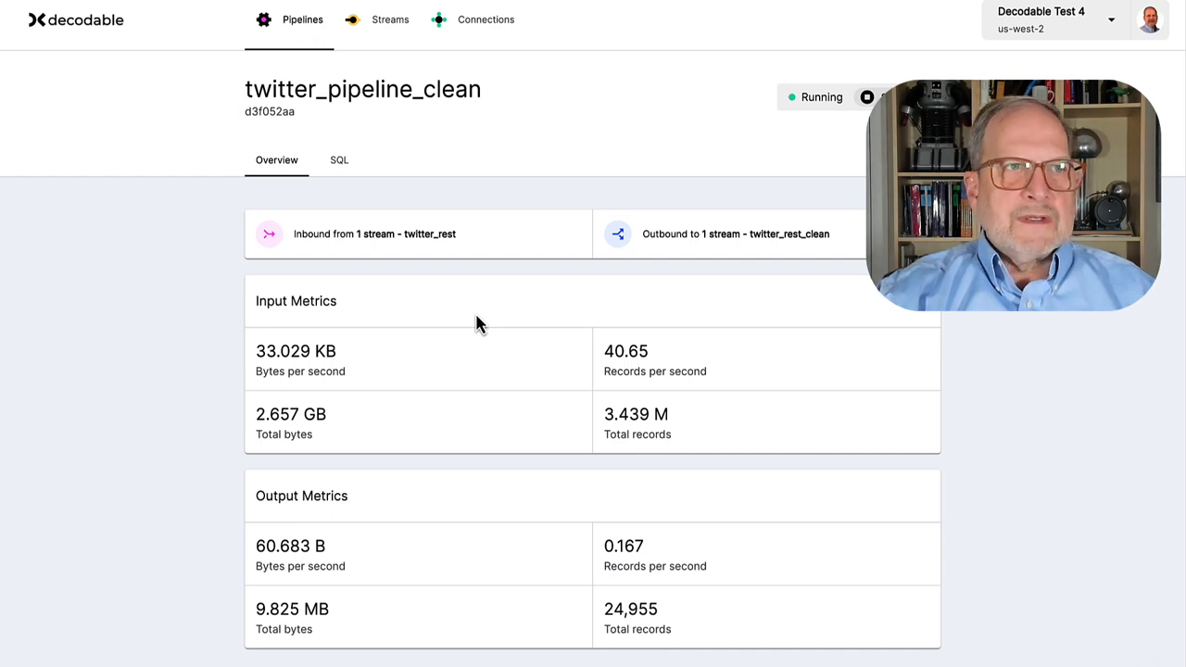
pyautogui.moveTo(437, 384)
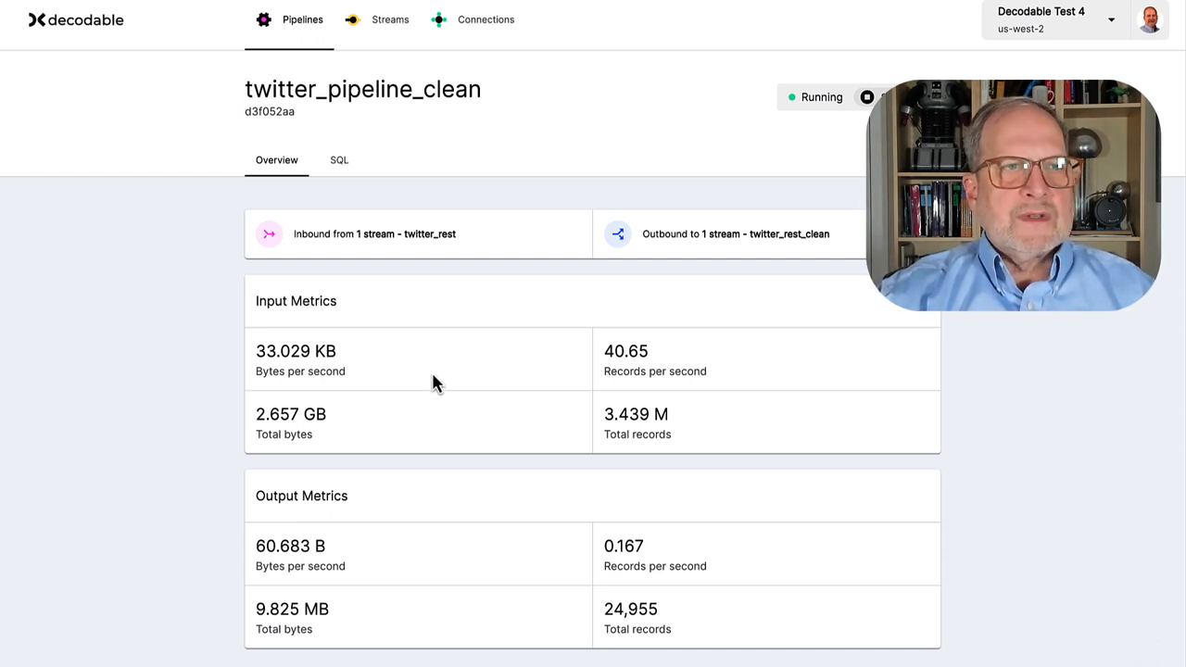
pyautogui.moveTo(386, 452)
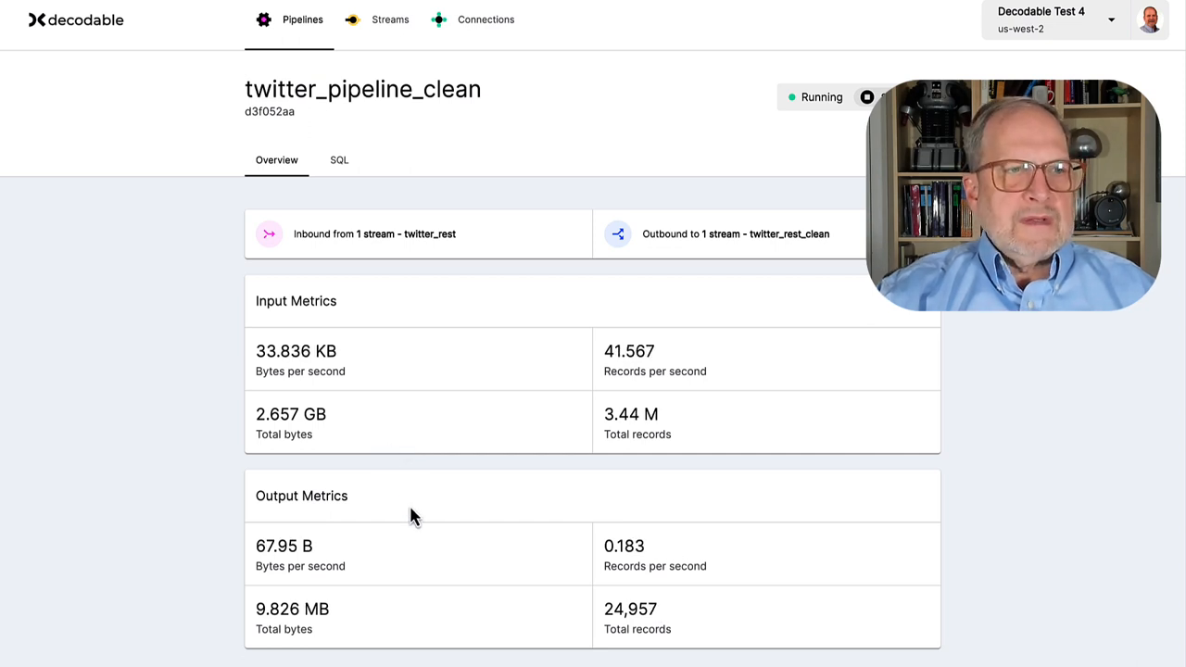
pyautogui.moveTo(463, 634)
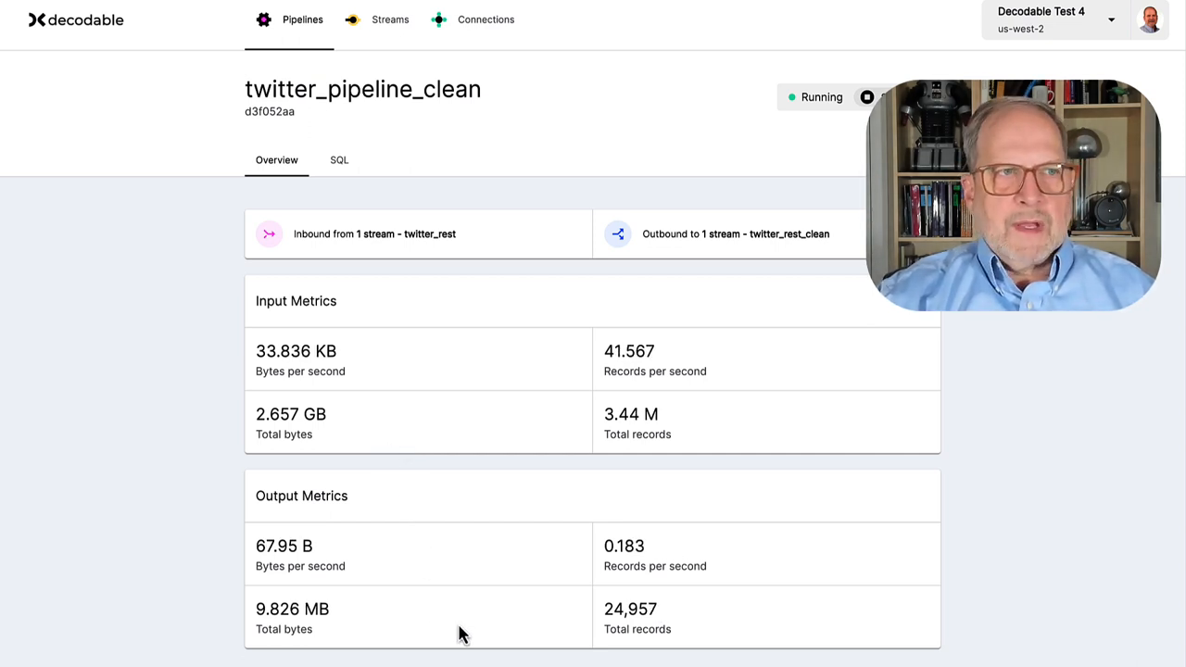
pyautogui.moveTo(491, 595)
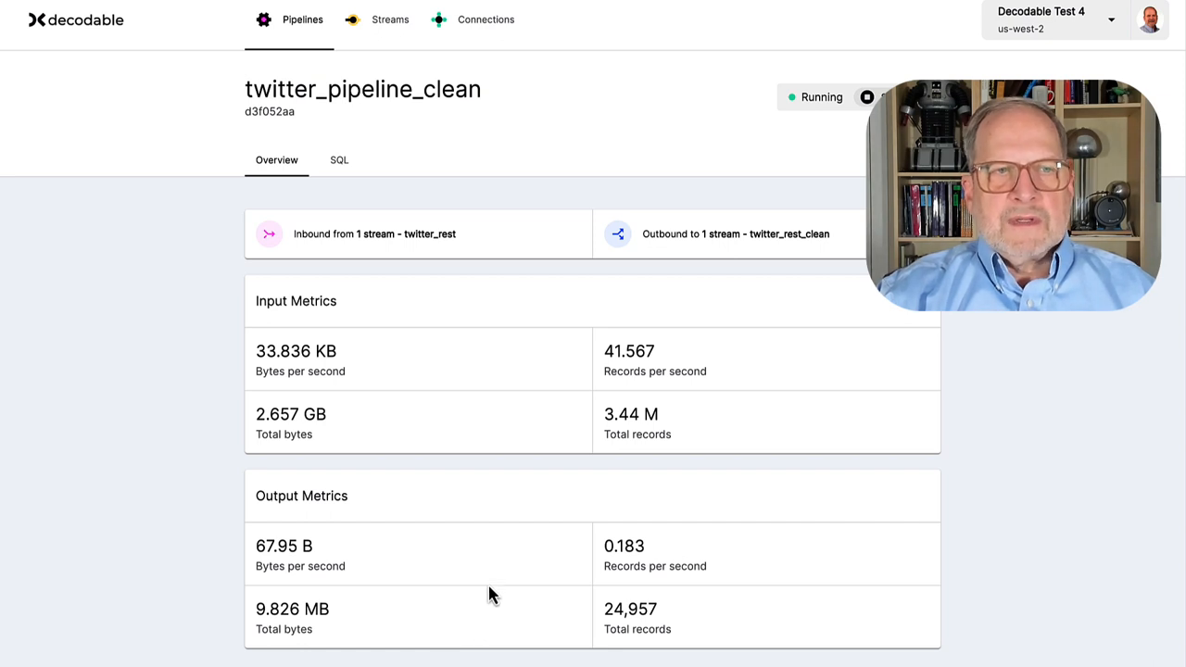
pyautogui.moveTo(522, 538)
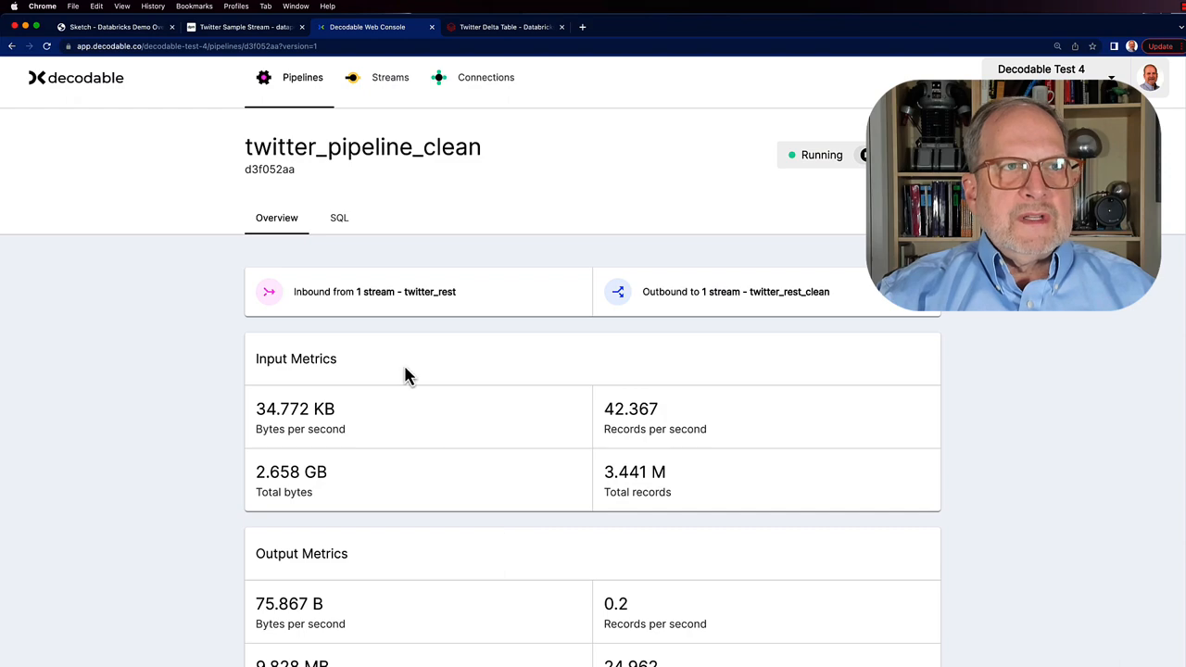
pyautogui.click(339, 217)
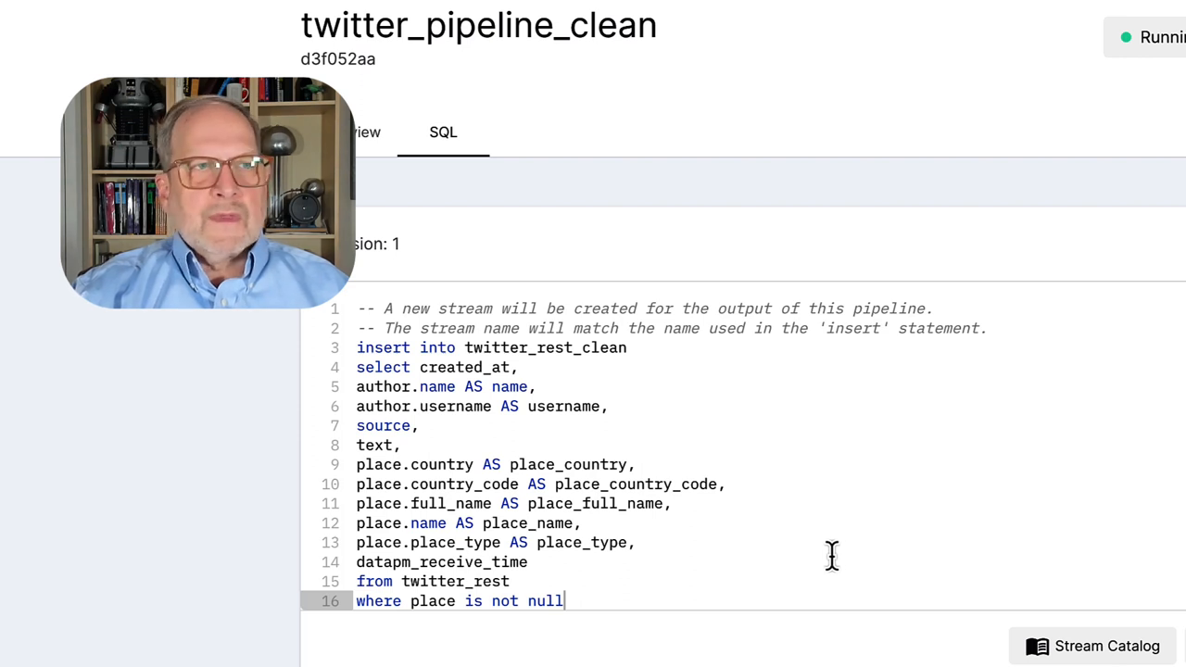
pyautogui.moveTo(649, 383)
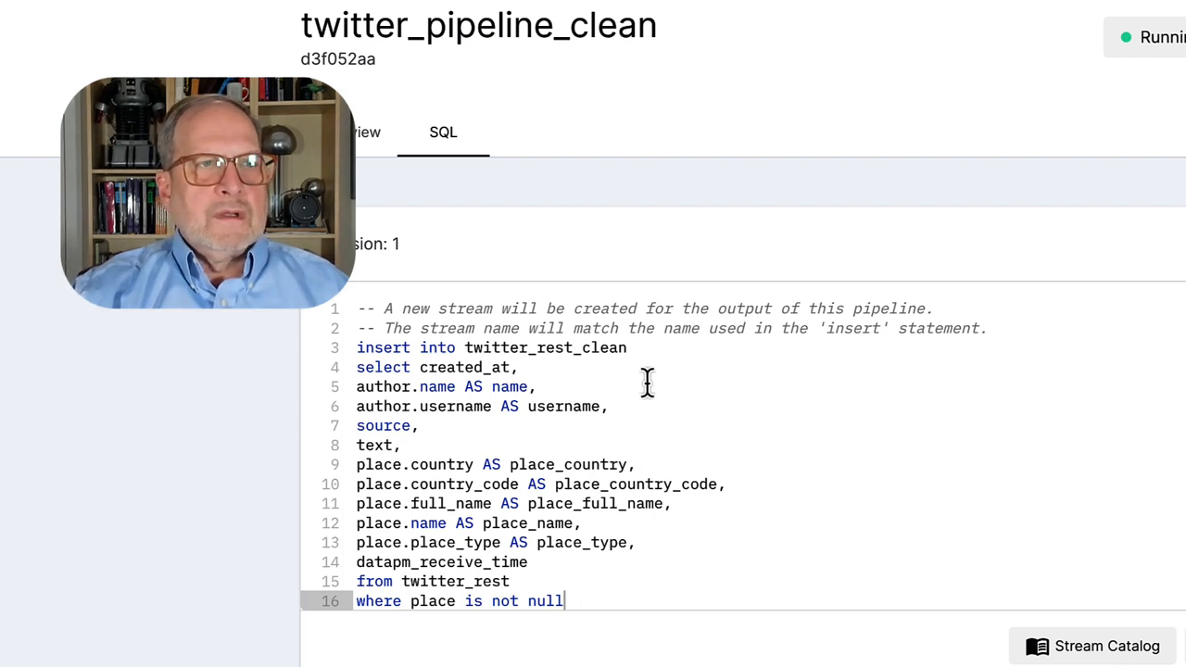
pyautogui.moveTo(675, 361)
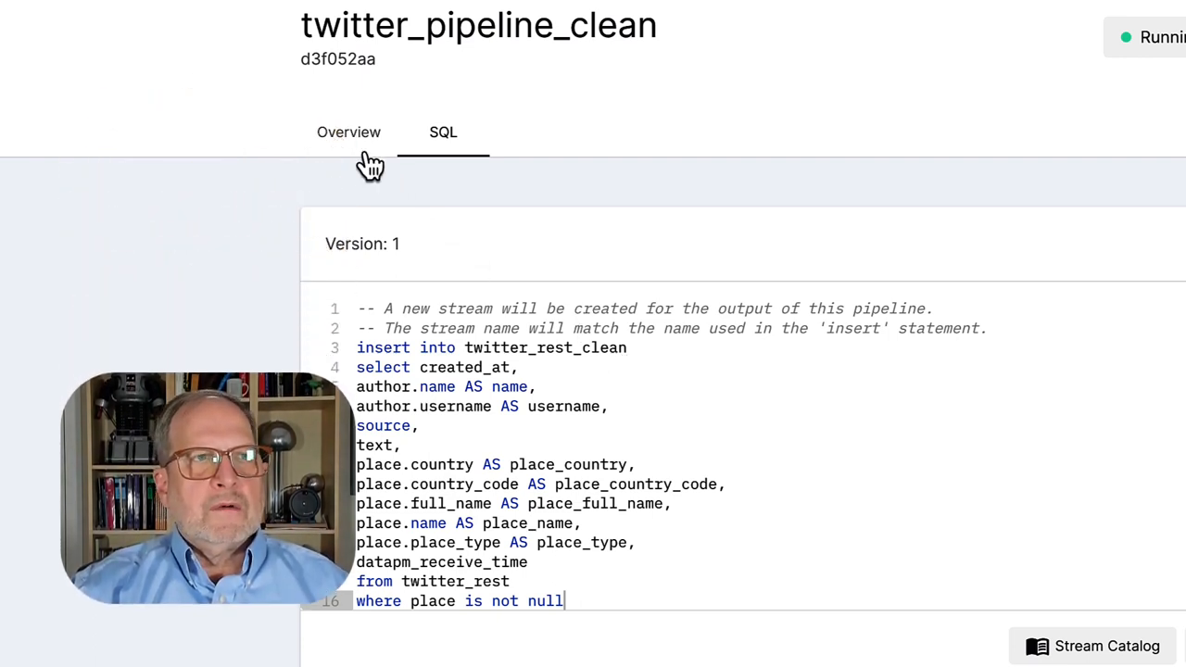
pyautogui.click(341, 132)
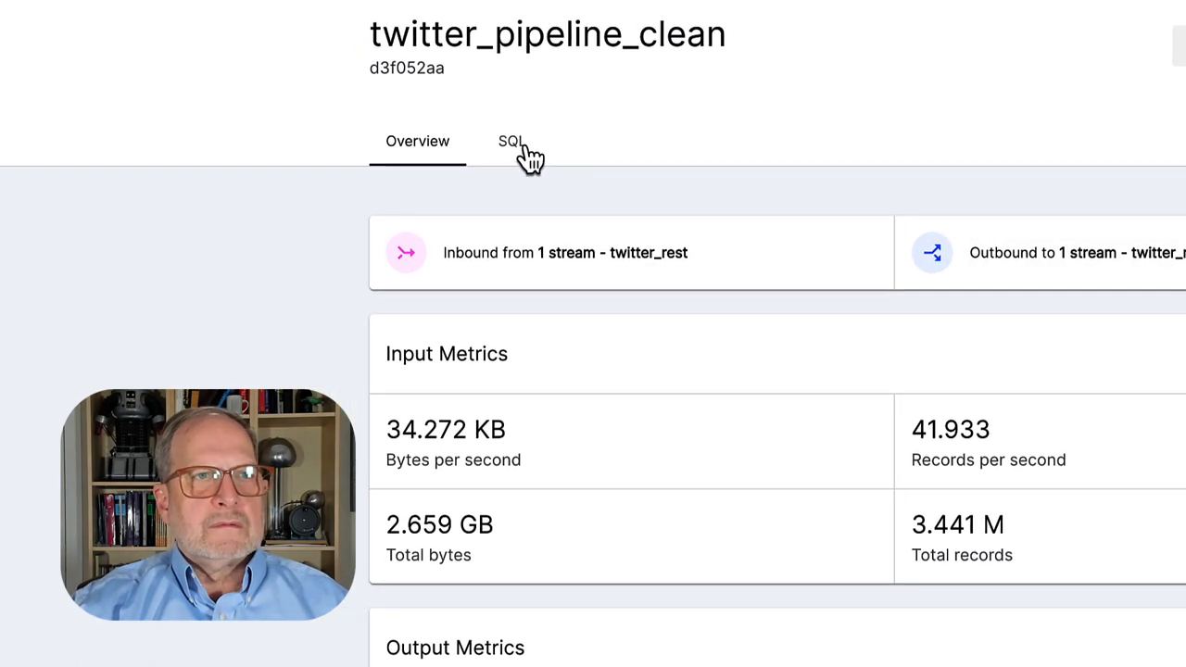
pyautogui.click(512, 141)
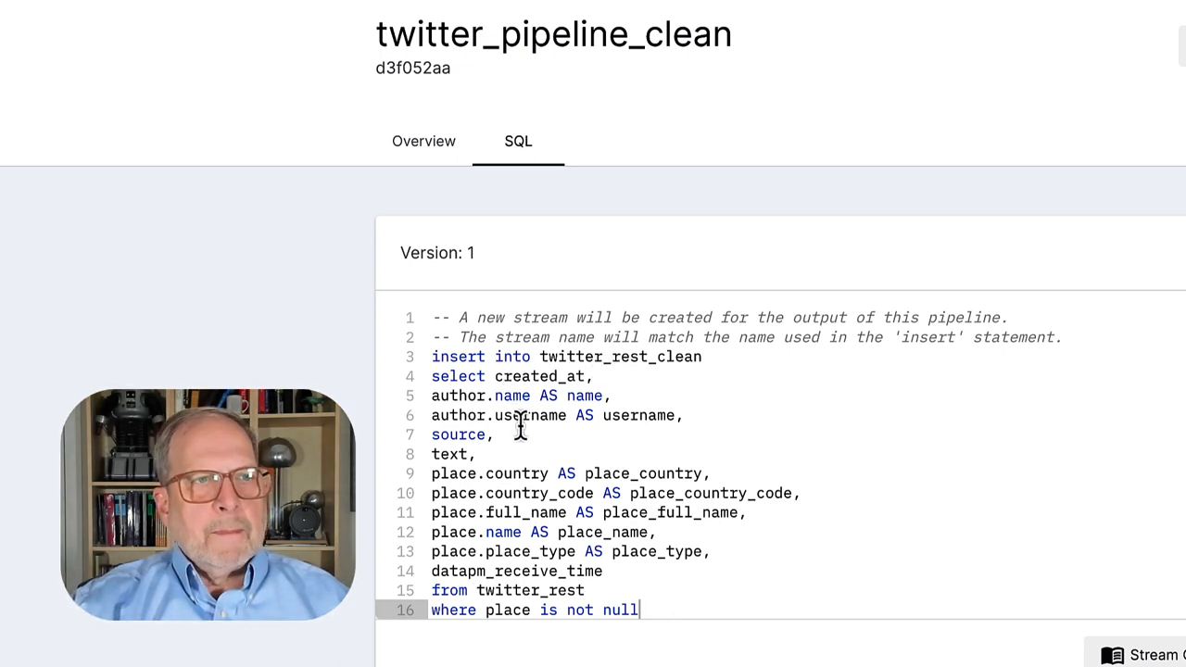
pyautogui.moveTo(549, 376)
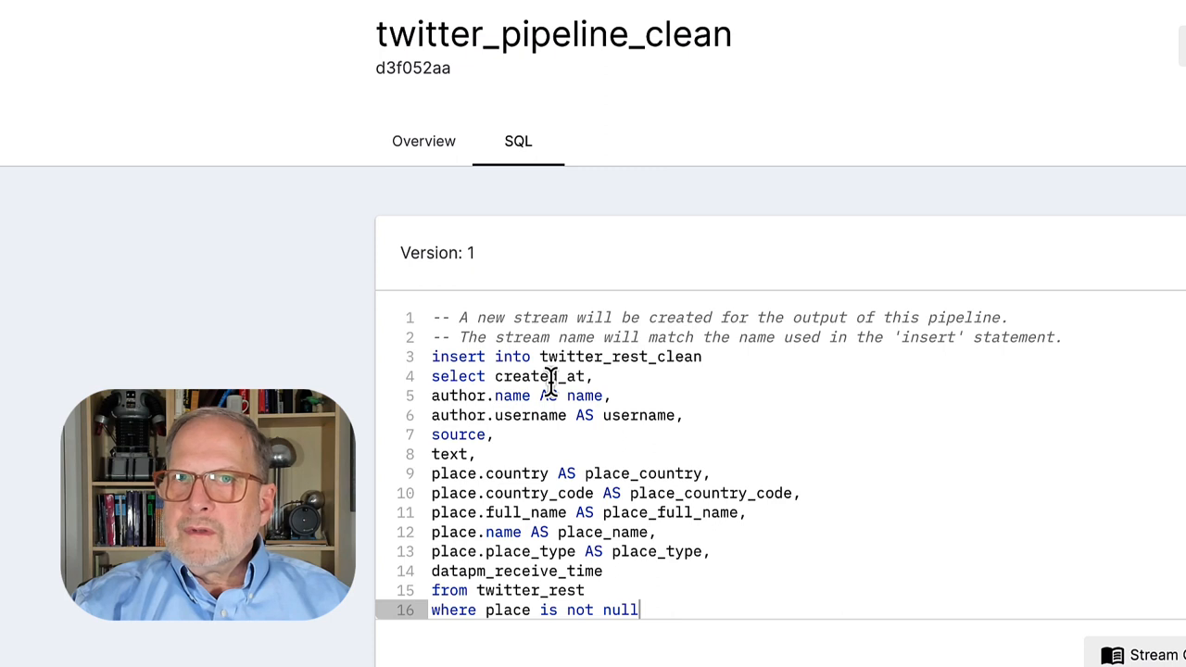
pyautogui.moveTo(527, 451)
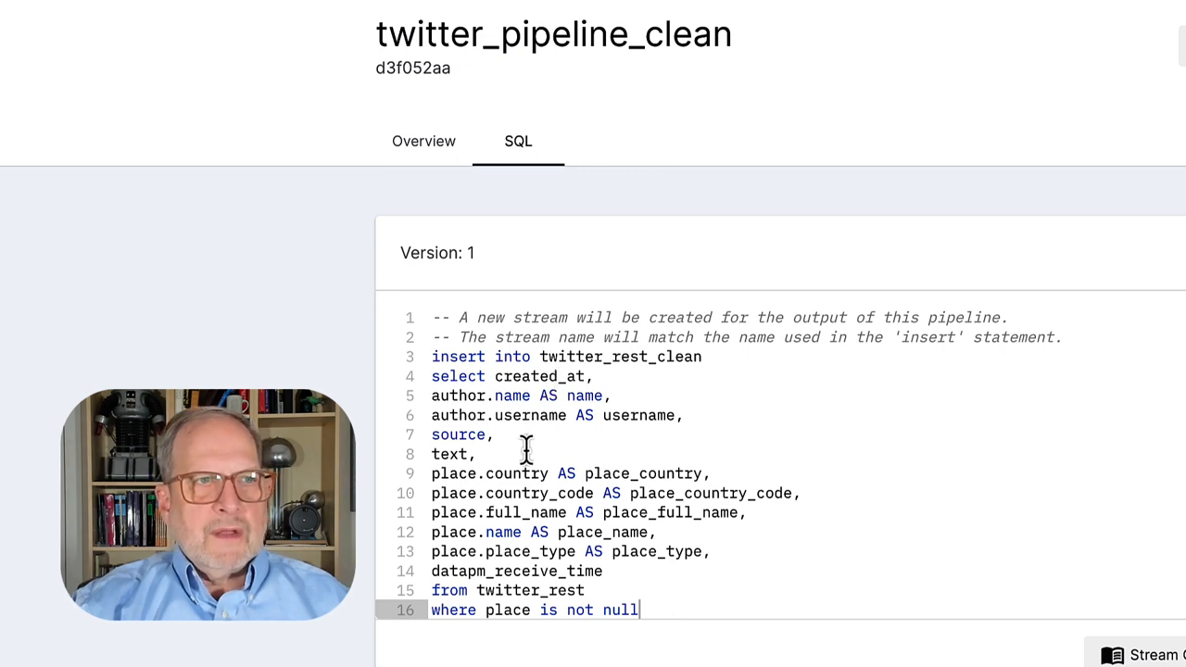
pyautogui.moveTo(526, 512)
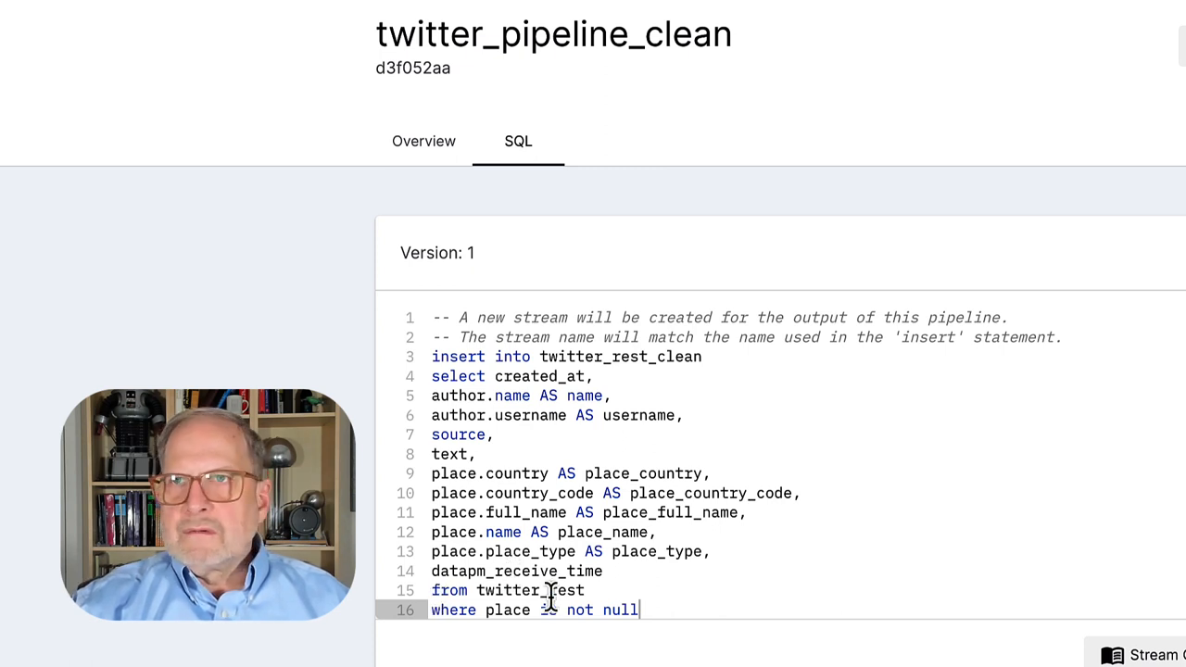
pyautogui.click(417, 141)
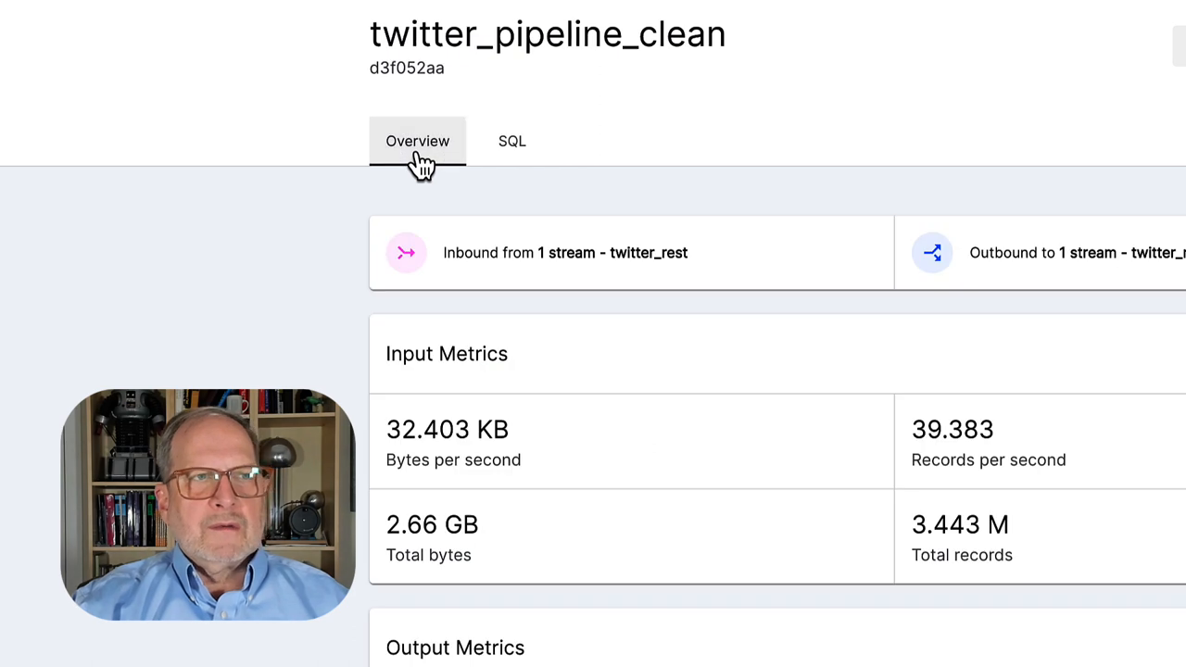
pyautogui.moveTo(658, 269)
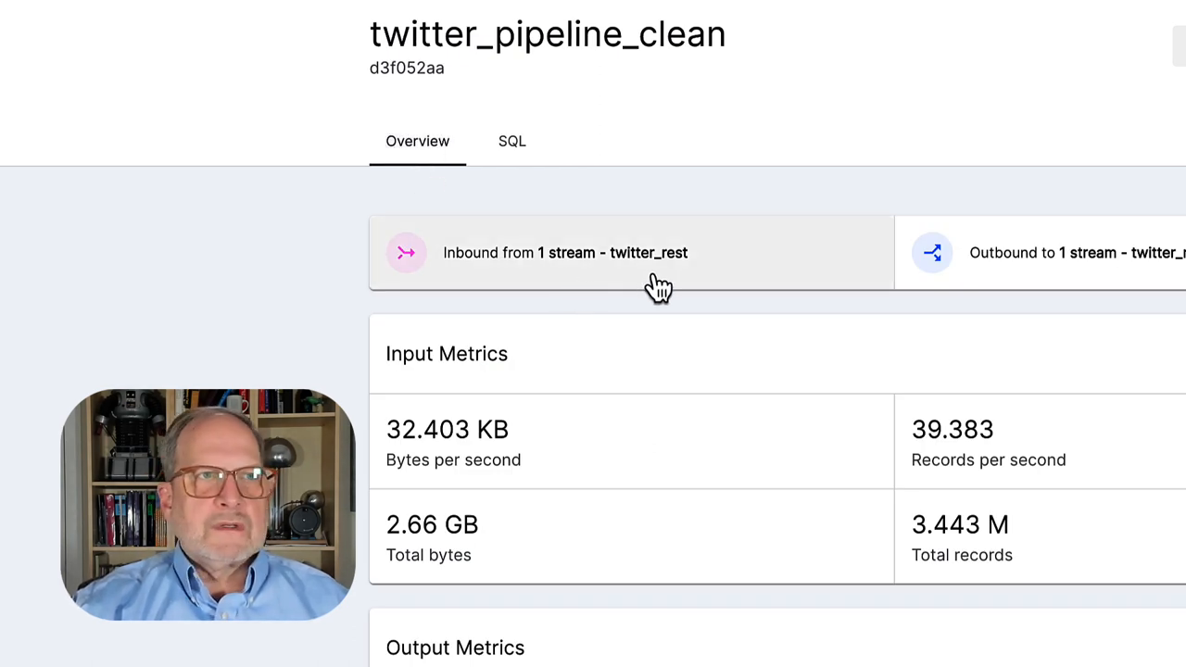
pyautogui.moveTo(511, 140)
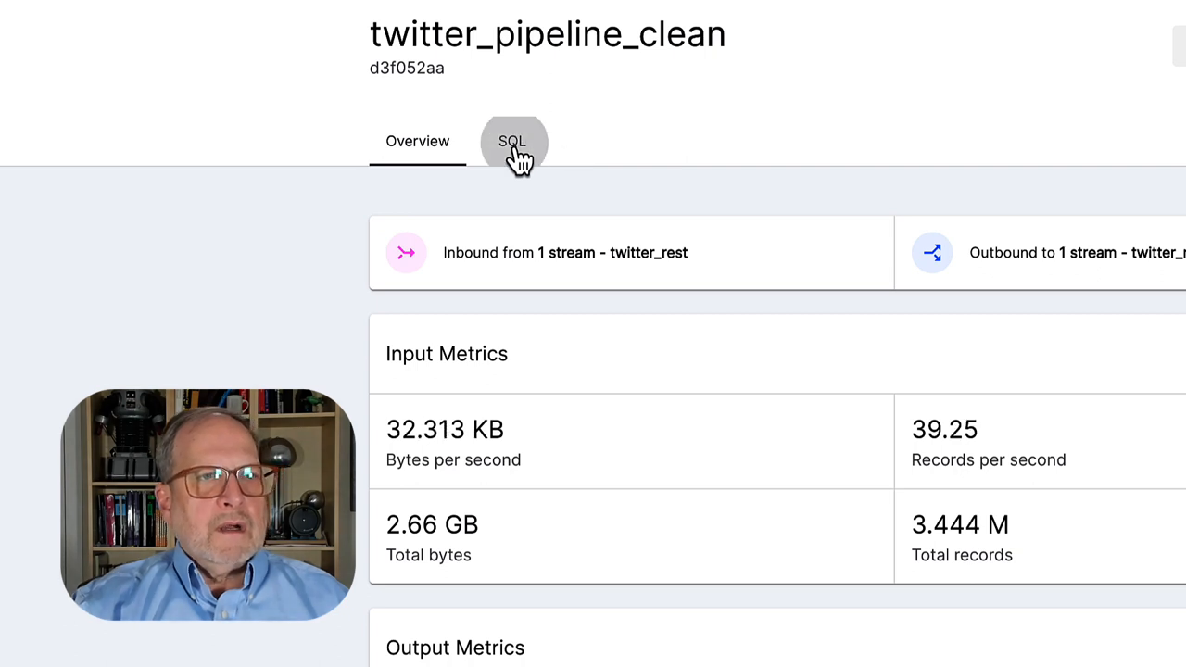
pyautogui.click(515, 141)
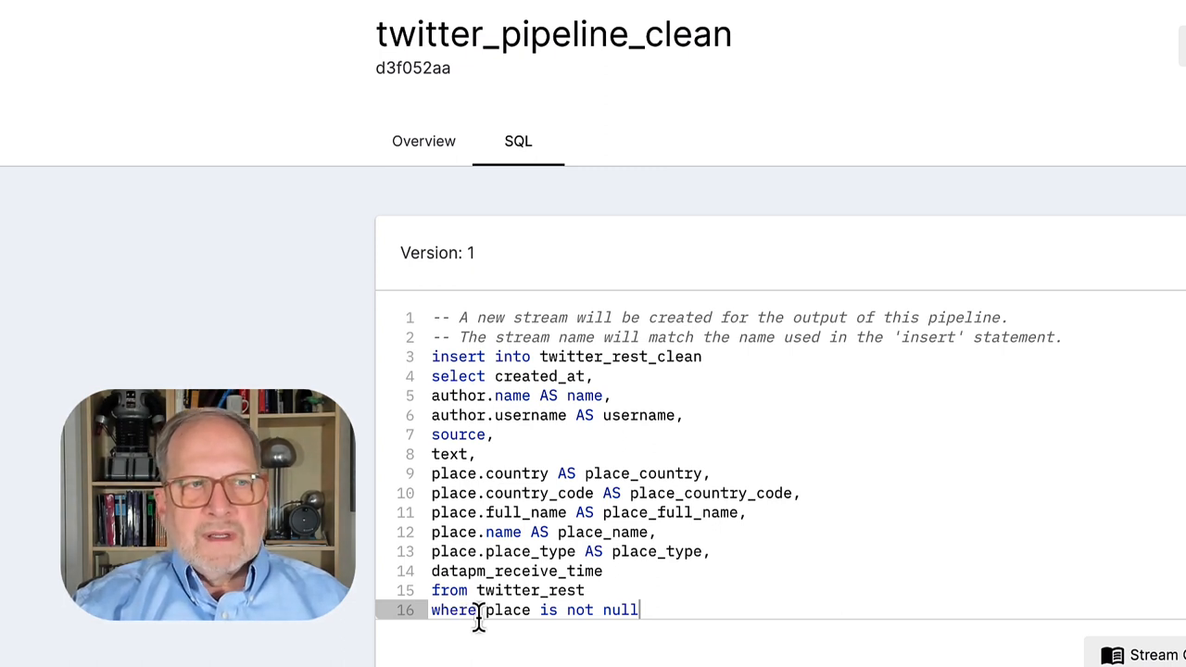
pyautogui.moveTo(639, 639)
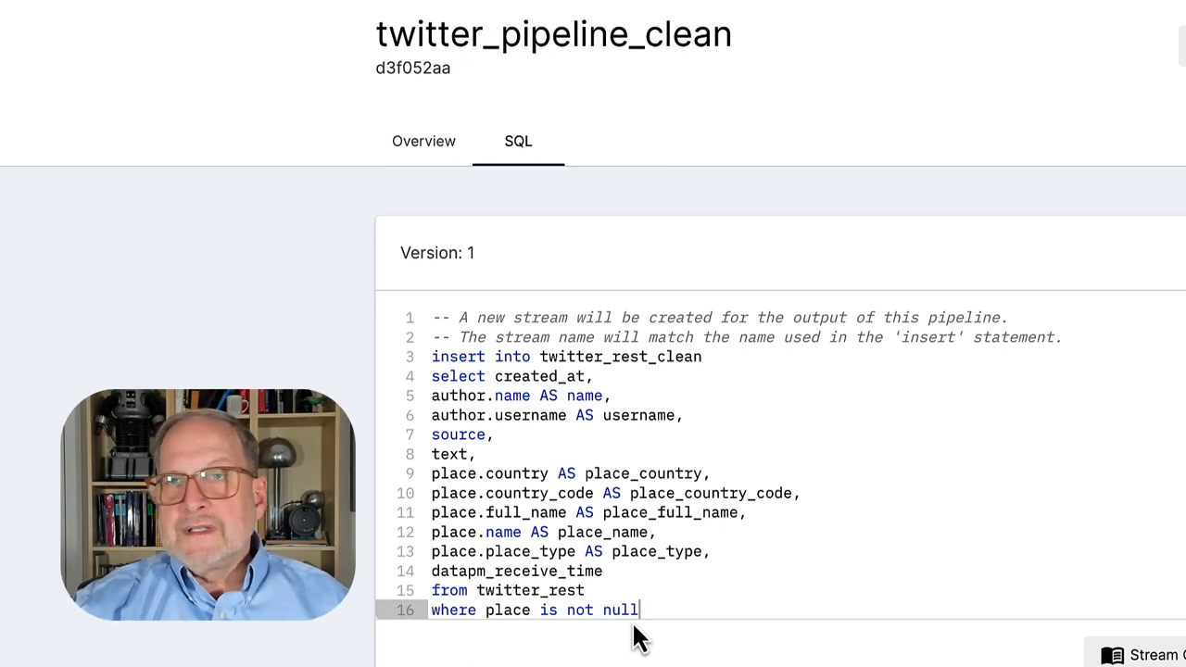
pyautogui.moveTo(504, 639)
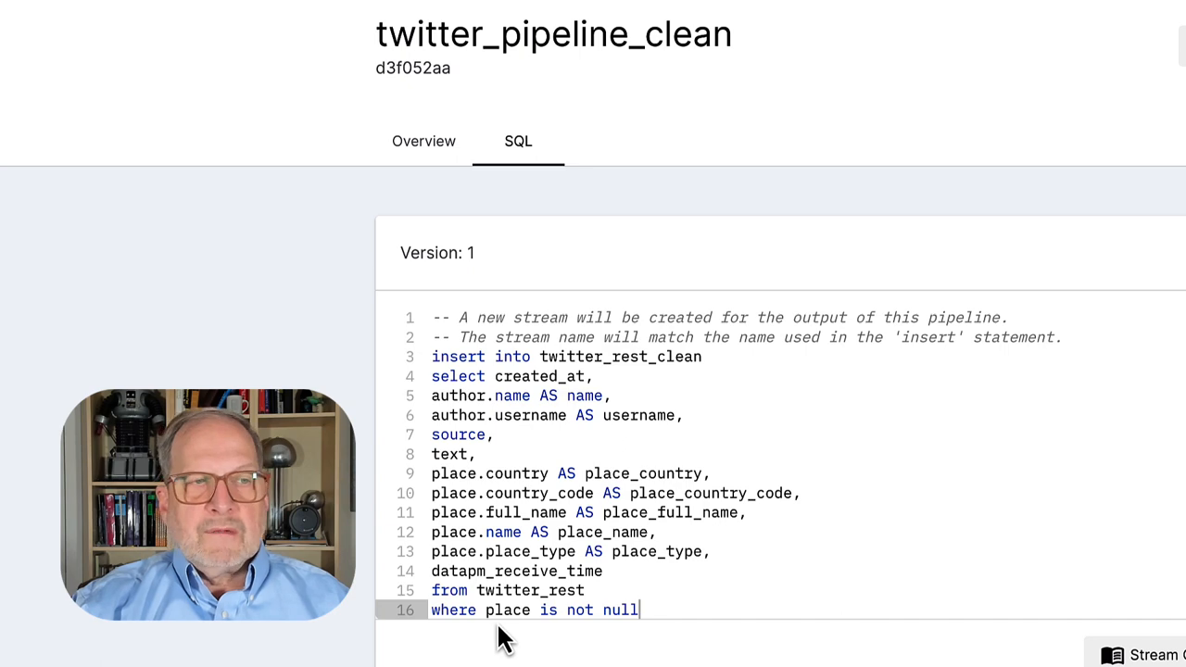
pyautogui.moveTo(621, 645)
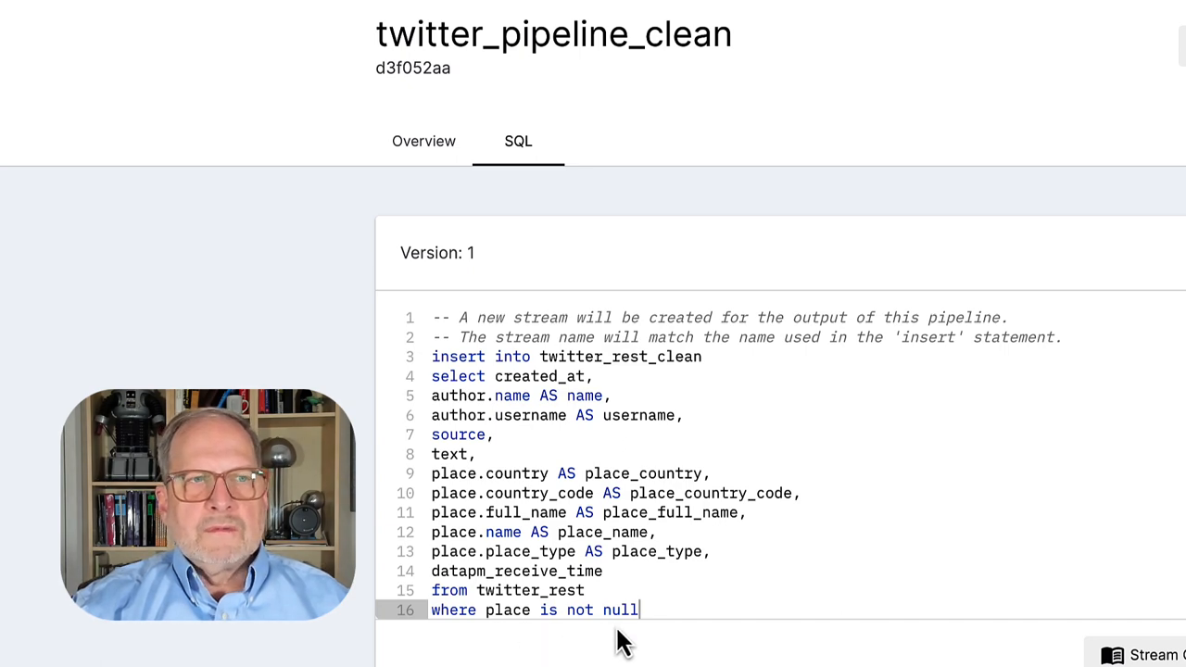
pyautogui.moveTo(422, 141)
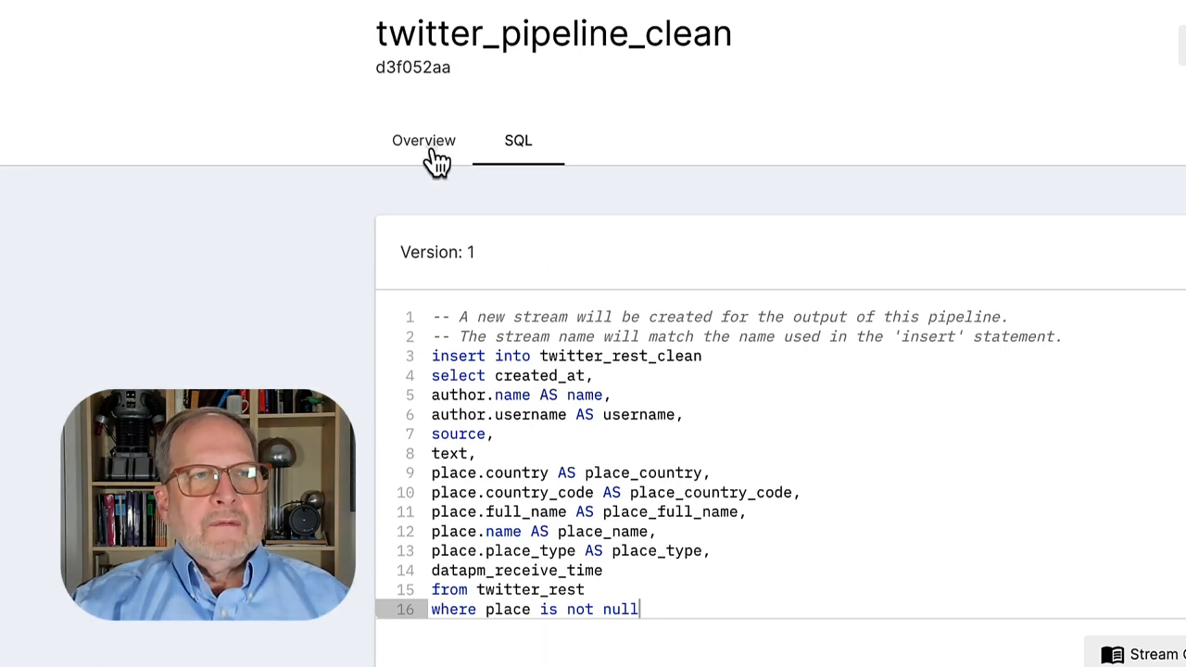
pyautogui.click(423, 141)
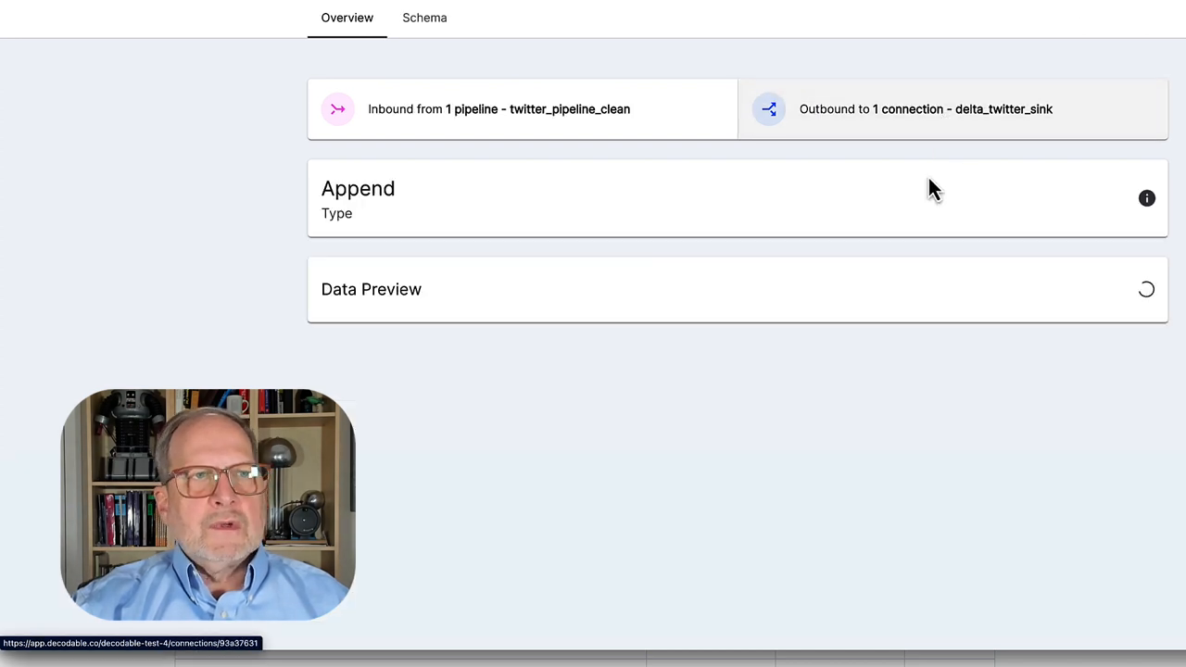
pyautogui.moveTo(682, 452)
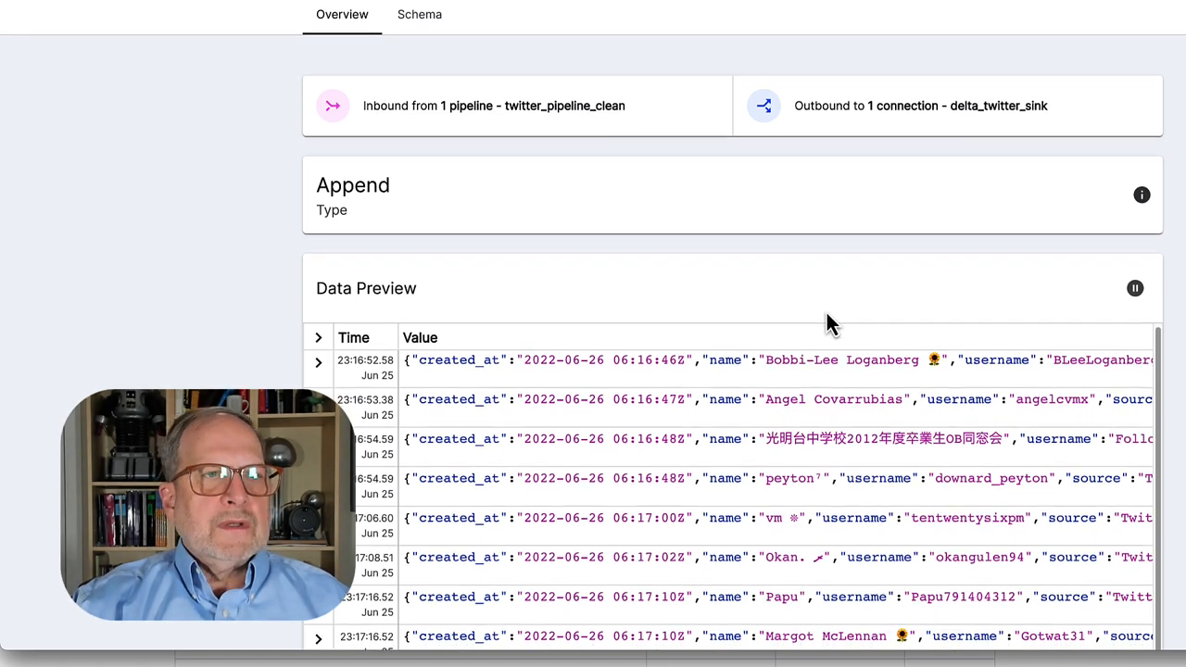
pyautogui.scroll(-3)
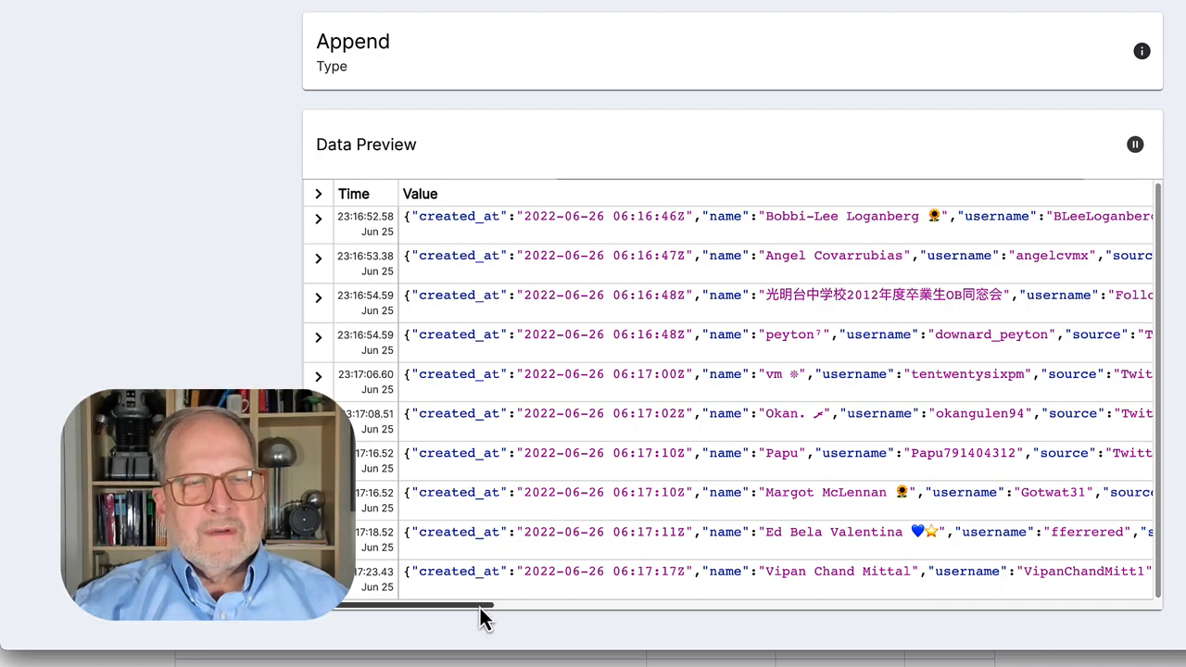
pyautogui.moveTo(485, 608); pyautogui.dragTo(611, 608)
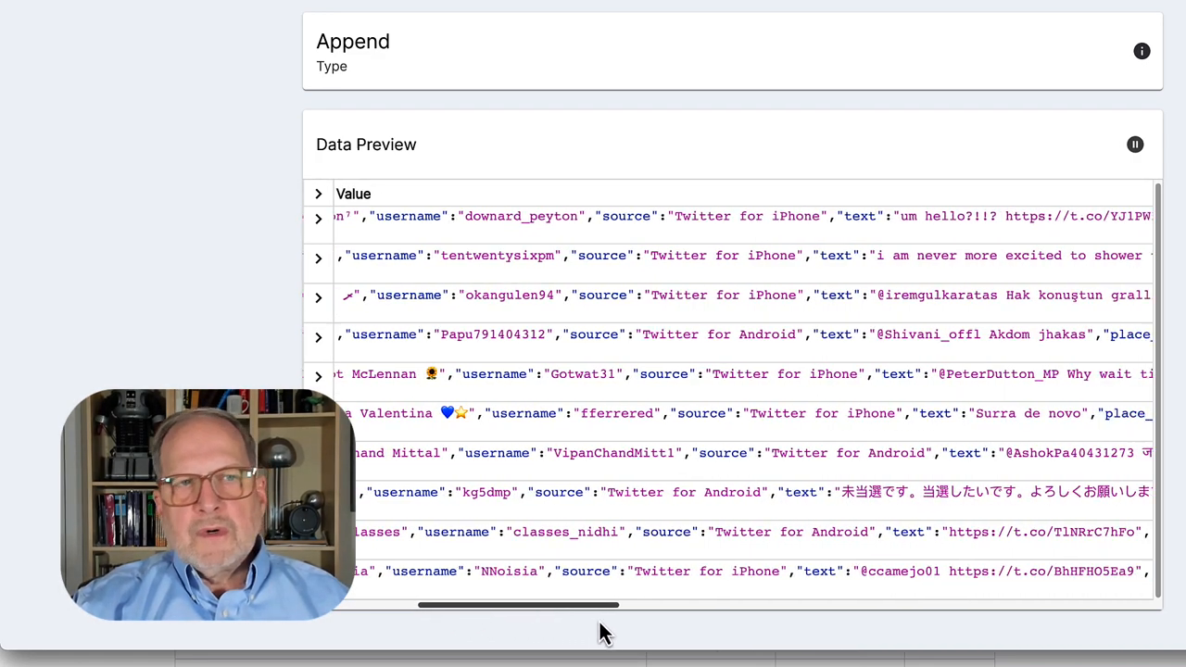
pyautogui.moveTo(519, 604); pyautogui.dragTo(689, 604)
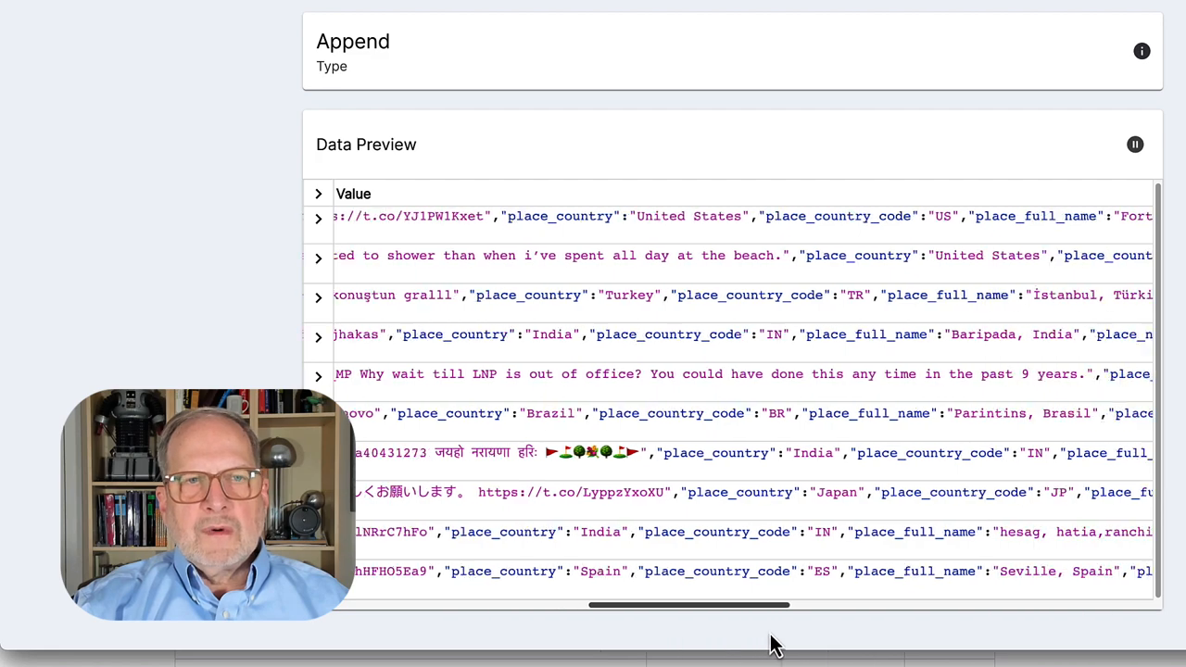
pyautogui.hscroll(3)
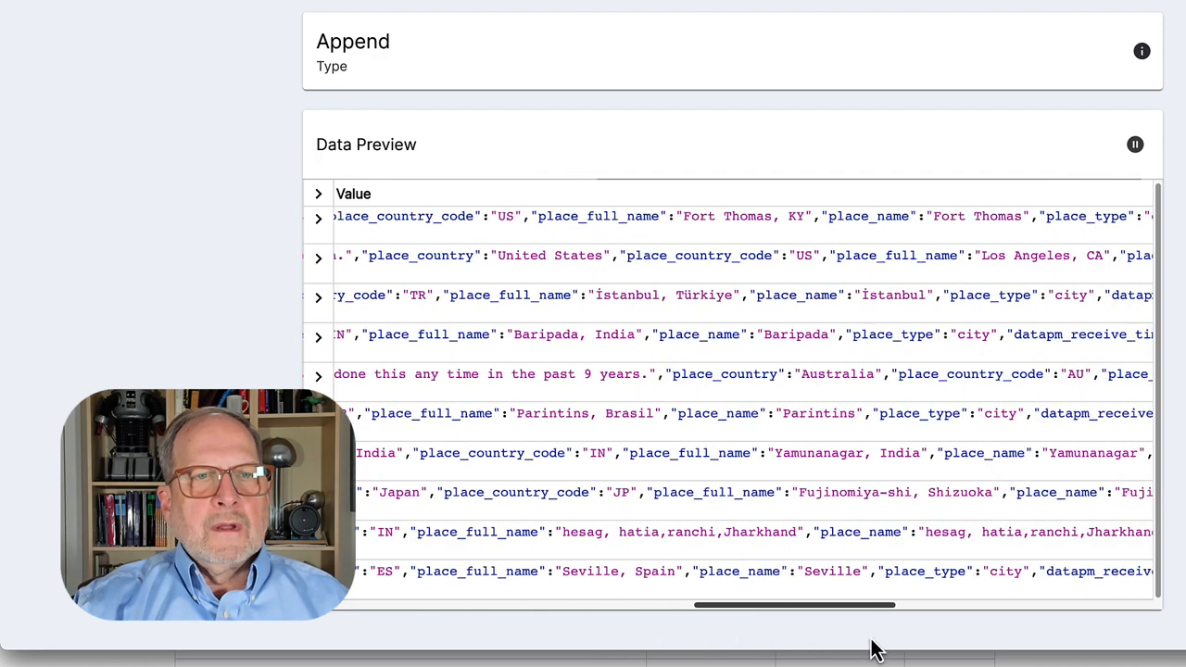
pyautogui.hscroll(3)
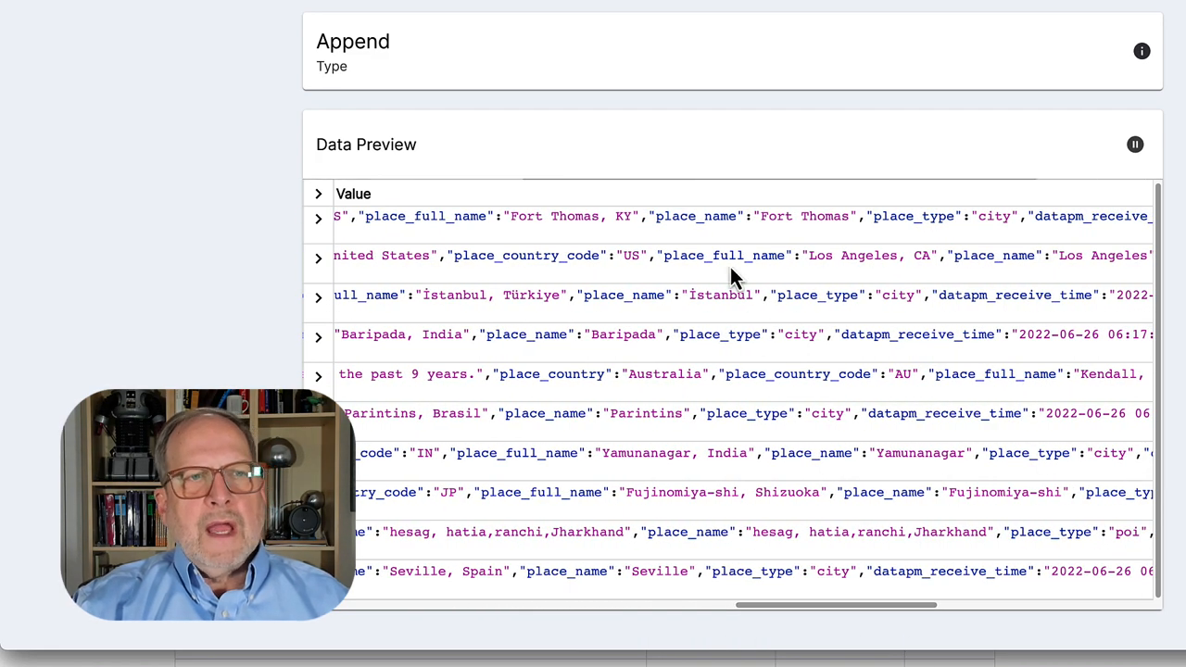
pyautogui.scroll(-3)
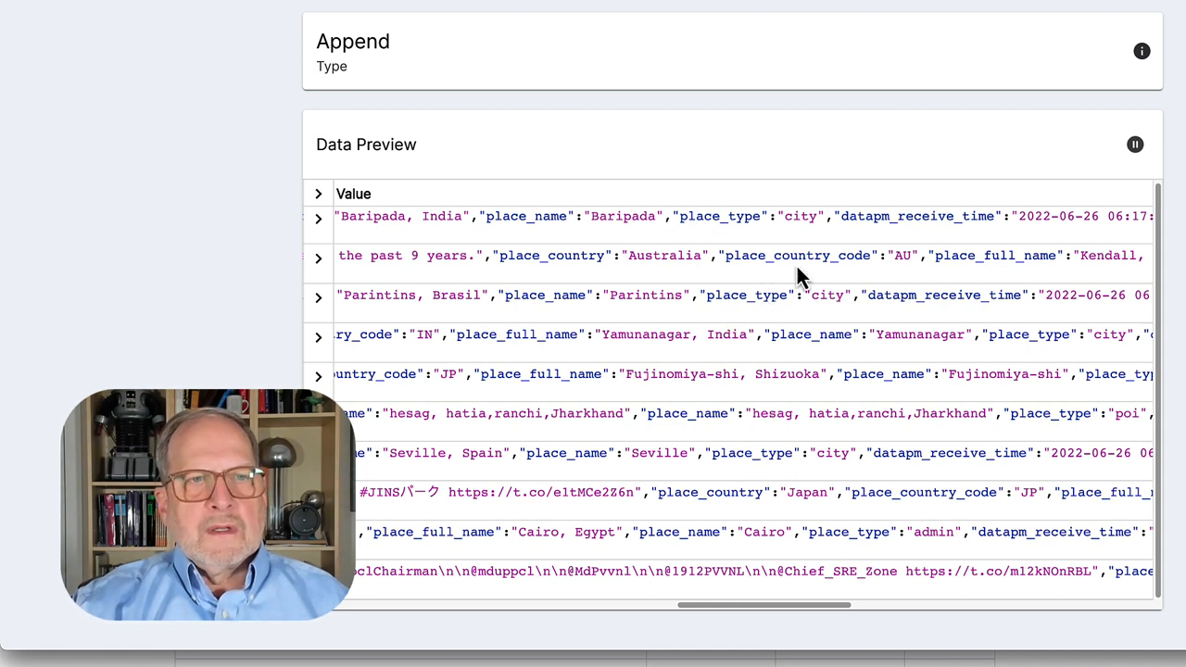
pyautogui.moveTo(667, 356)
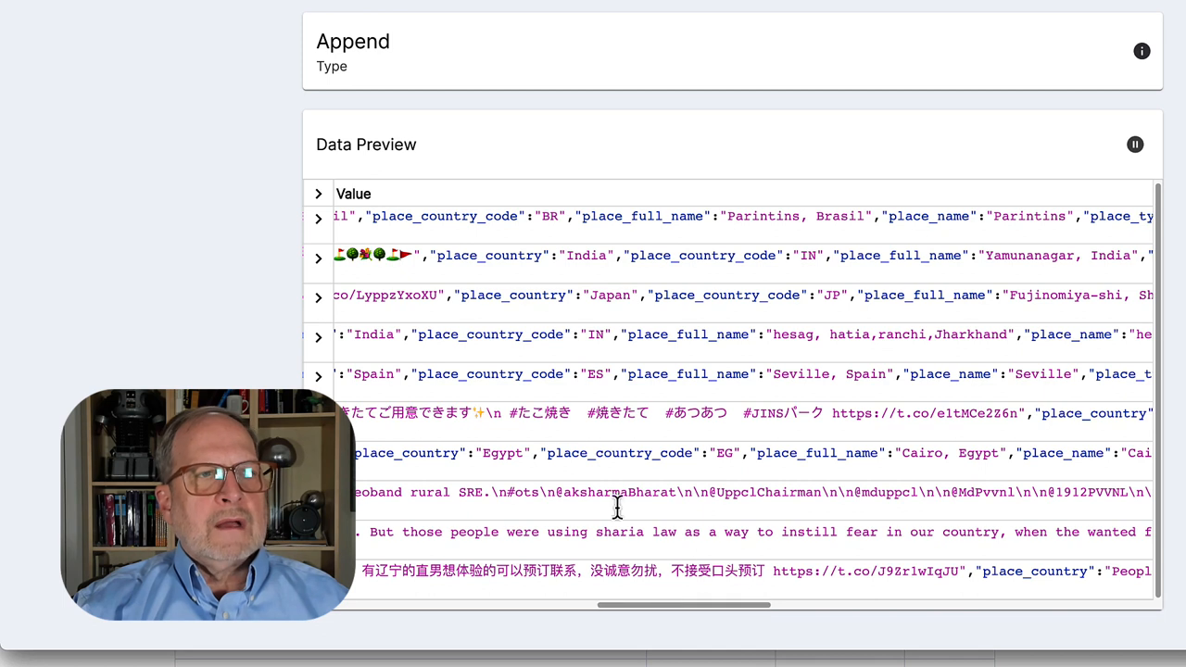
pyautogui.moveTo(552, 239)
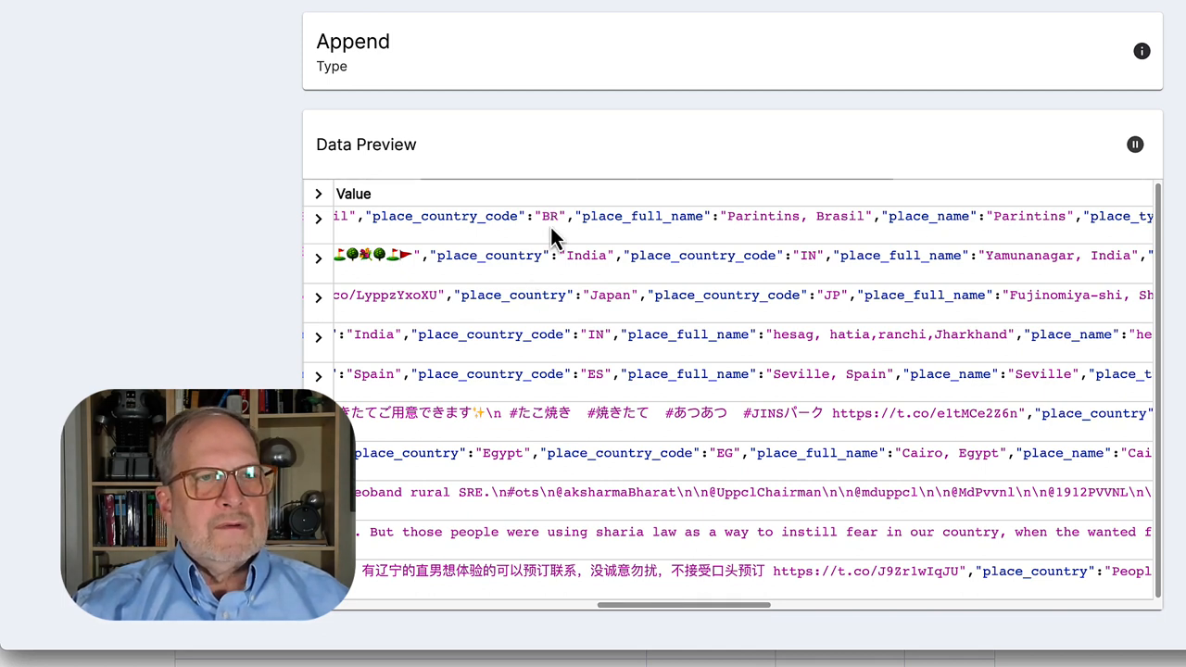
pyautogui.moveTo(820, 263)
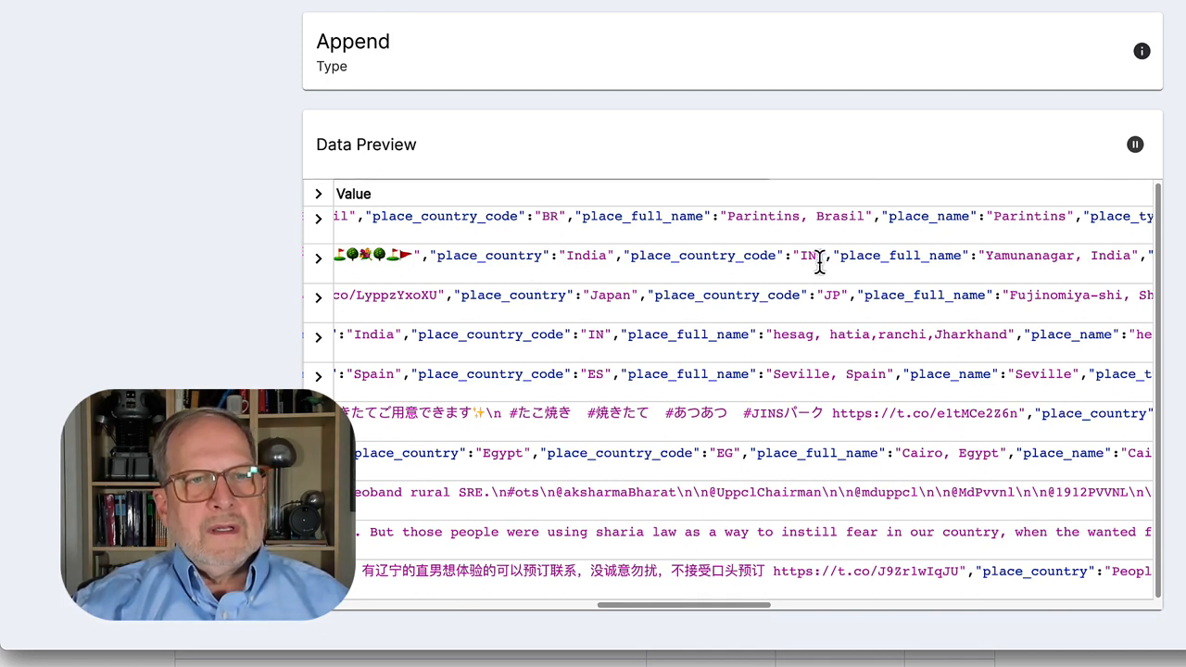
pyautogui.moveTo(843, 324)
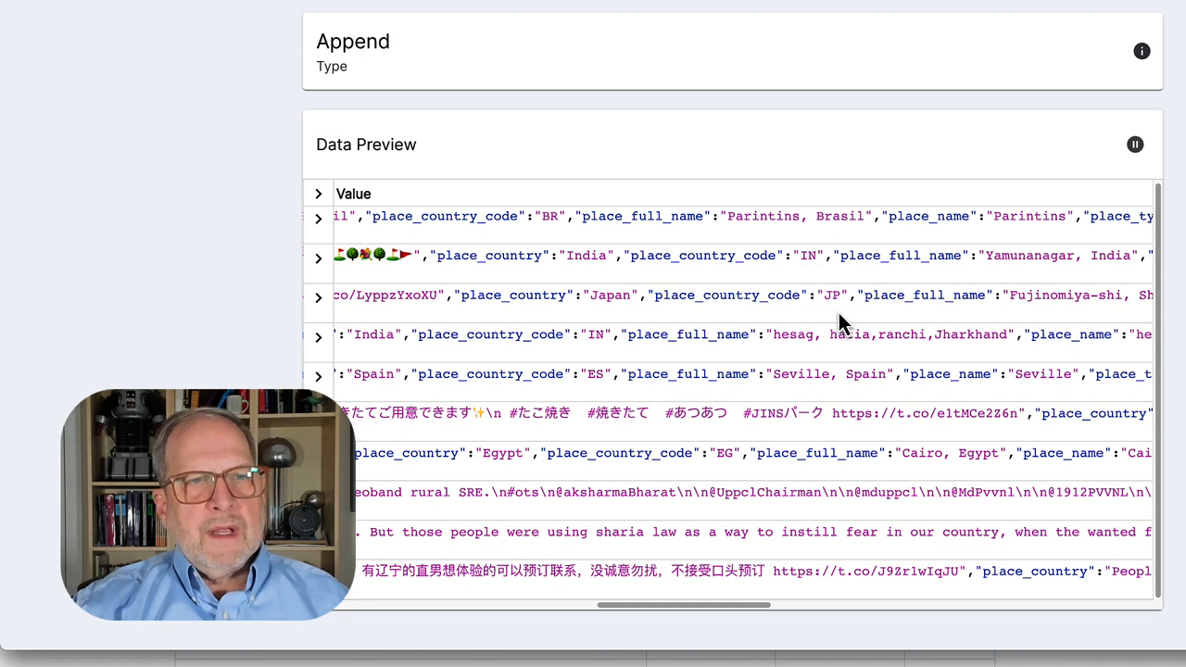
pyautogui.moveTo(893, 256)
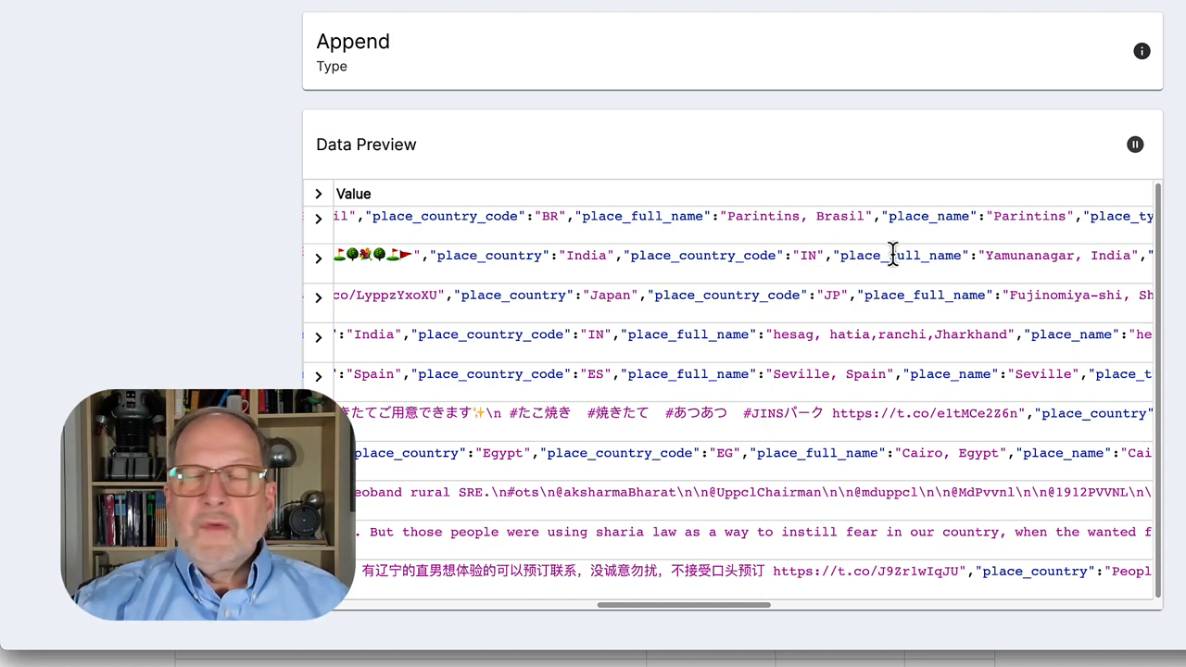
pyautogui.moveTo(834, 341)
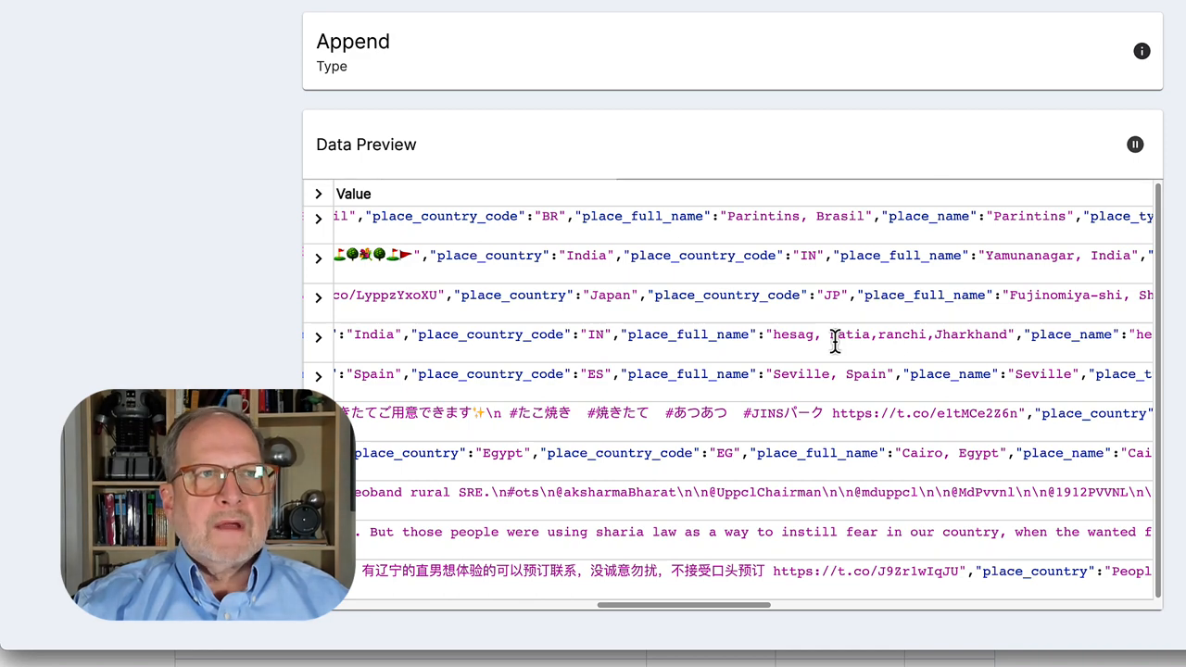
pyautogui.scroll(-3)
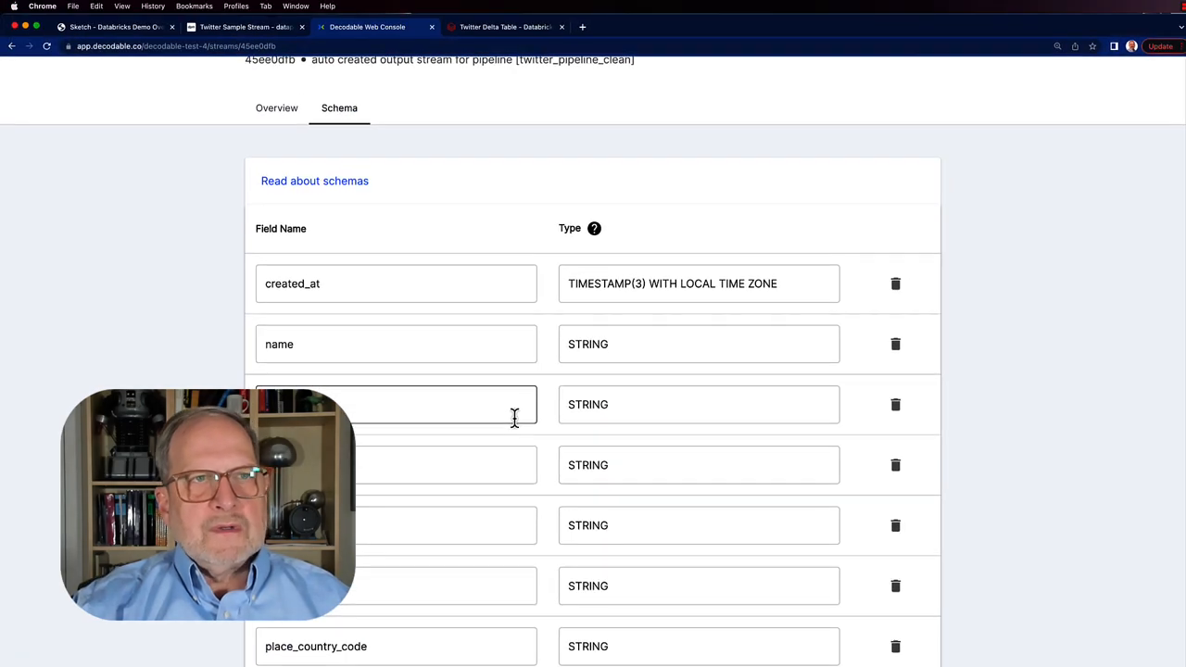
# Step: Review the twitter_rest_clean schema down to datapm_receive_time, then return to its overview
pyautogui.scroll(-3)
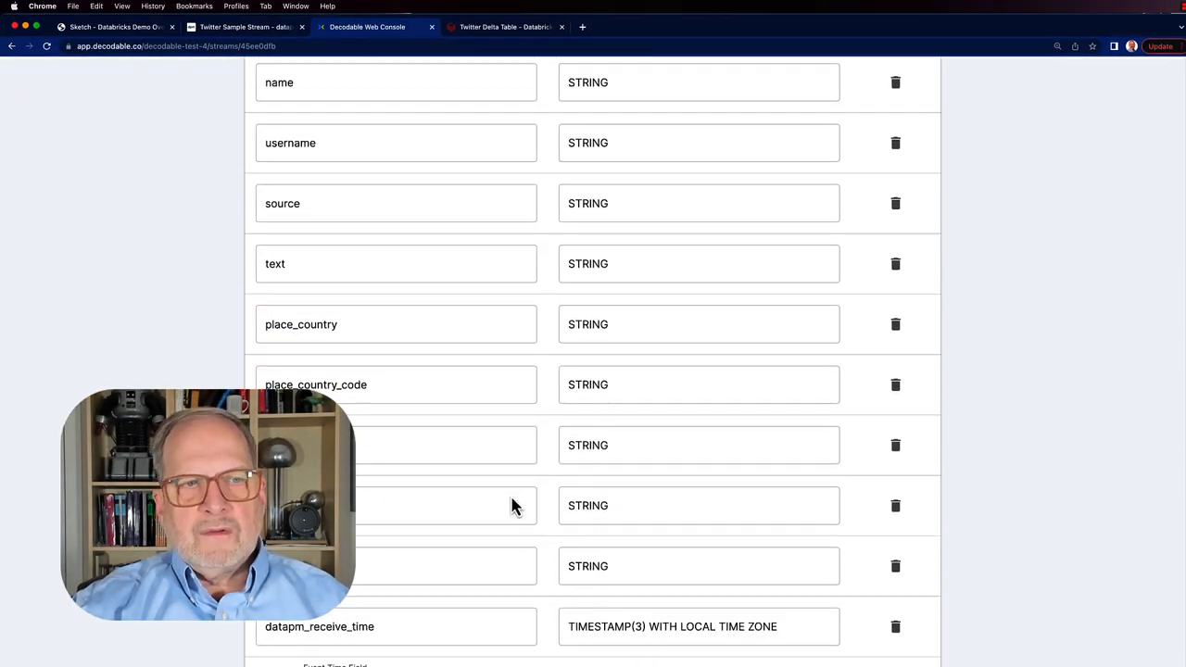
pyautogui.scroll(3)
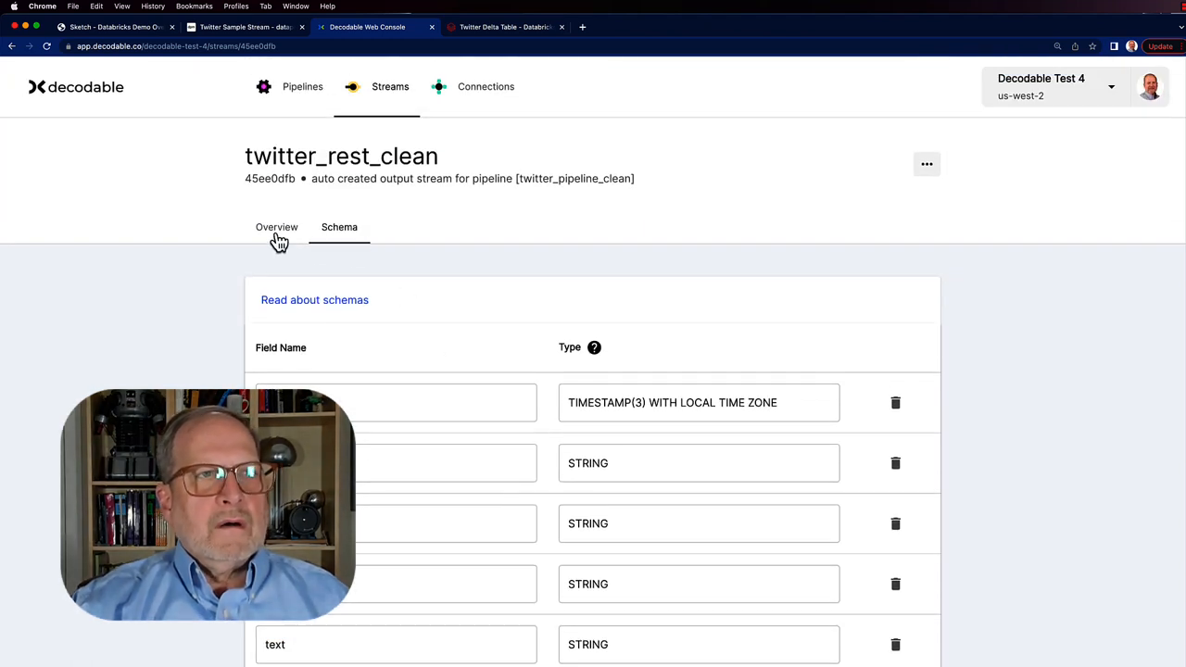
pyautogui.click(276, 226)
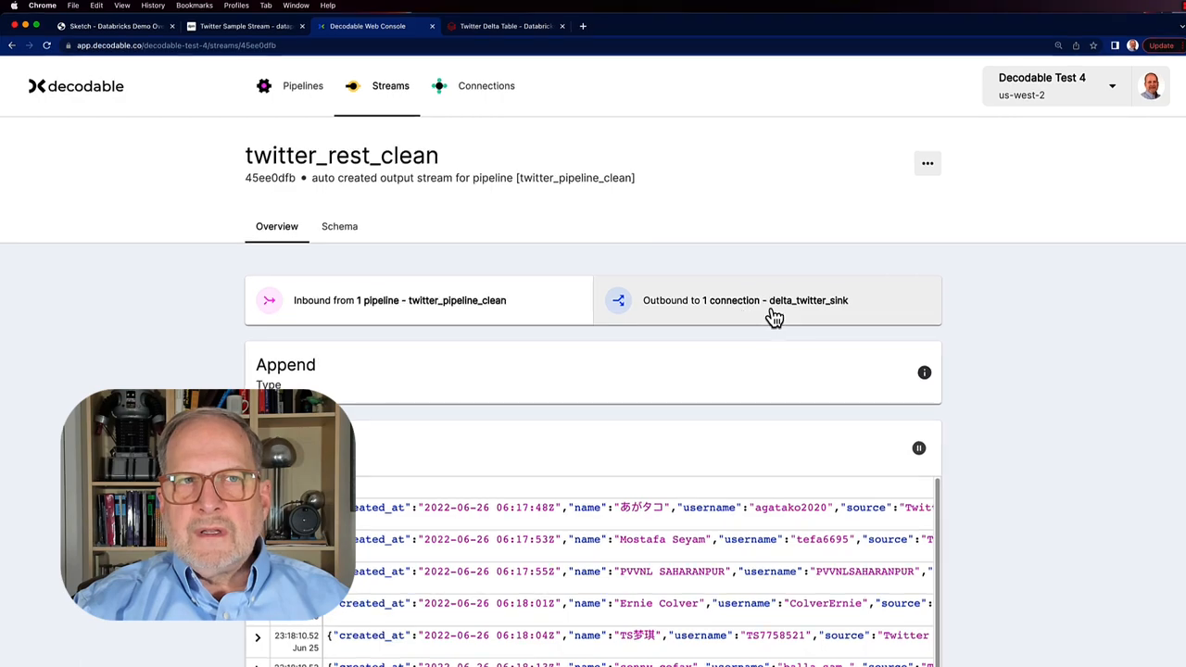
# Step: Check delta_twitter_sink's schema and Delta Lake details, then its overview with 5,426 records
pyautogui.scroll(-3)
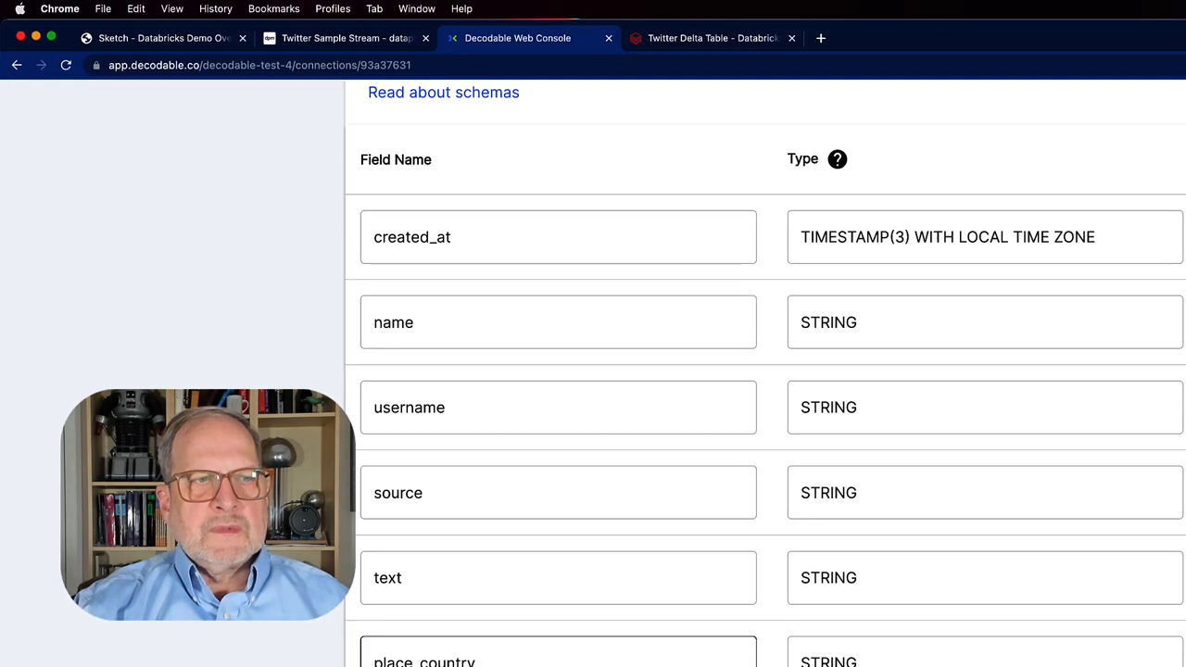
pyautogui.scroll(-3)
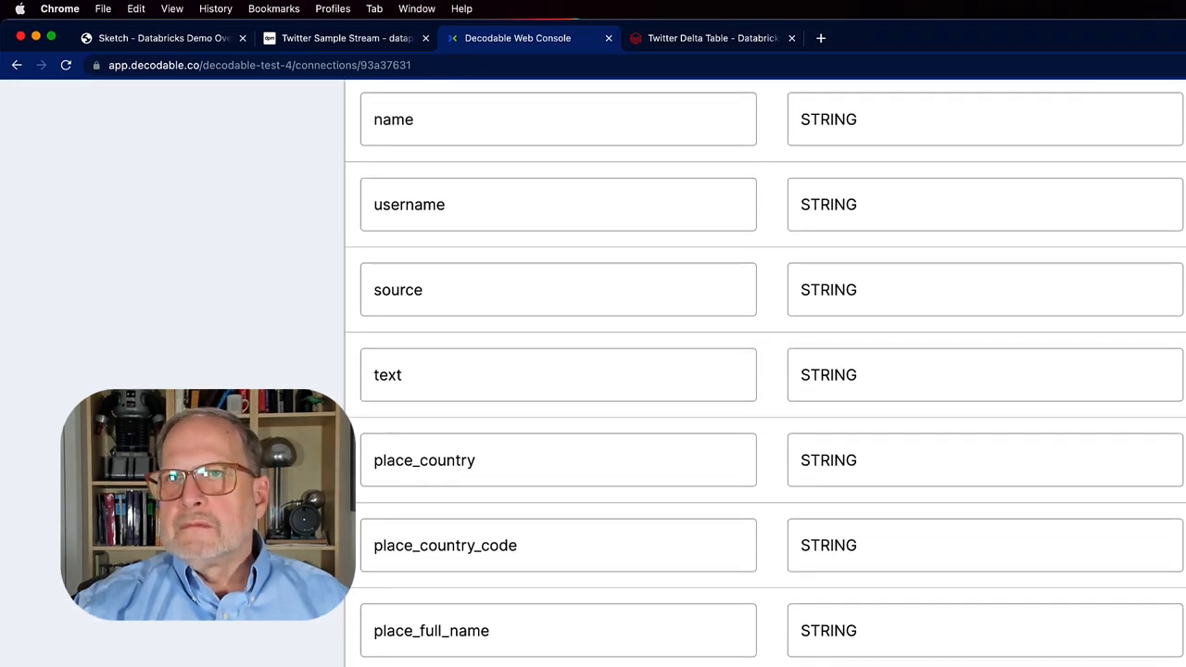
pyautogui.scroll(3)
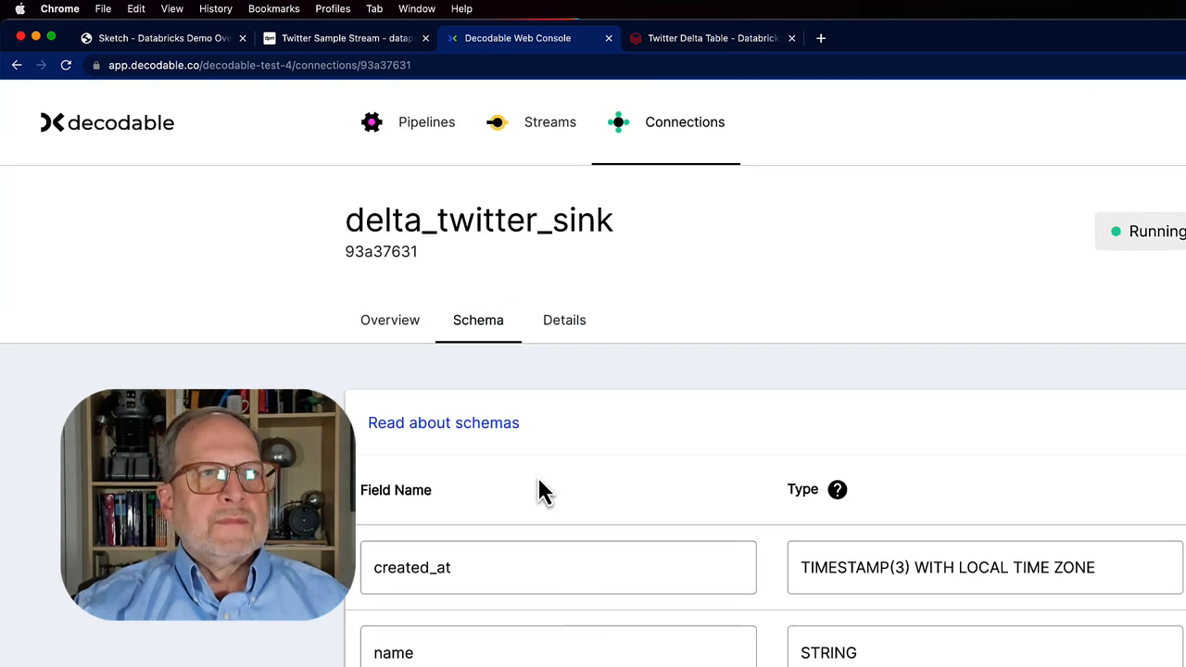
pyautogui.click(404, 226)
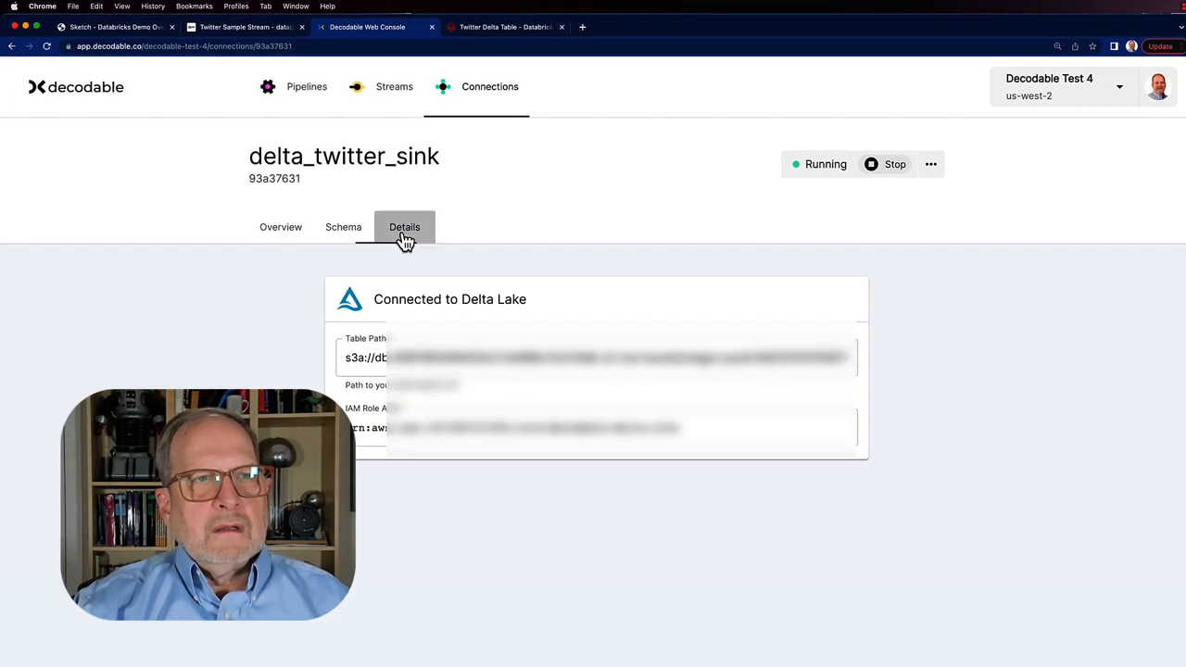
pyautogui.moveTo(282, 226)
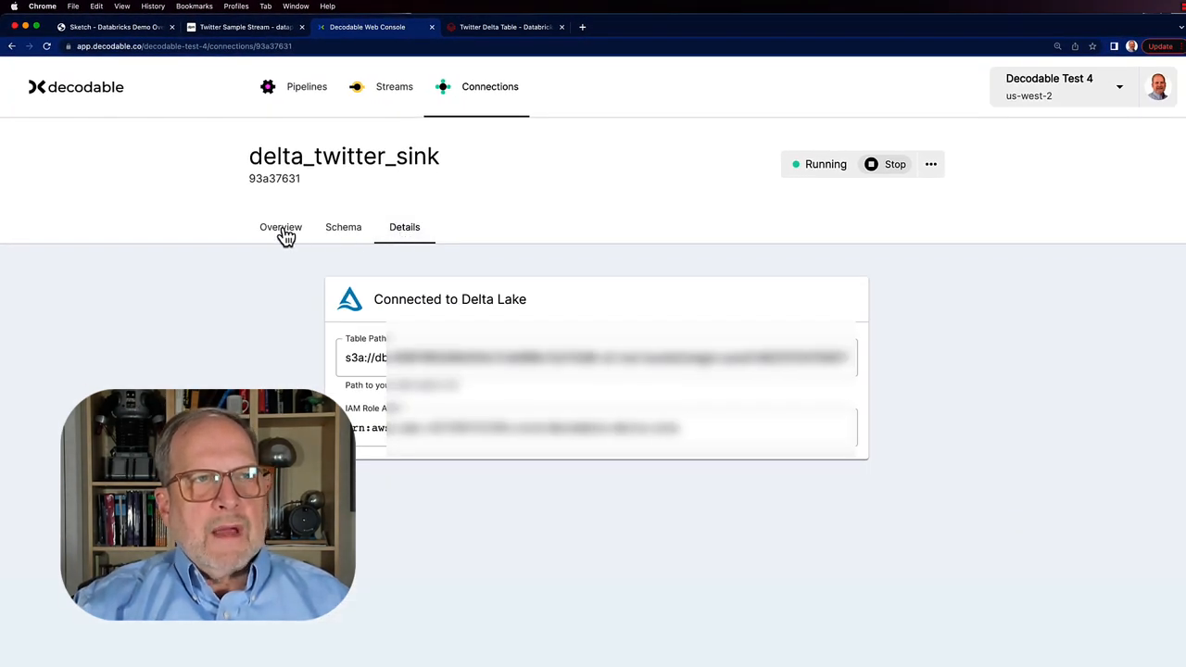
pyautogui.click(280, 226)
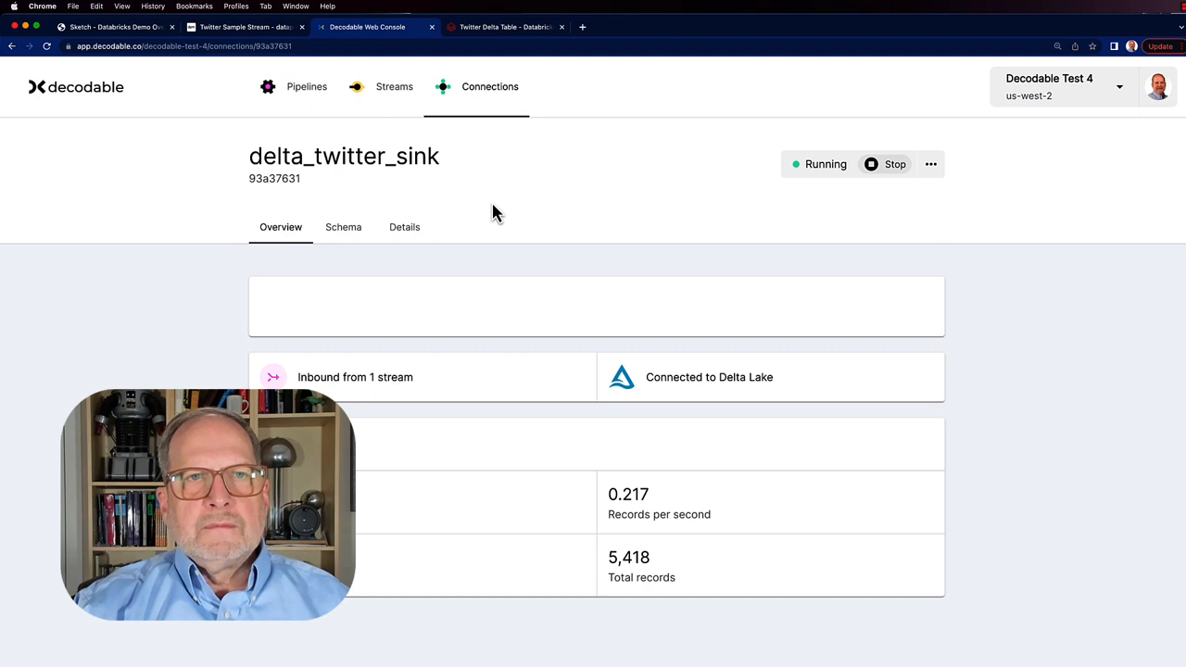
pyautogui.moveTo(668, 215)
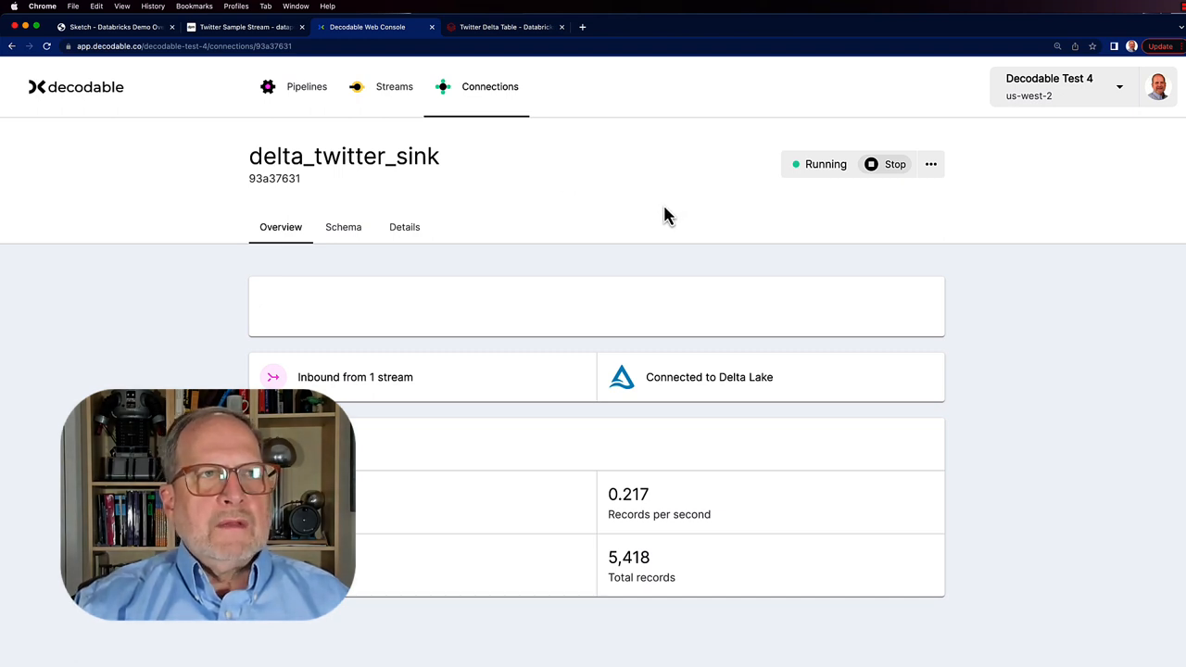
pyautogui.moveTo(742, 239)
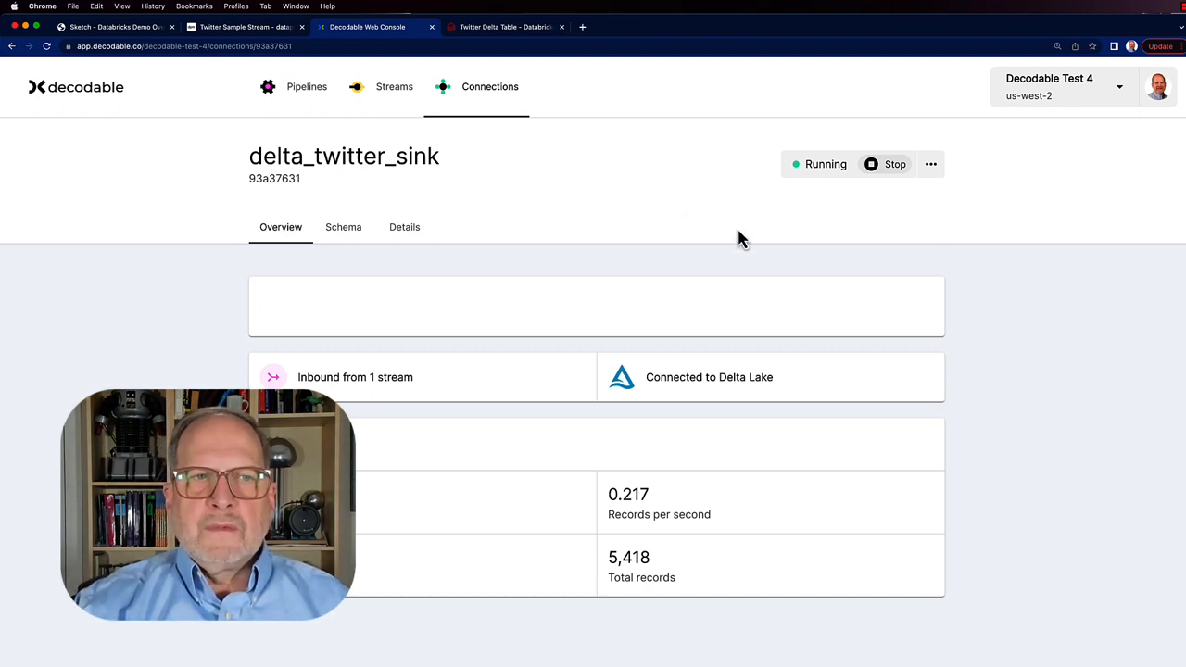
pyautogui.moveTo(750, 423)
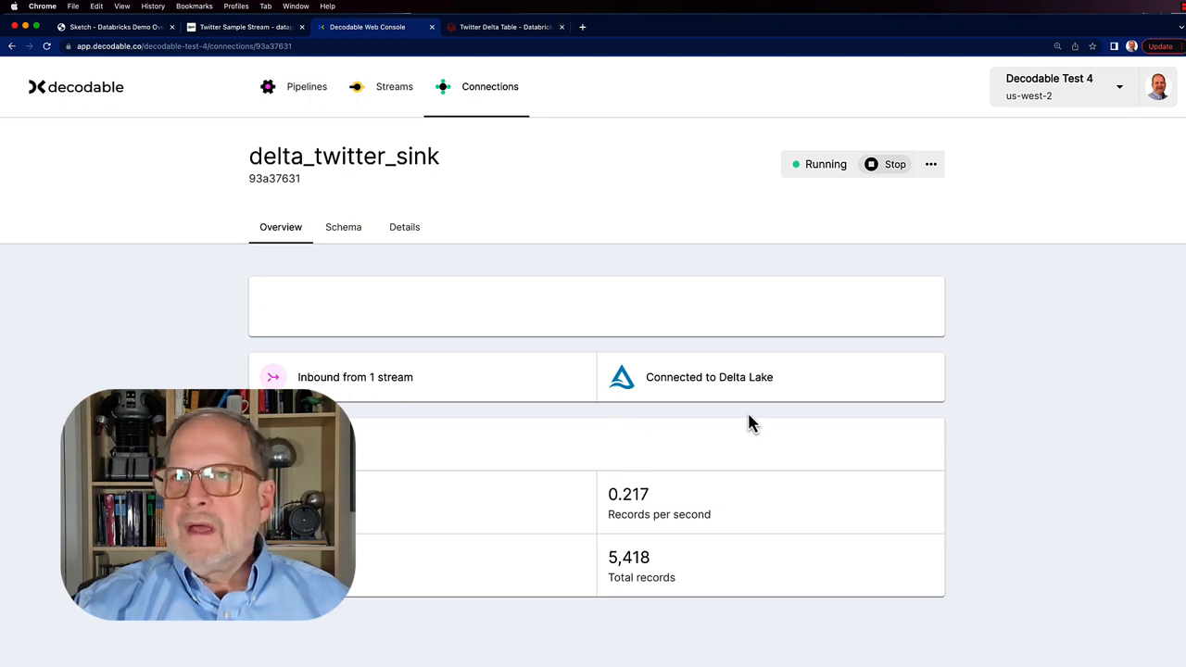
pyautogui.moveTo(491, 527)
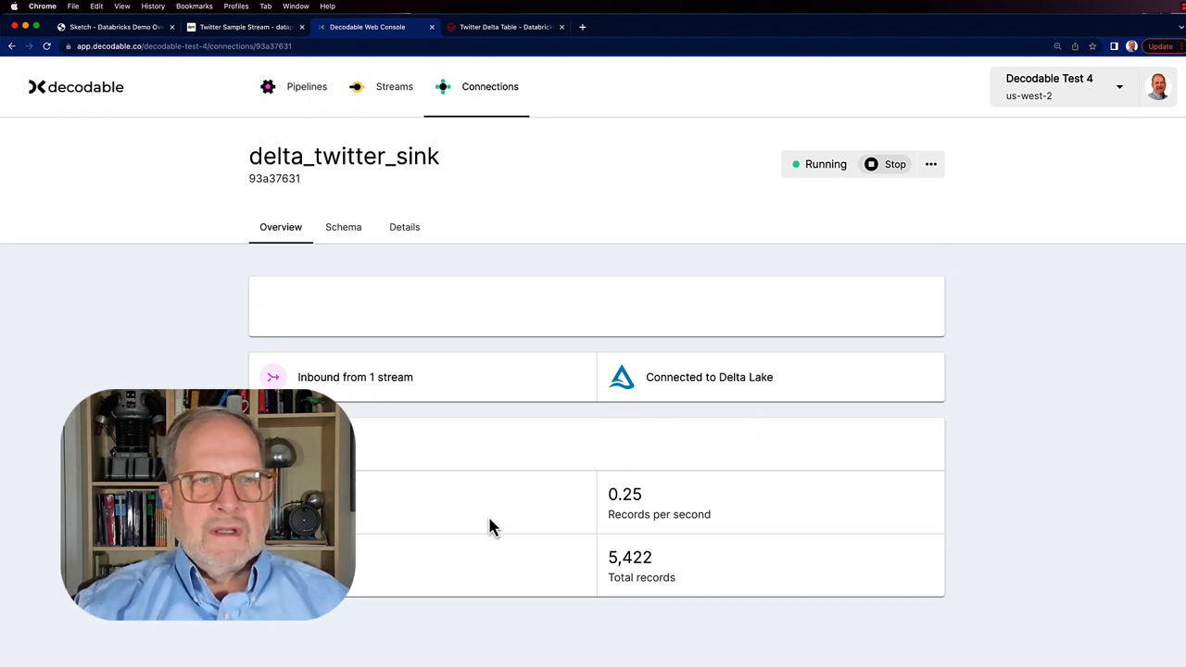
pyautogui.moveTo(584, 626)
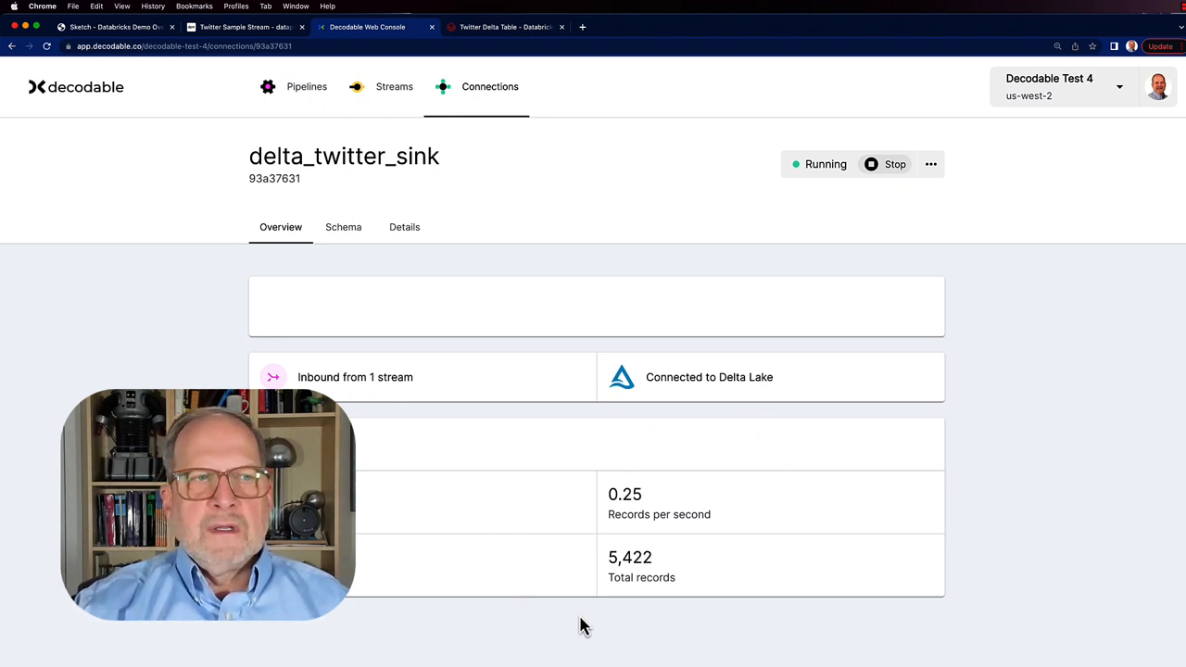
pyautogui.moveTo(567, 534)
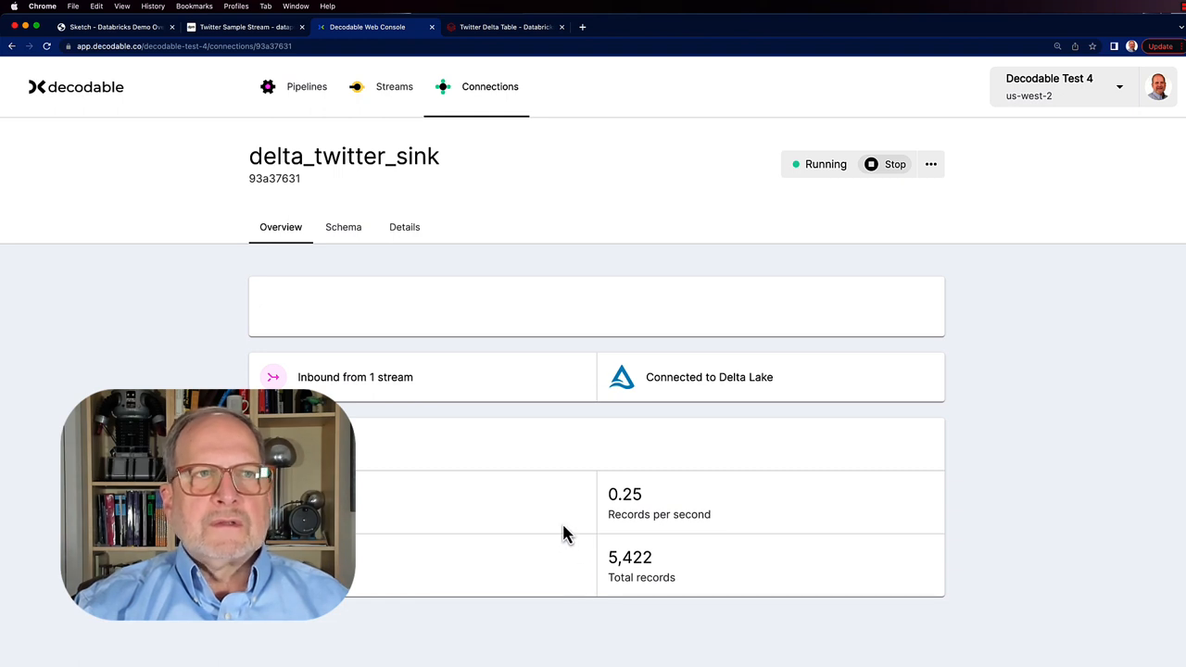
pyautogui.moveTo(547, 499)
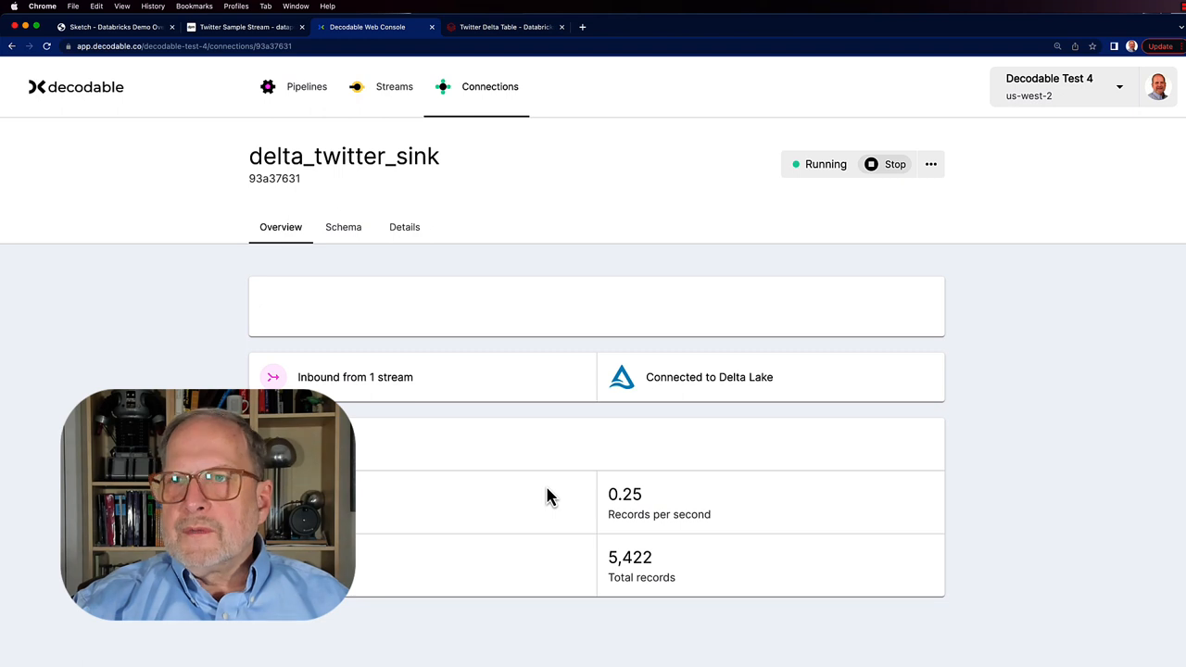
pyautogui.moveTo(537, 126)
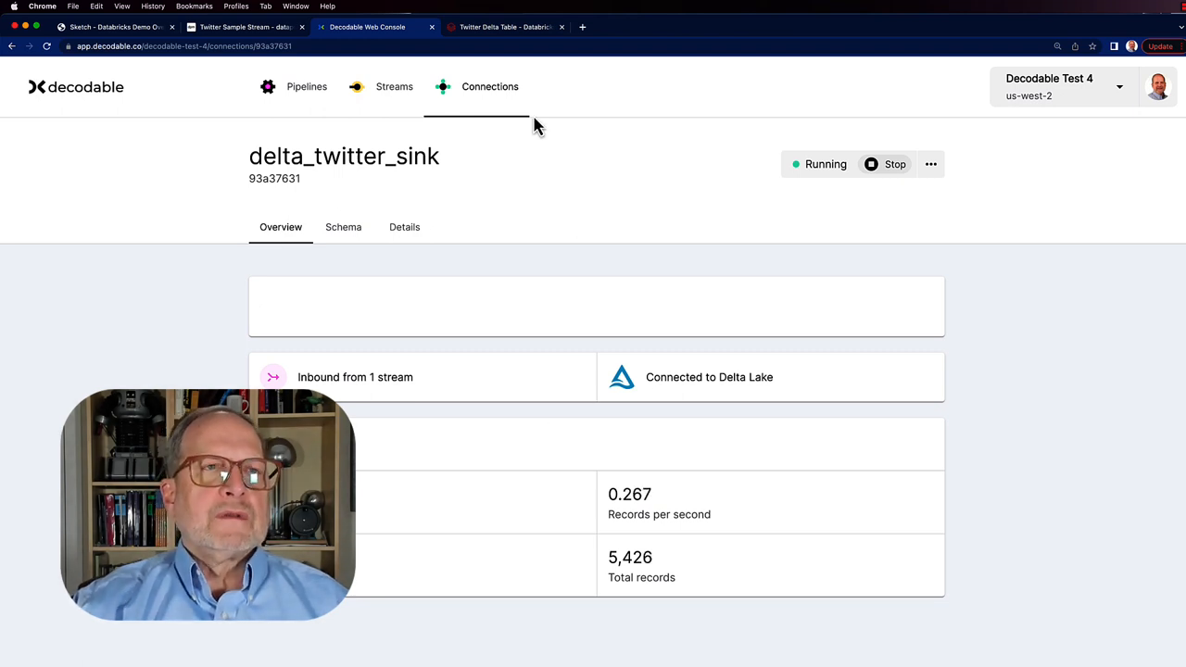
# Step: Bring up the Twitter Delta Table Databricks notebook
pyautogui.click(504, 26)
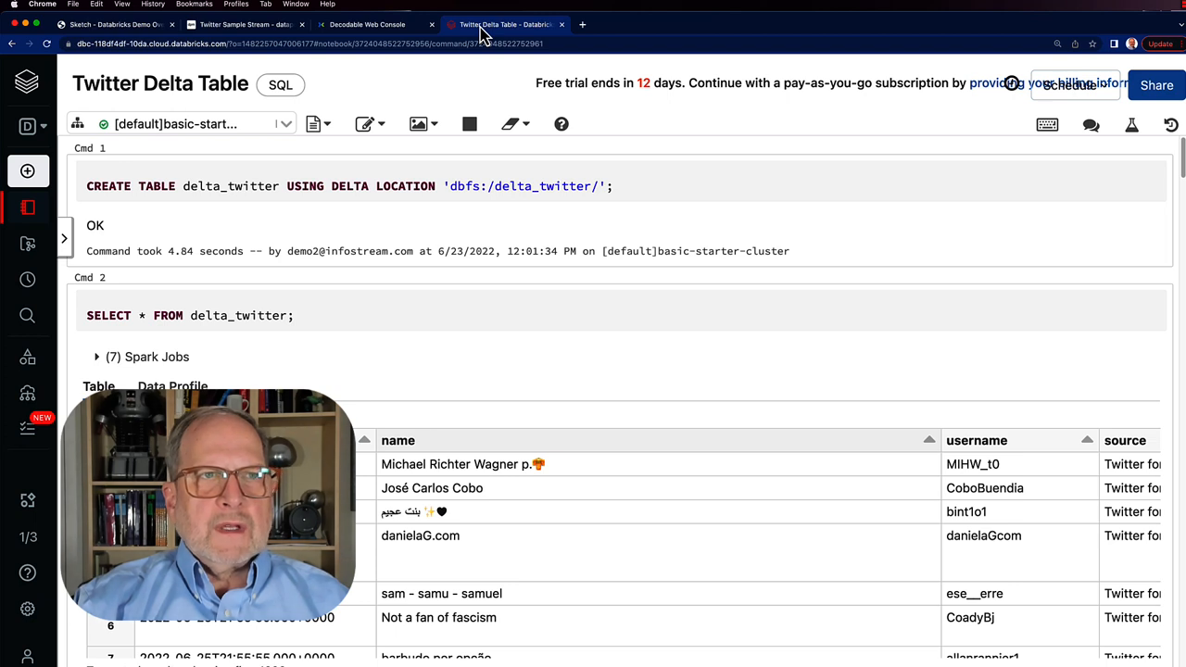
pyautogui.moveTo(489, 44)
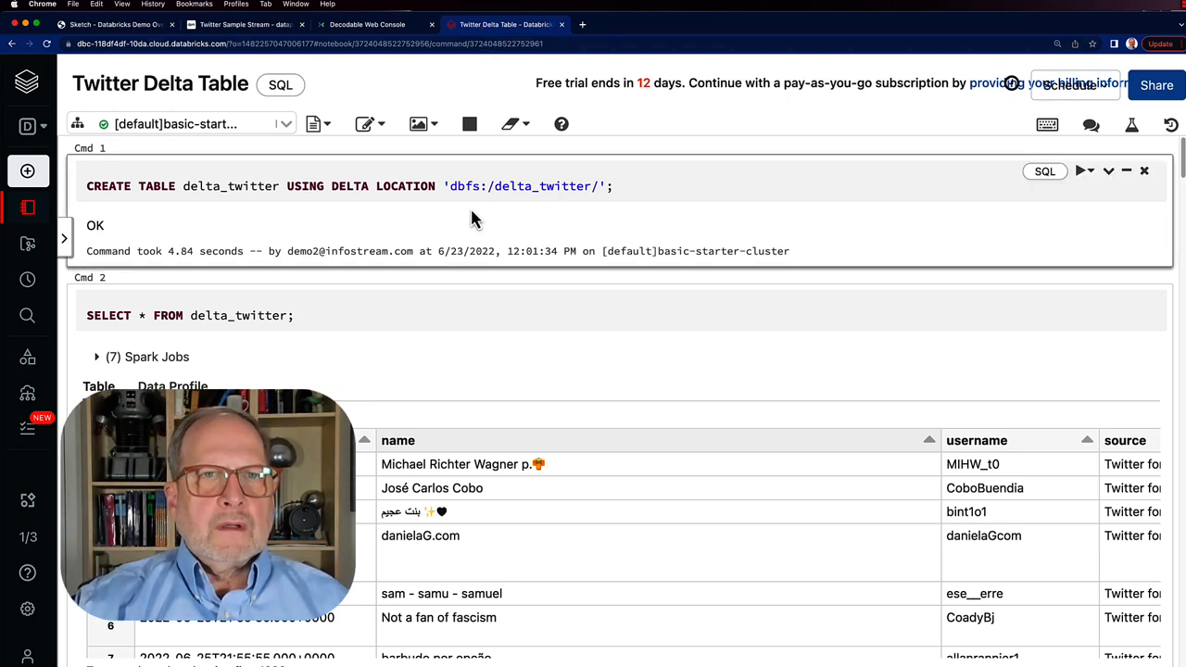
pyautogui.moveTo(602, 231)
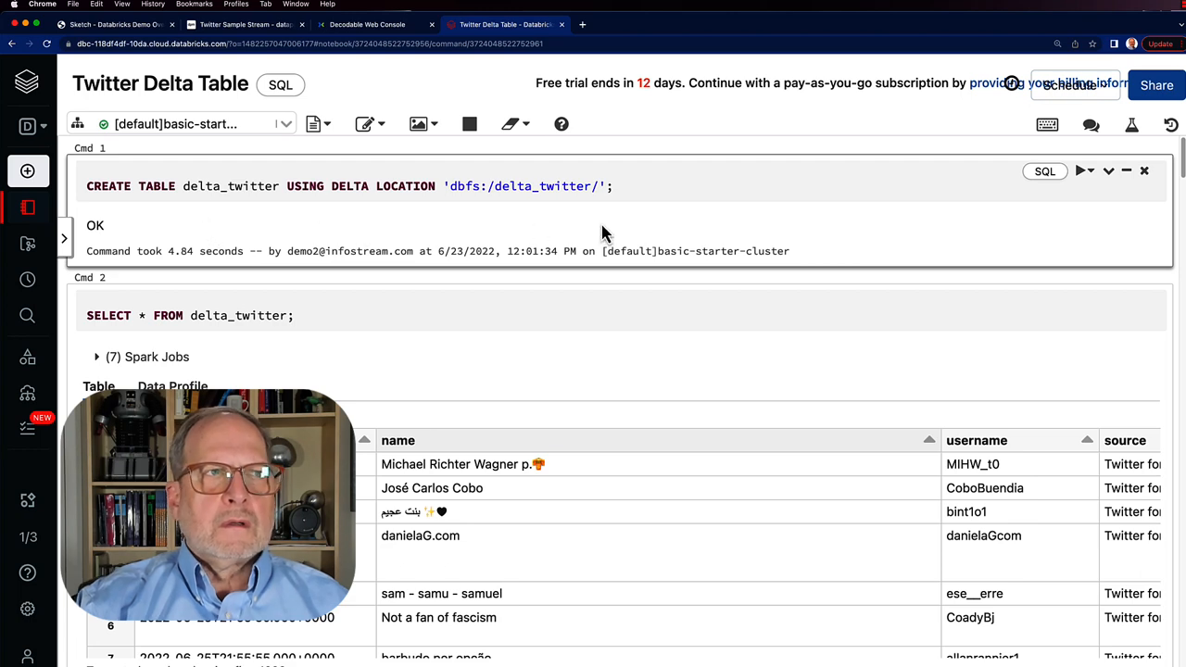
# Step: Re-run the Cmd 2 SELECT * FROM delta_twitter query cell
pyautogui.scroll(-3)
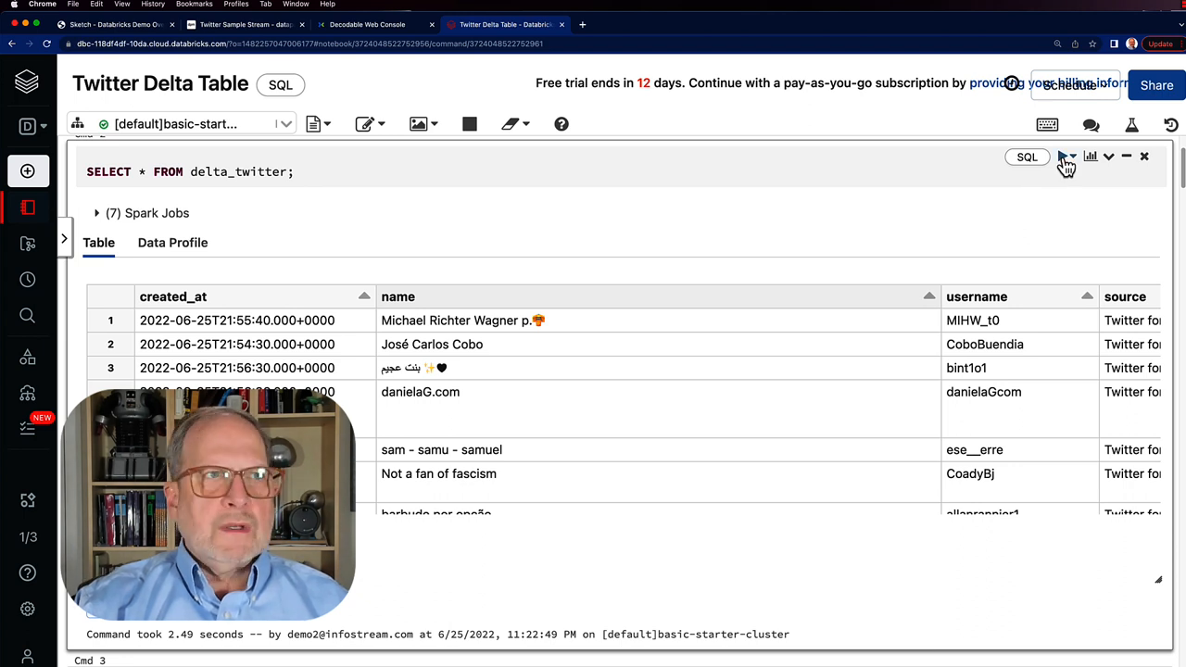
pyautogui.click(1065, 155)
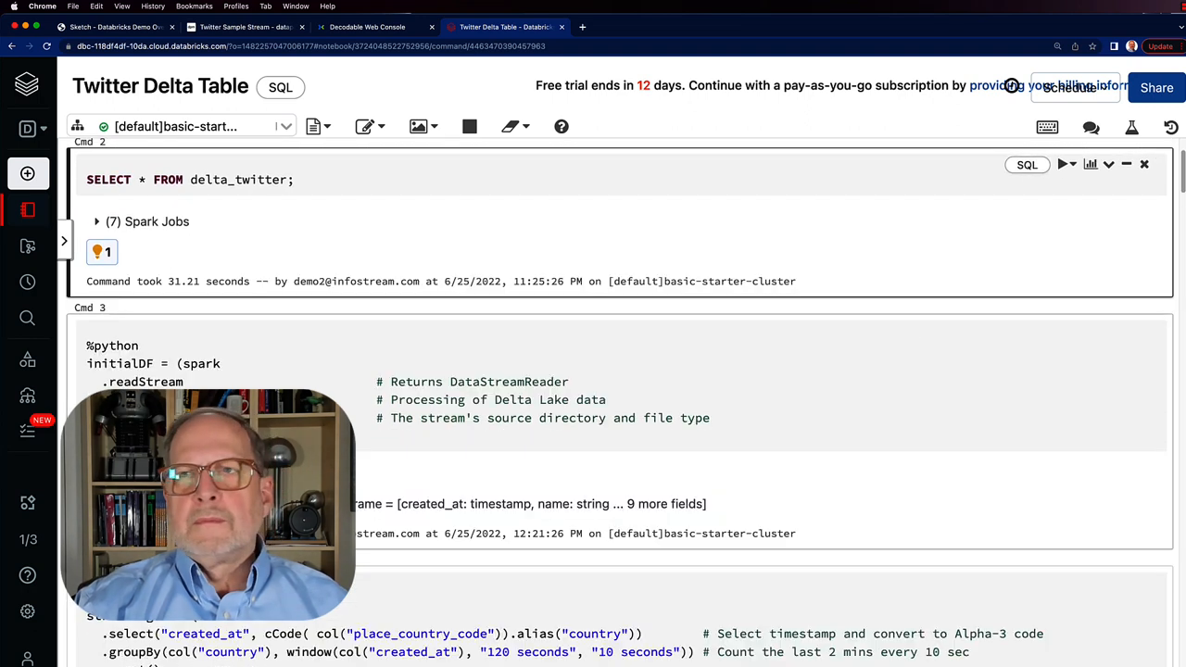
# Step: Show the delta_twitter results and review columns from names and text through source and place_country
pyautogui.click(100, 252)
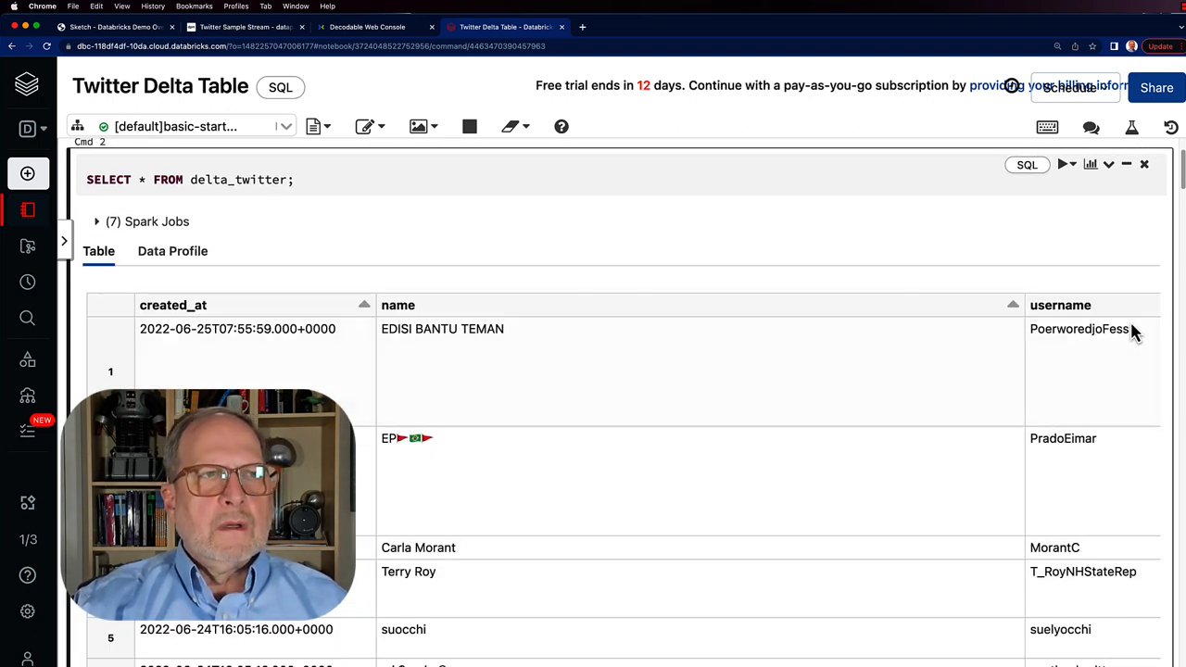
pyautogui.moveTo(949, 330)
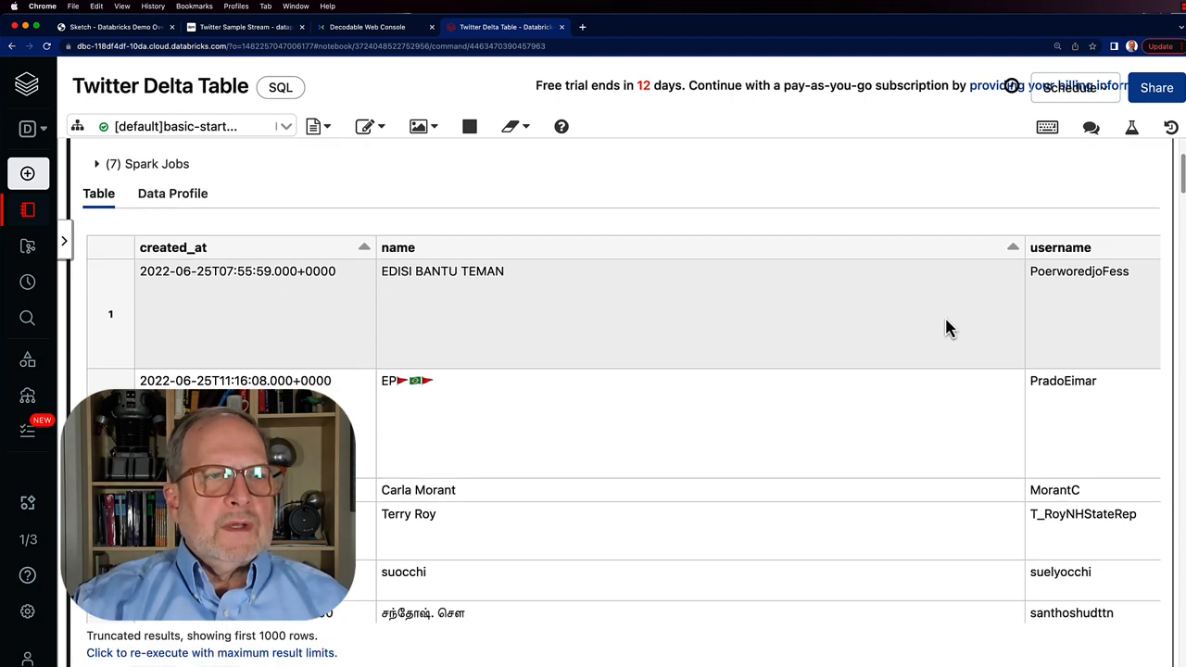
pyautogui.scroll(-3)
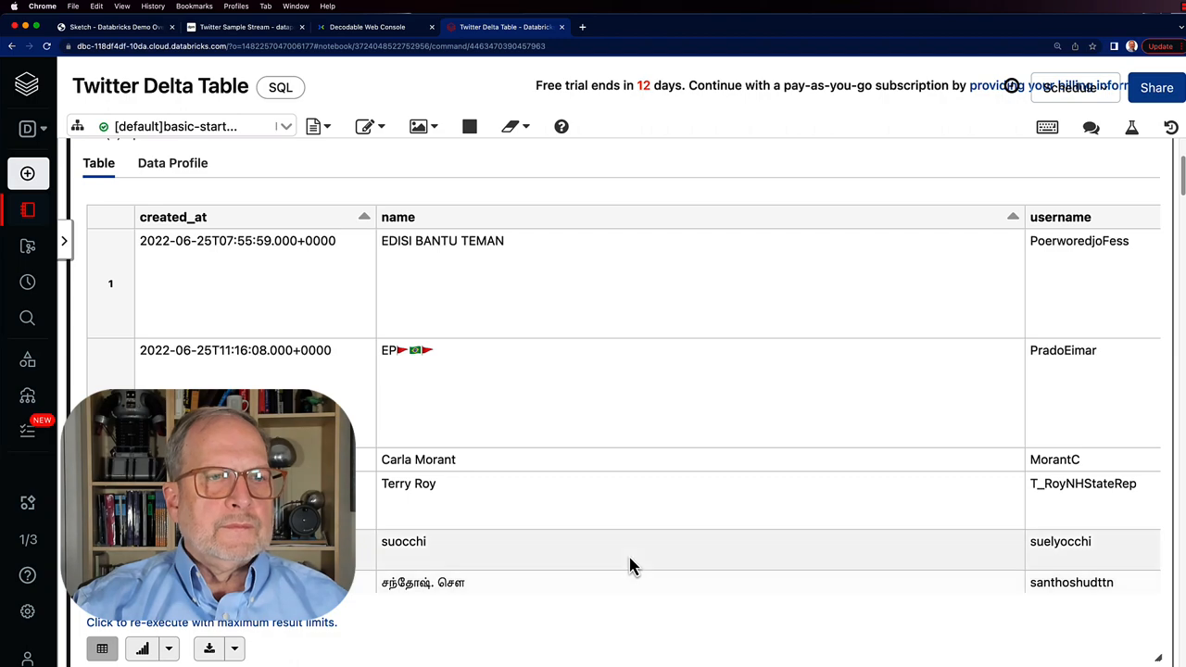
pyautogui.hscroll(3)
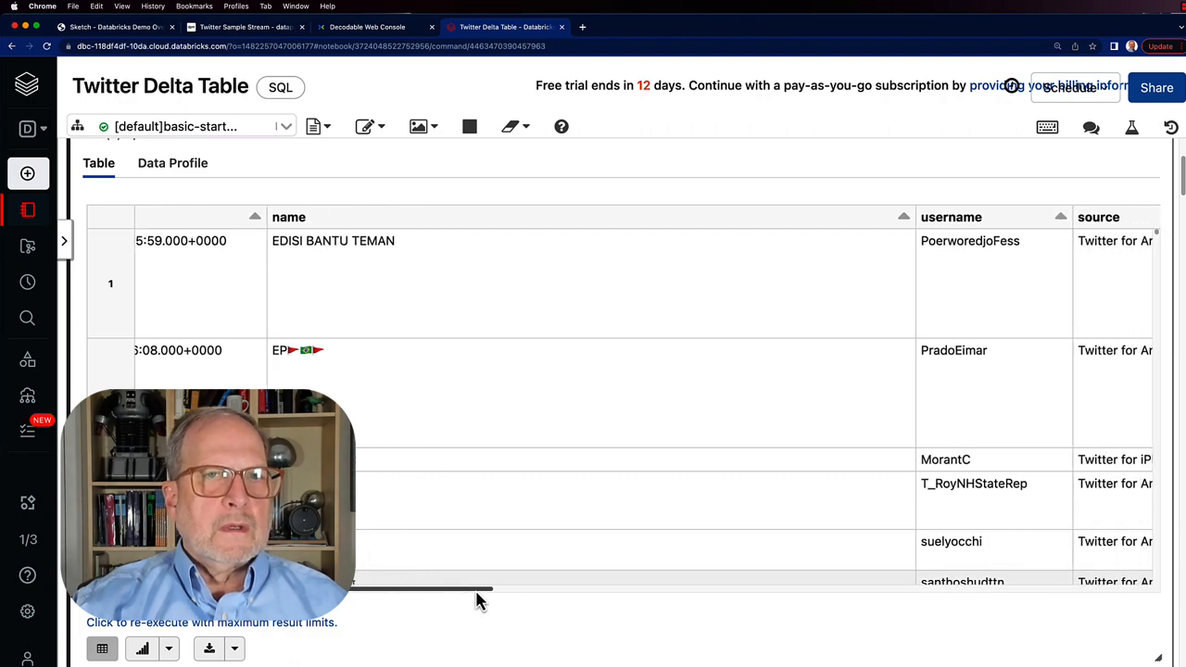
pyautogui.hscroll(3)
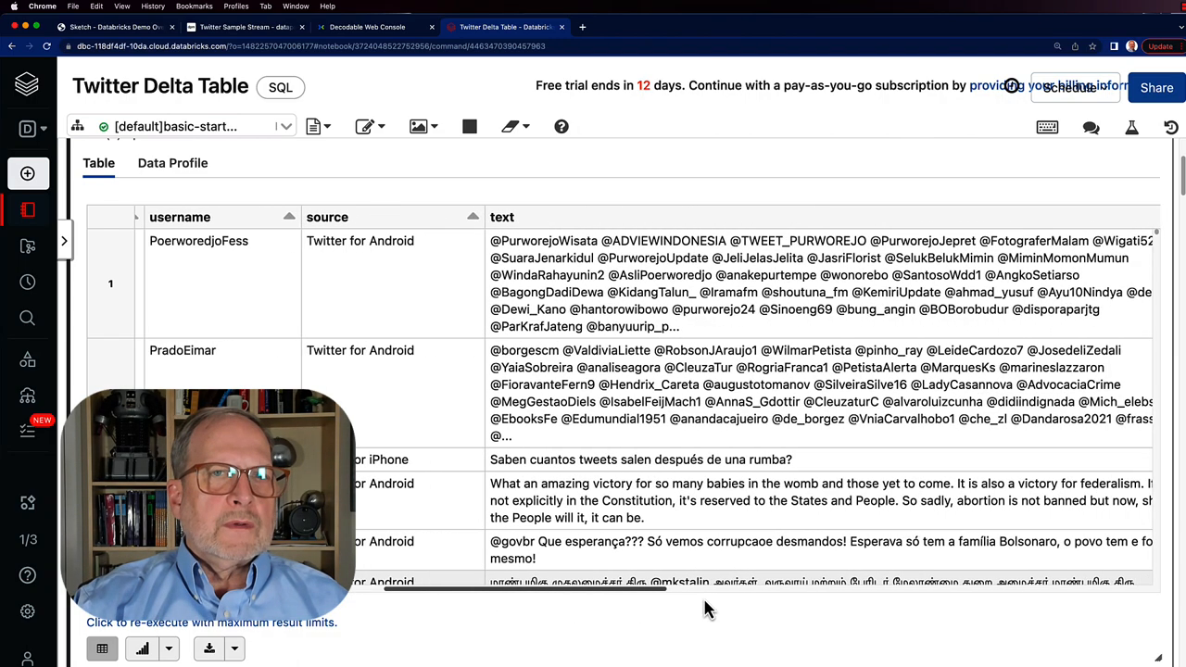
pyautogui.hscroll(3)
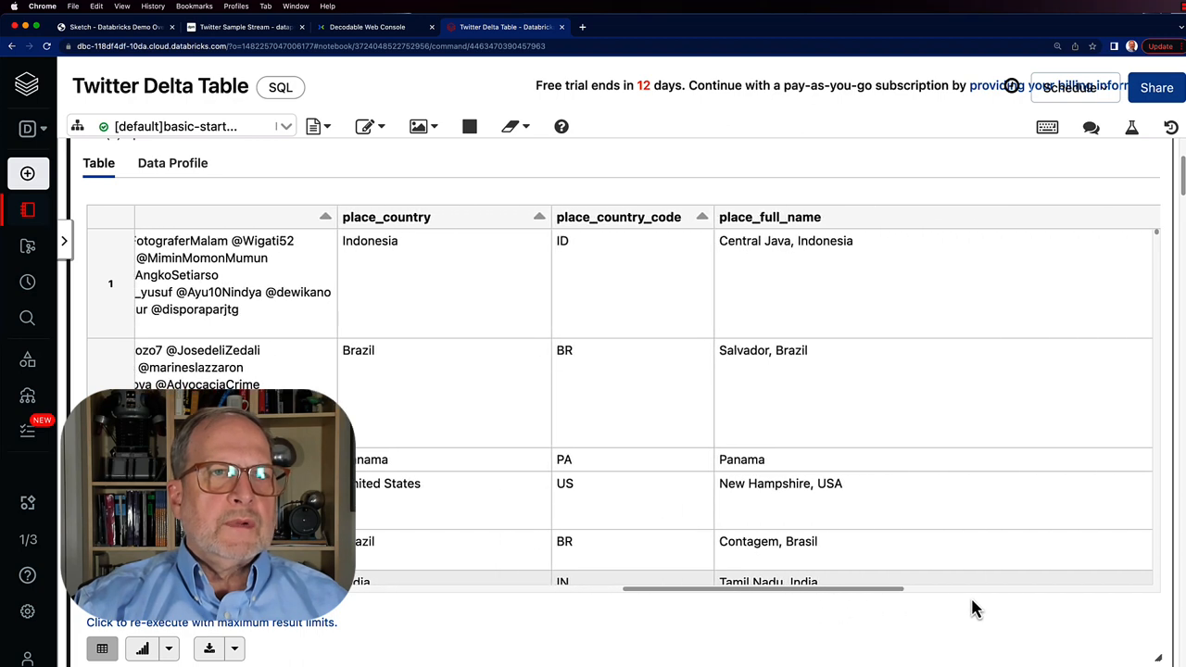
pyautogui.moveTo(675, 295)
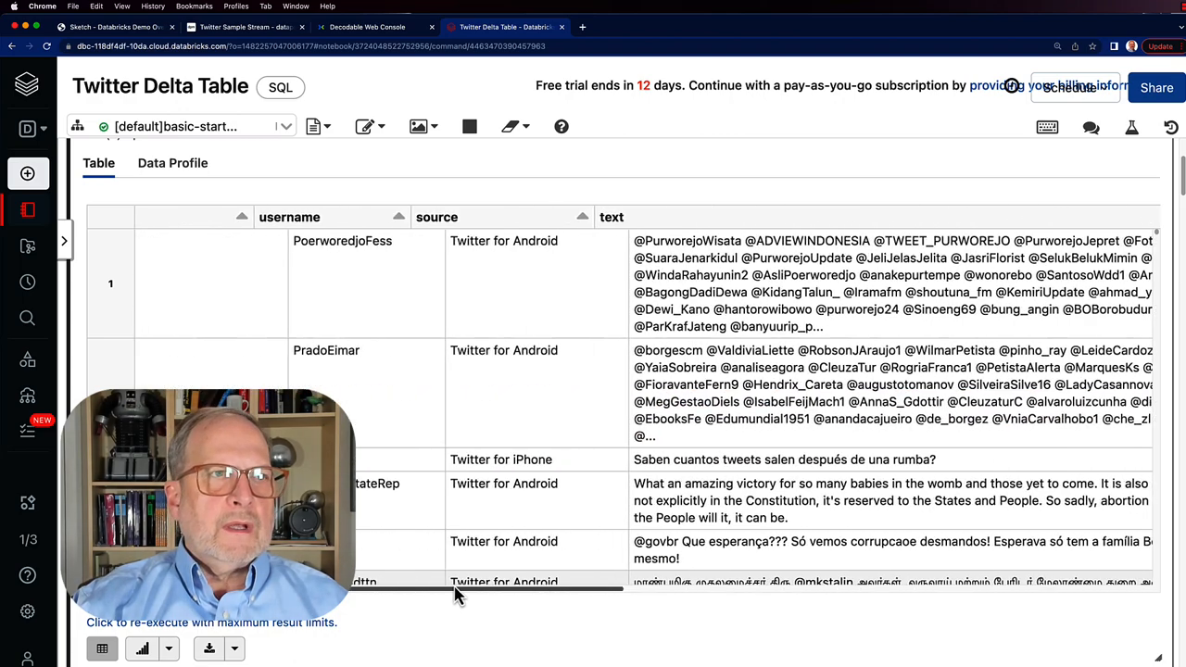
pyautogui.hscroll(-3)
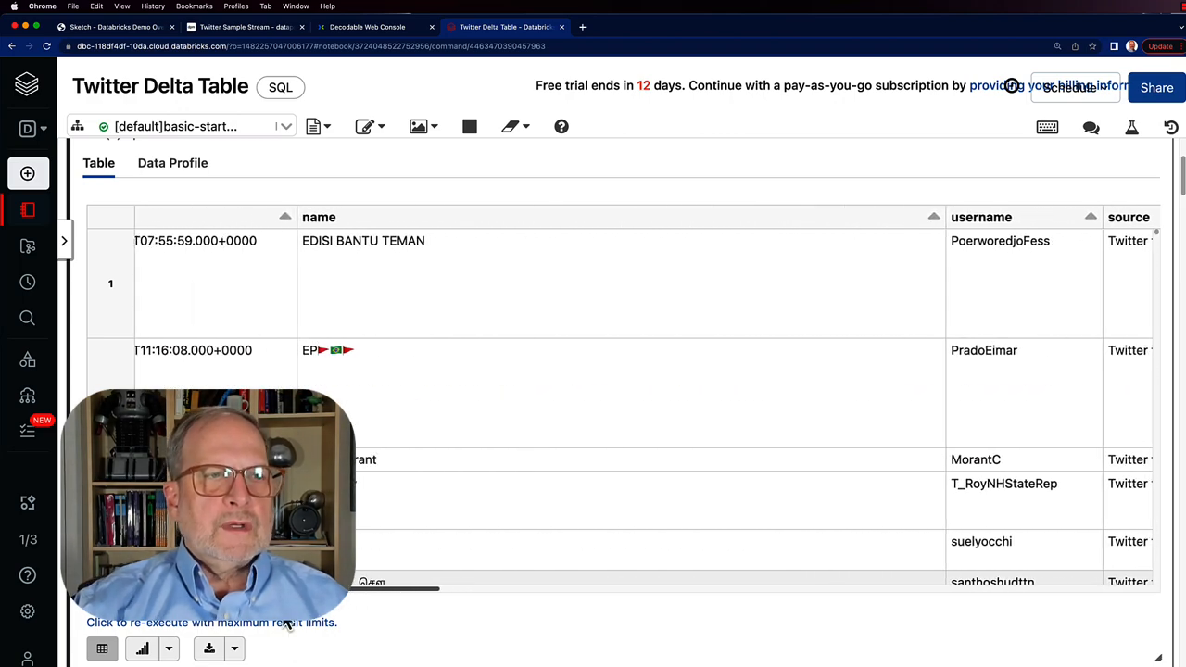
pyautogui.hscroll(-3)
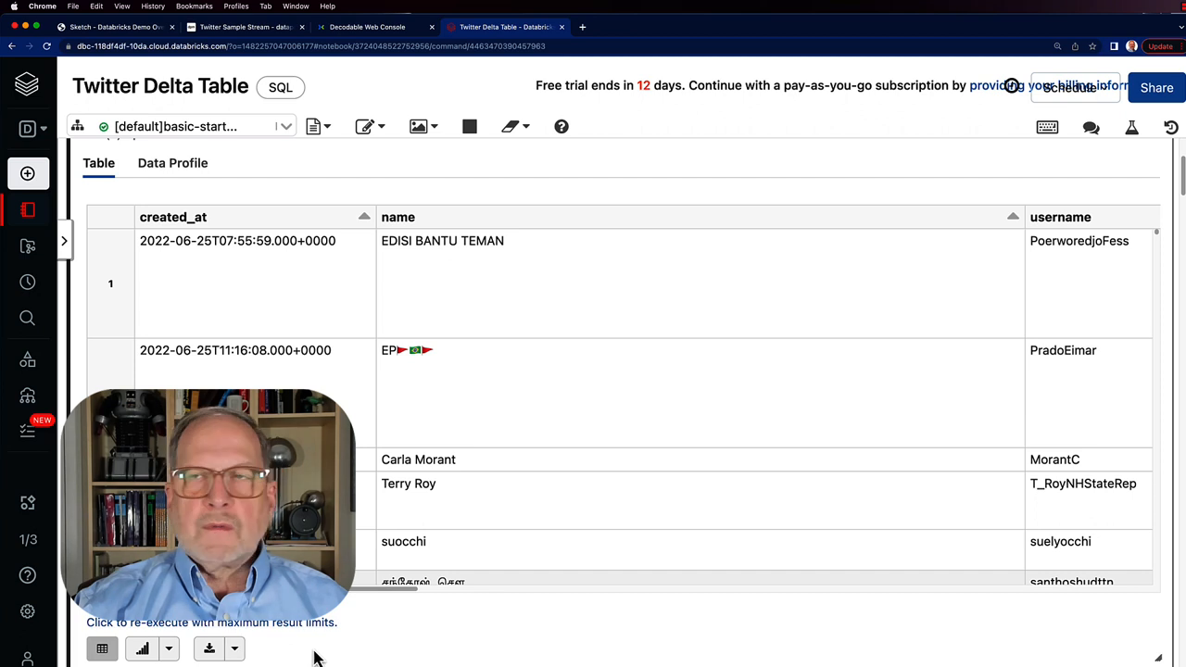
pyautogui.moveTo(473, 657)
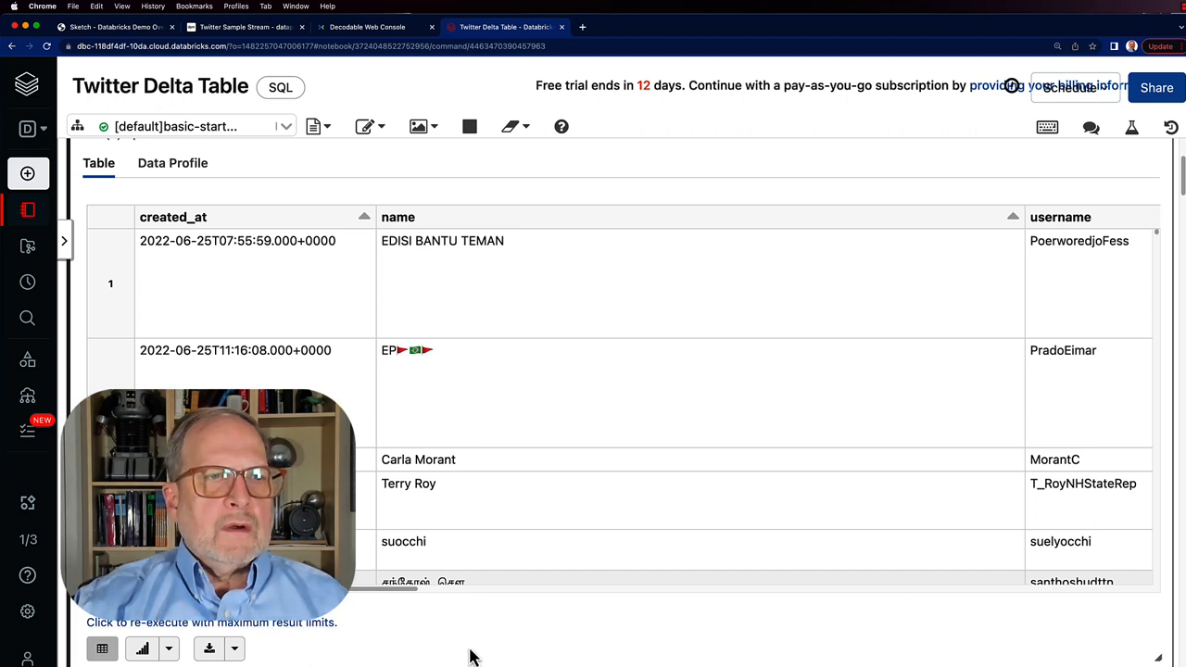
pyautogui.scroll(-3)
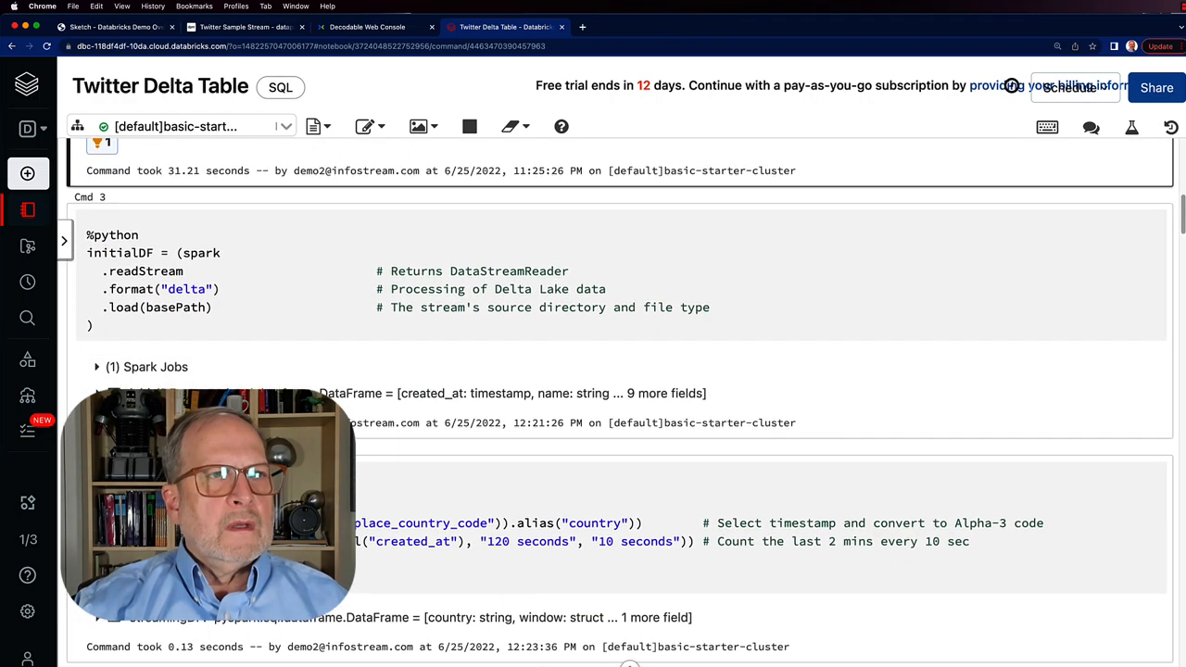
pyautogui.scroll(-3)
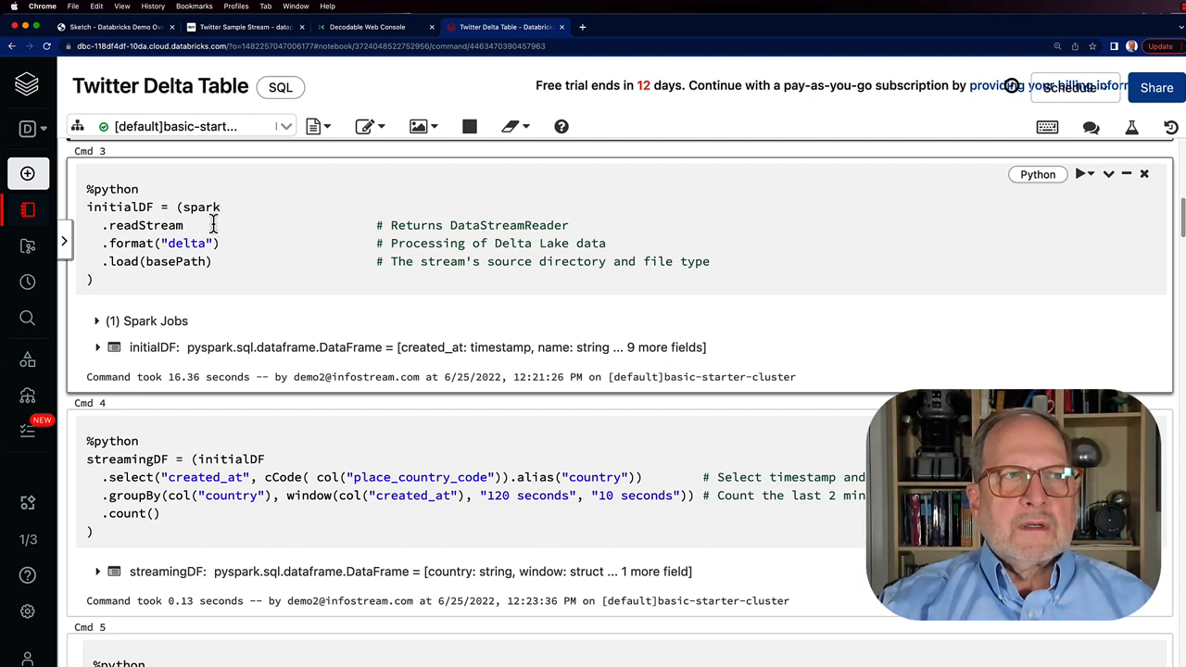
pyautogui.moveTo(230, 262)
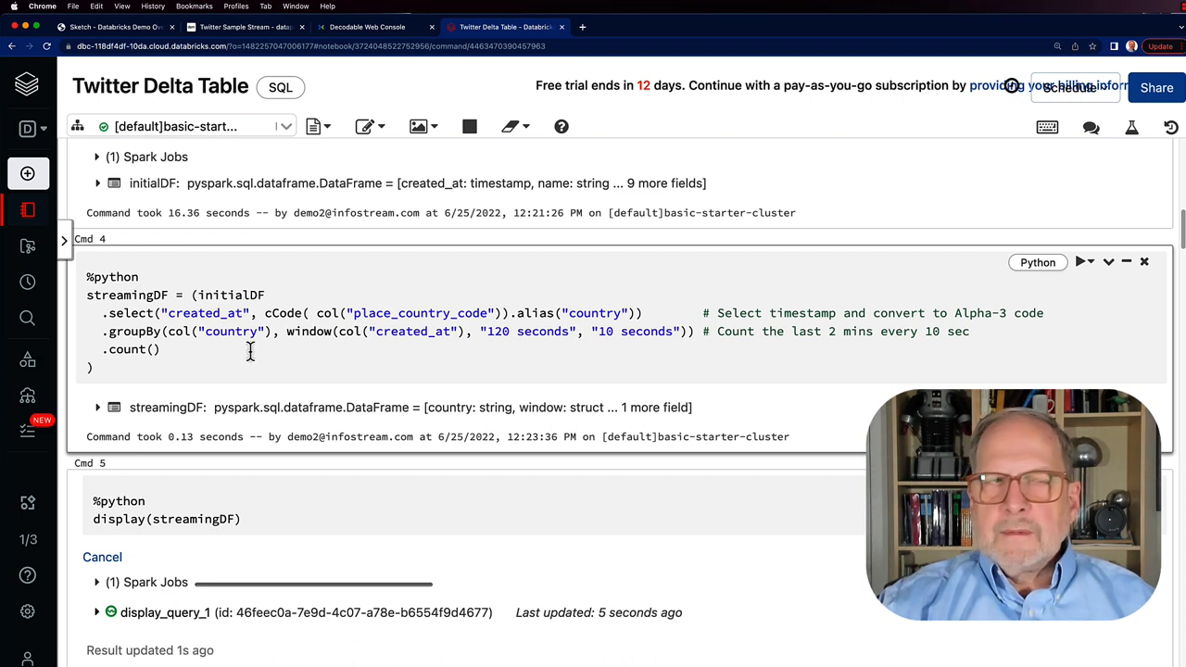
pyautogui.moveTo(353, 353)
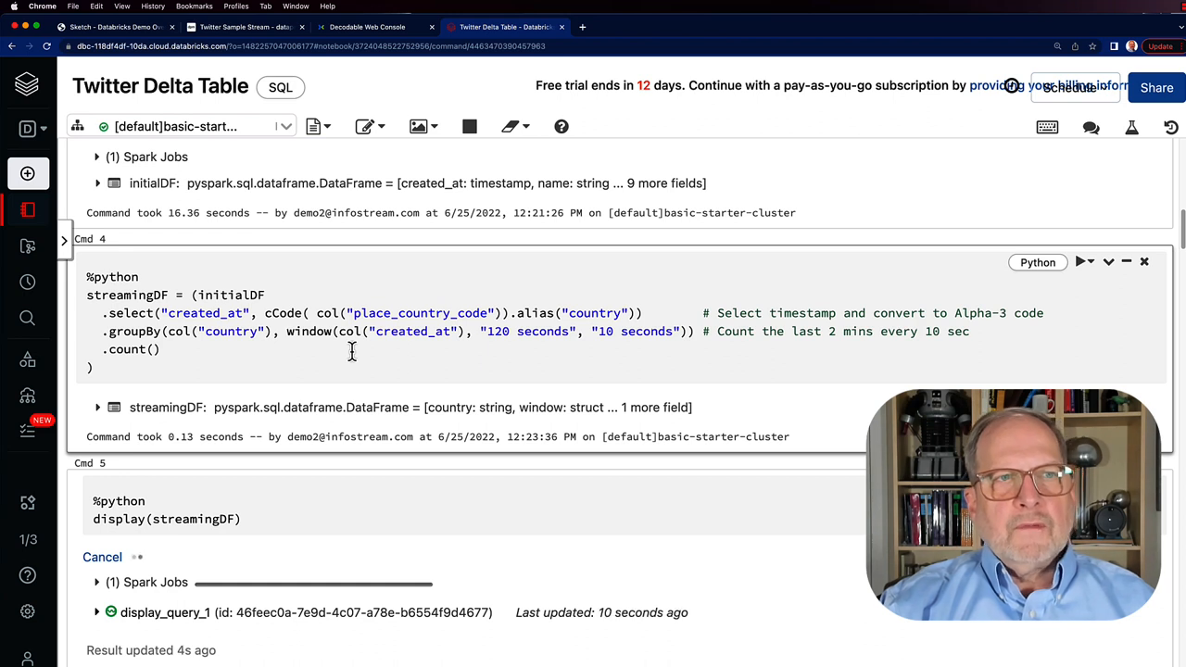
pyautogui.moveTo(491, 352)
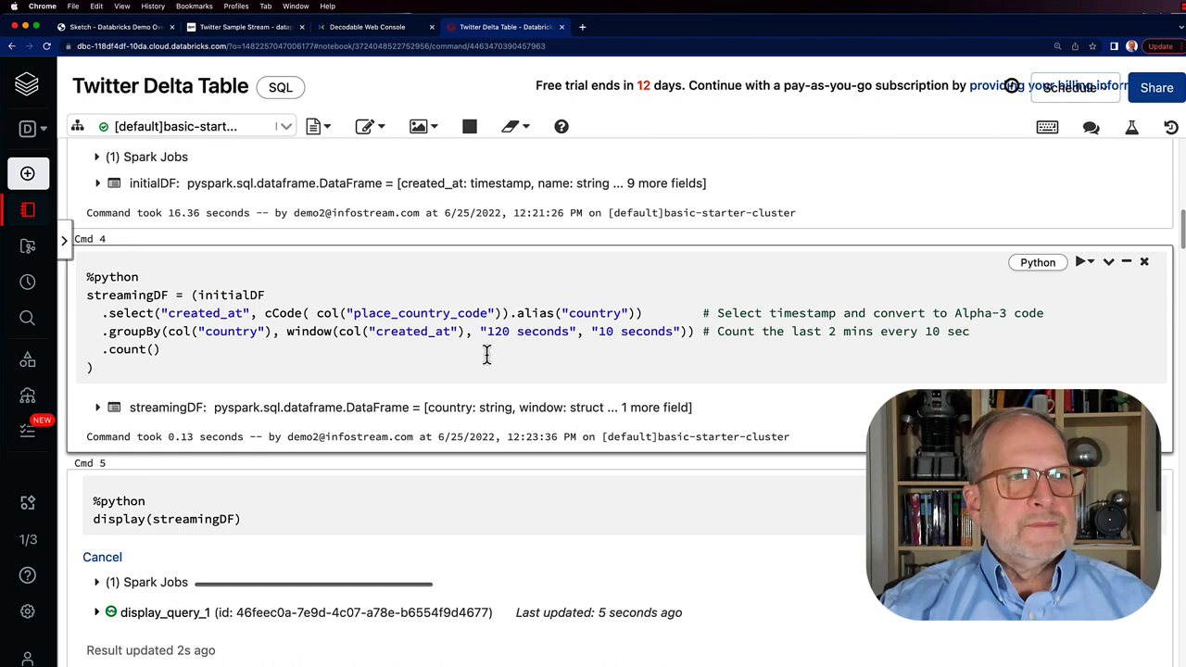
pyautogui.scroll(-3)
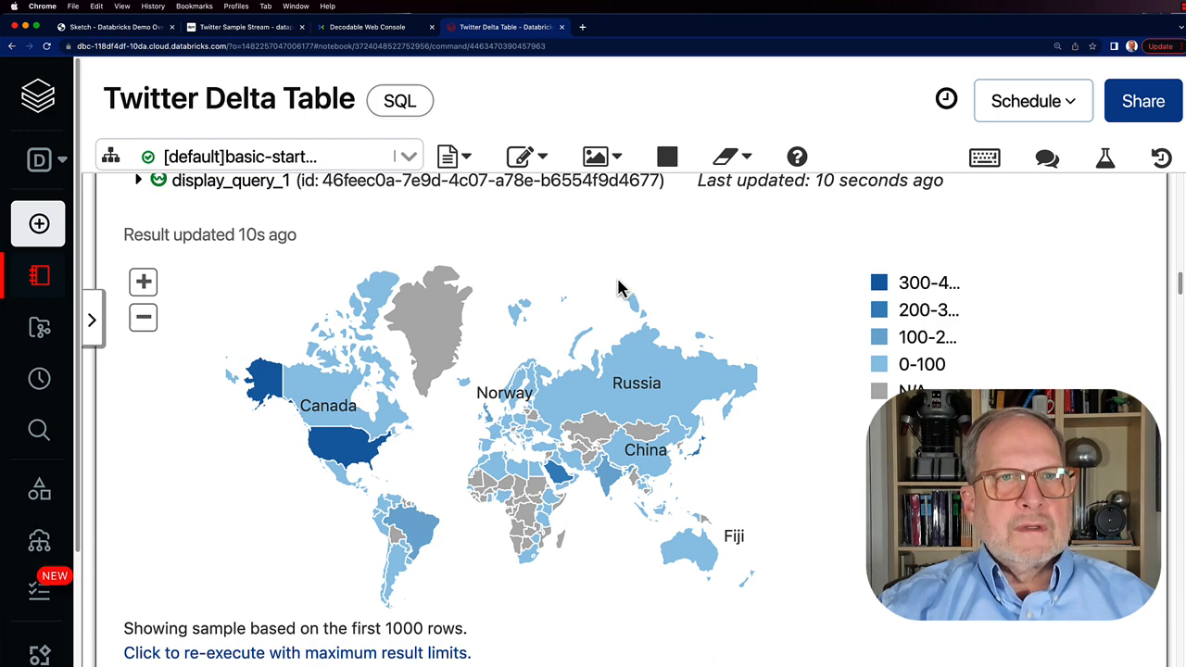
pyautogui.moveTo(653, 281)
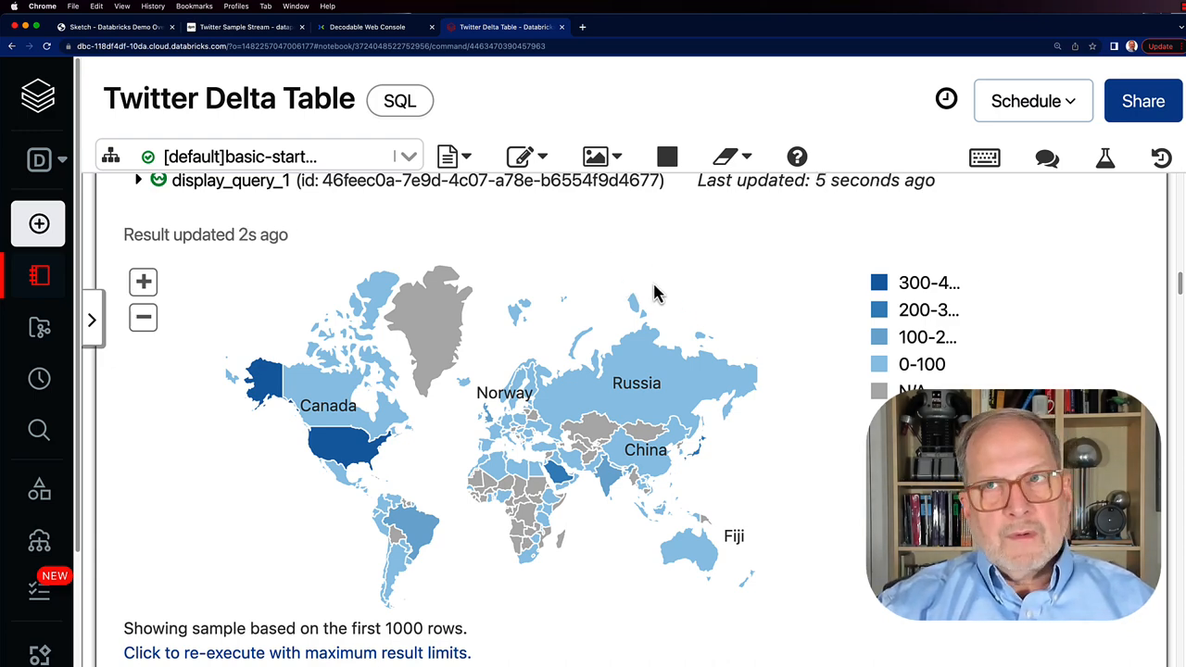
pyautogui.moveTo(558, 239)
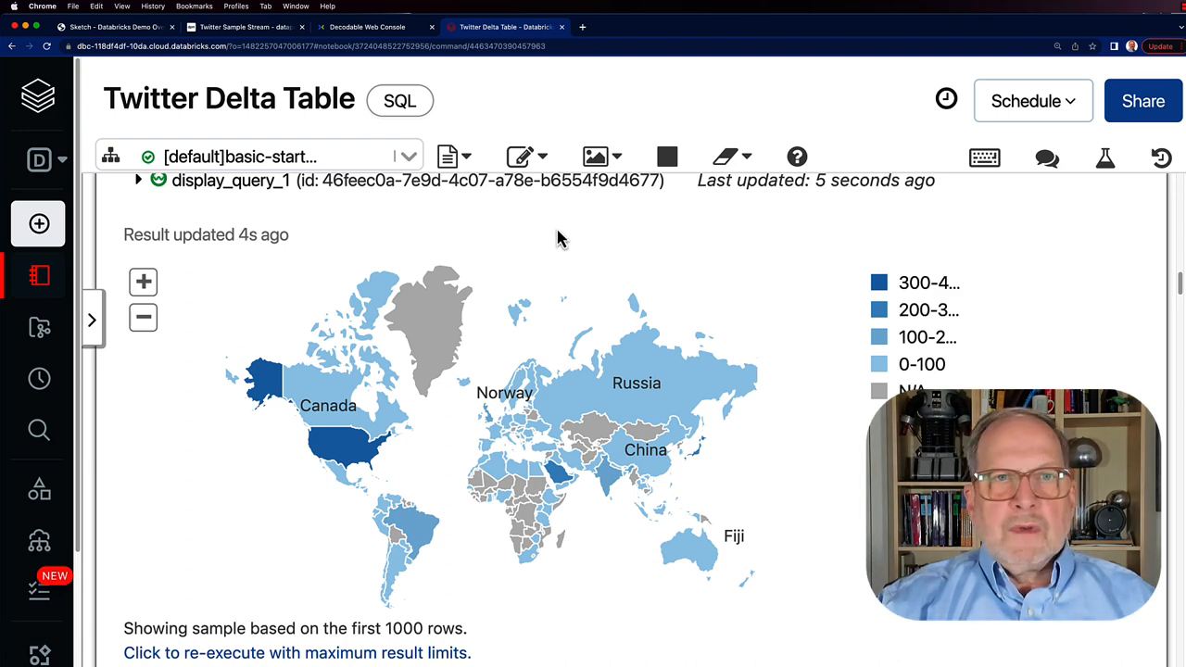
pyautogui.moveTo(361, 454)
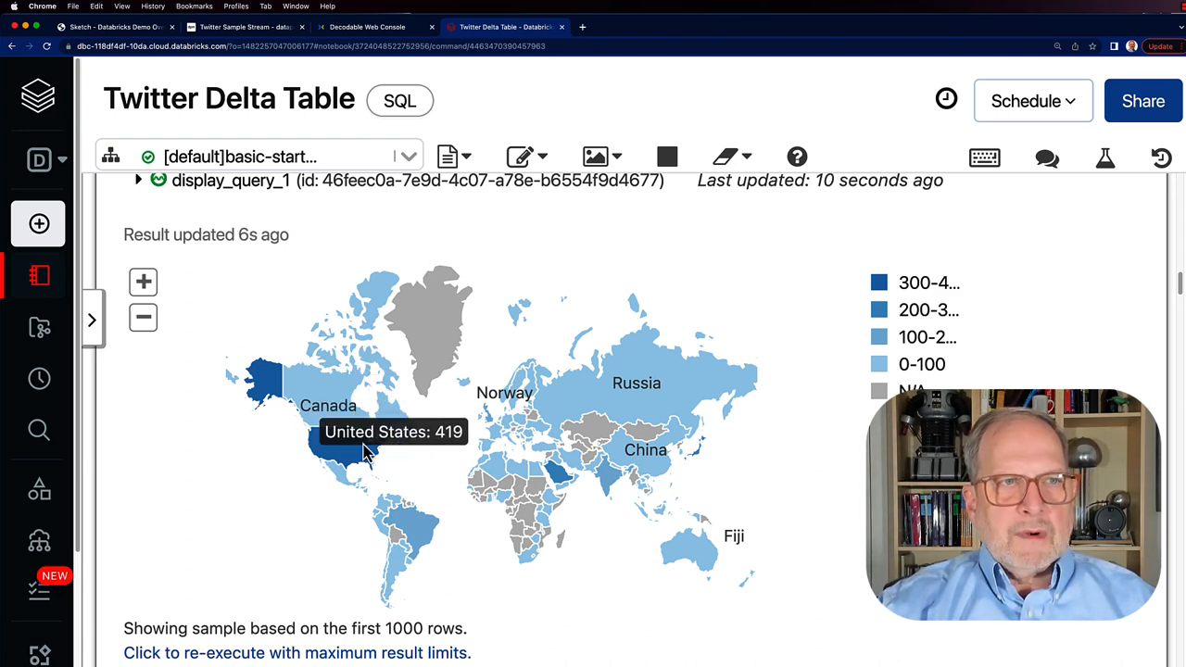
pyautogui.moveTo(436, 500)
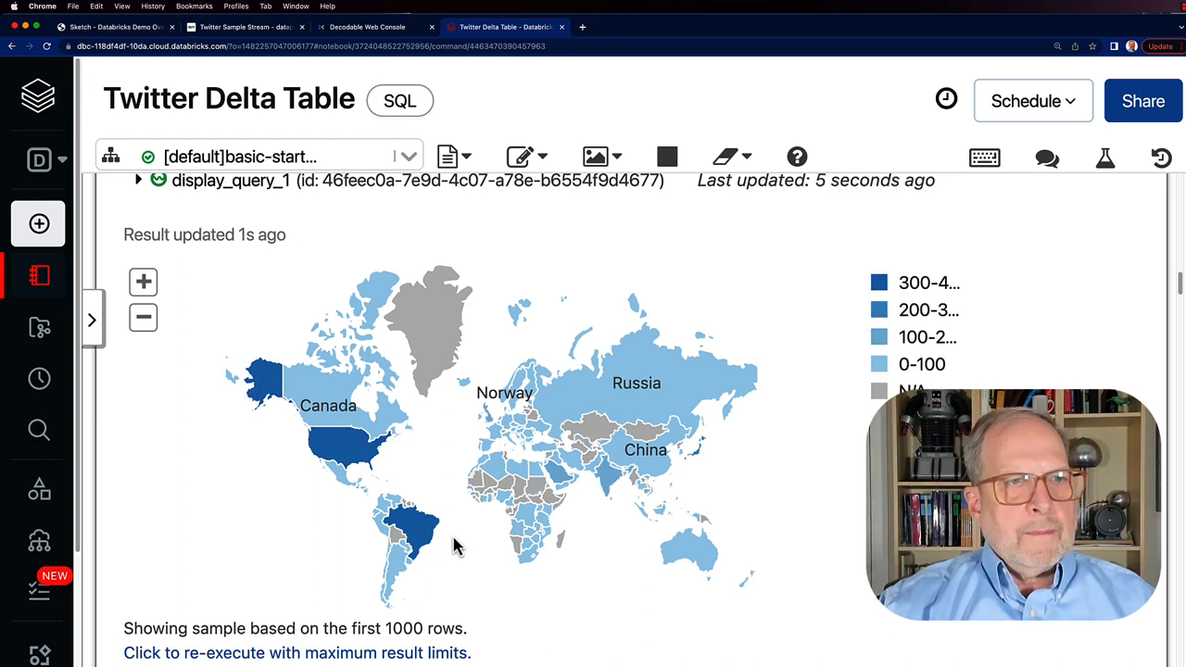
pyautogui.moveTo(439, 486)
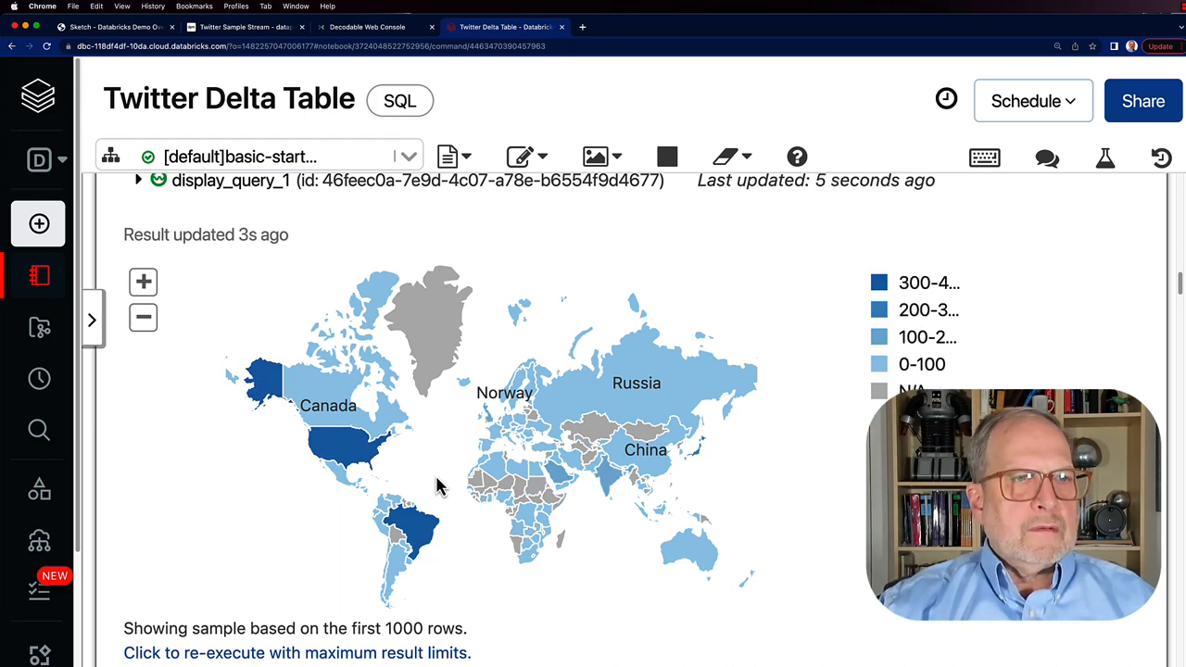
pyautogui.moveTo(371, 463)
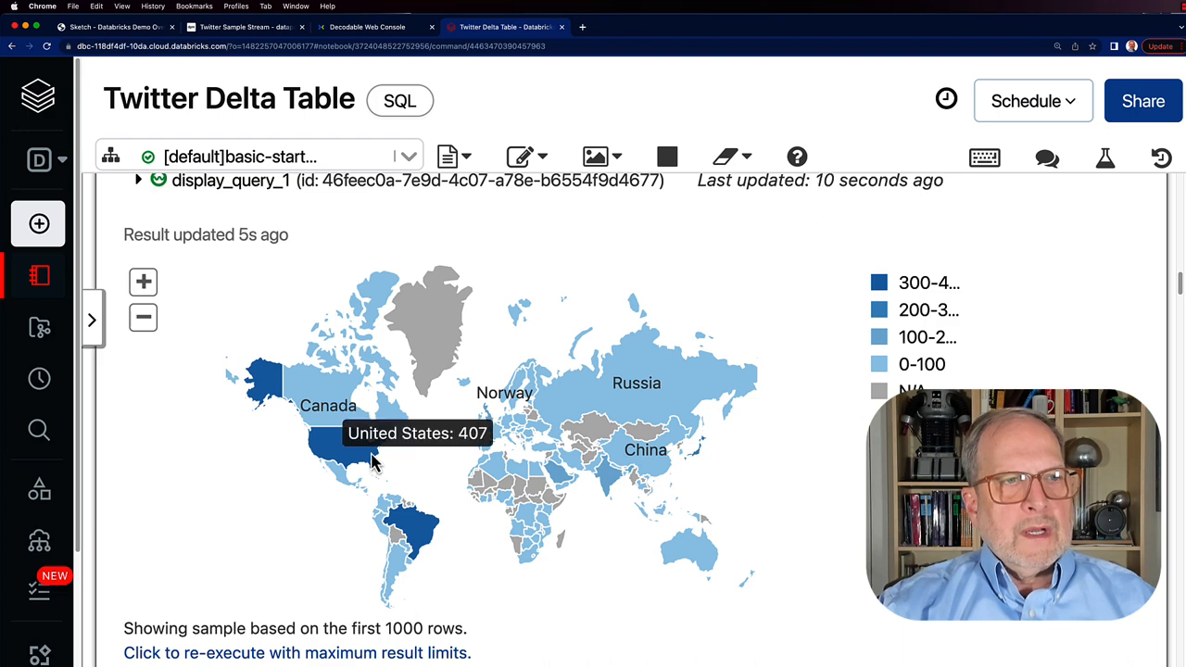
pyautogui.moveTo(350, 460)
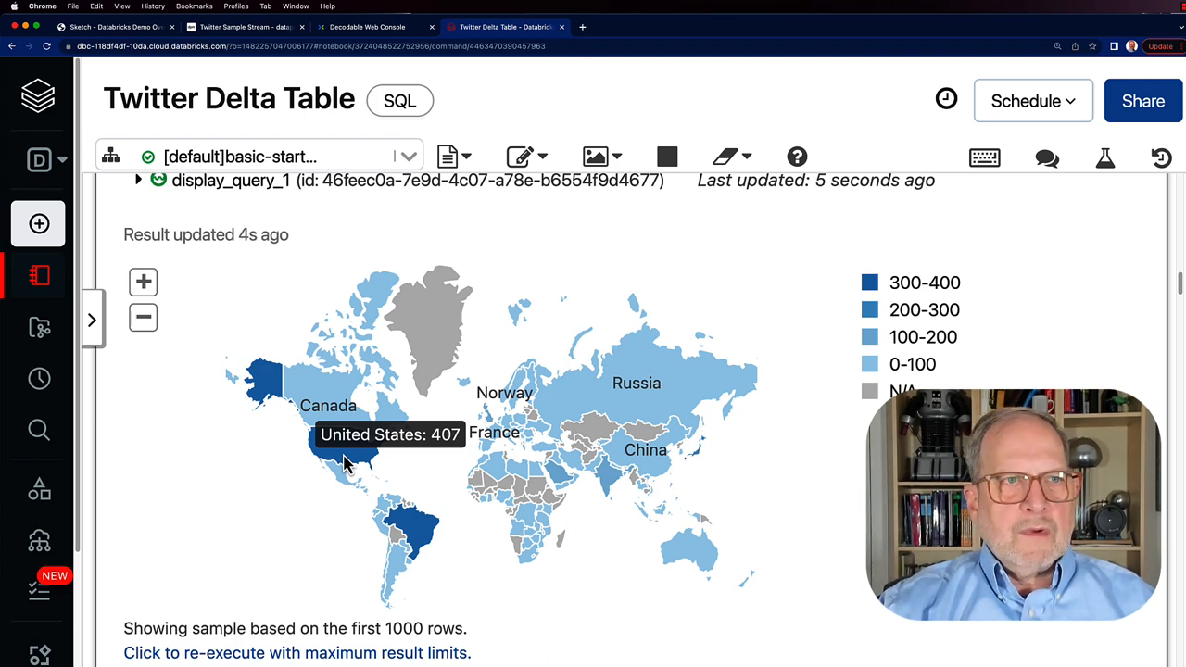
pyautogui.moveTo(374, 491)
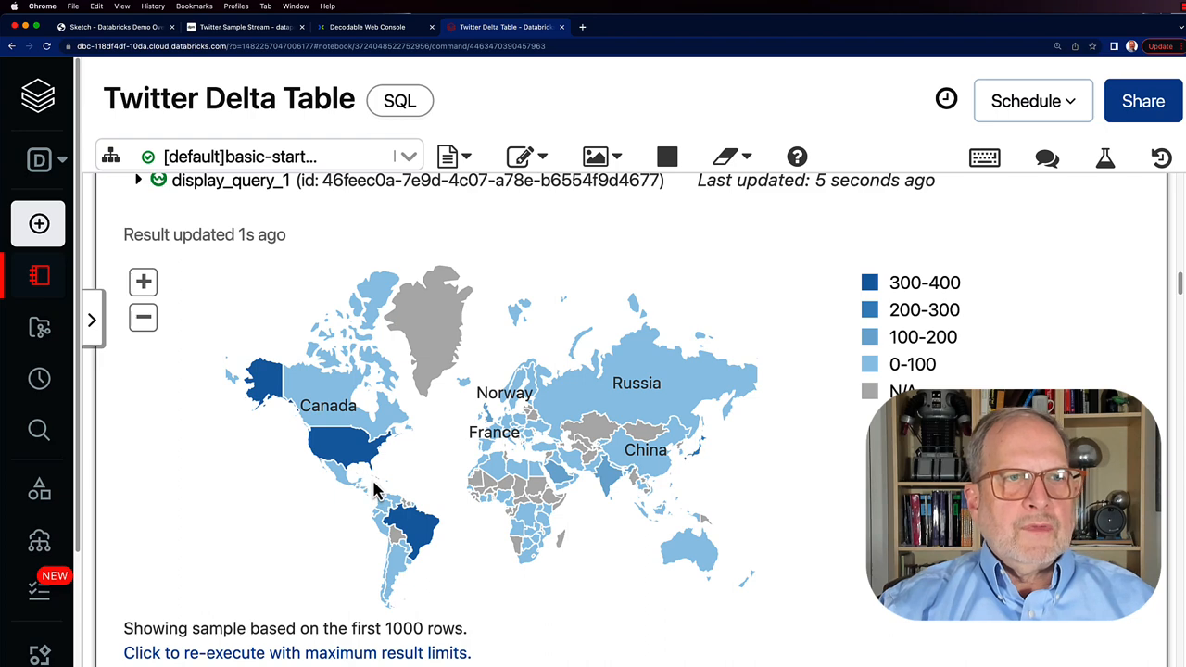
pyautogui.moveTo(360, 454)
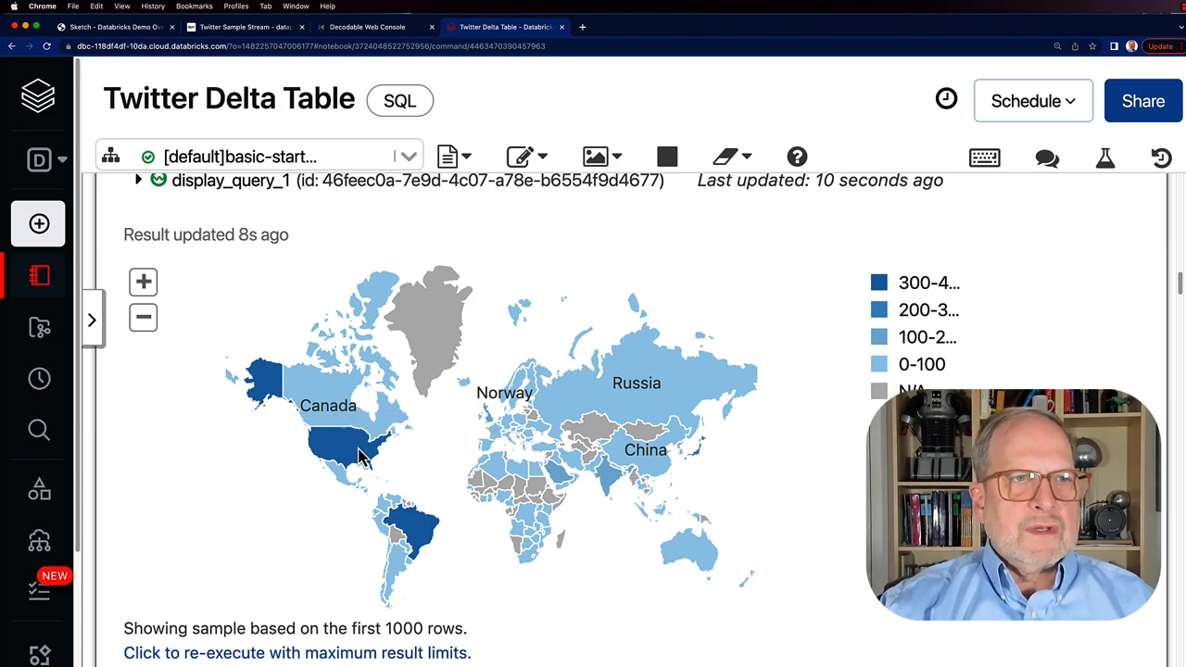
pyautogui.moveTo(348, 454)
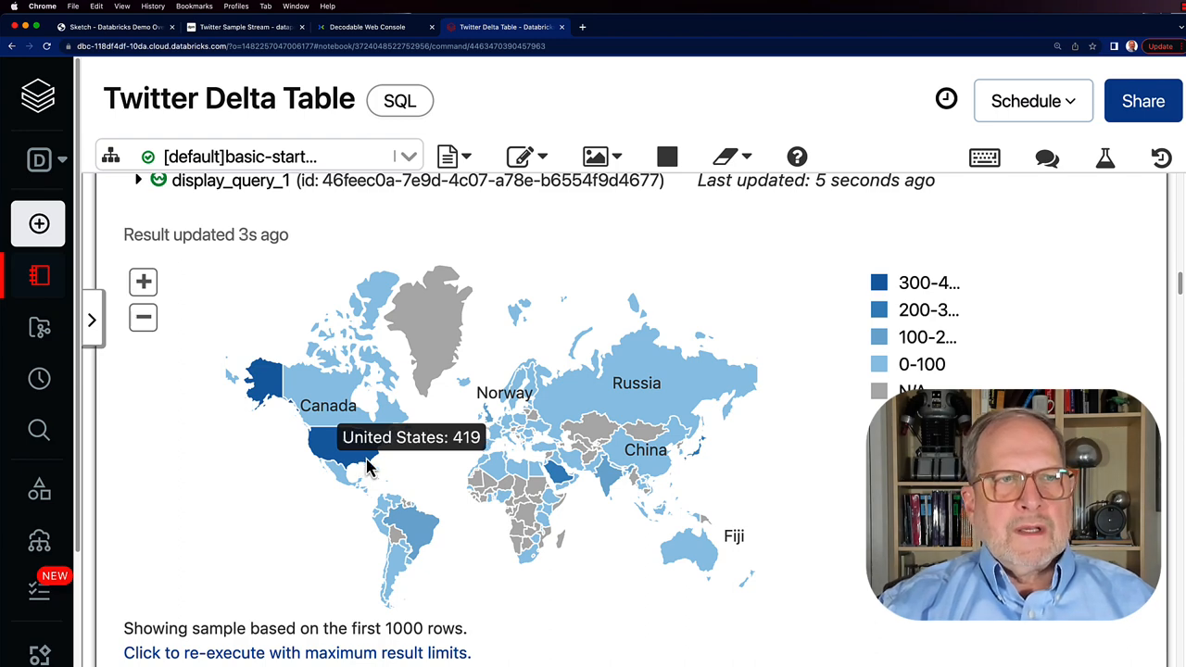
pyautogui.moveTo(441, 563)
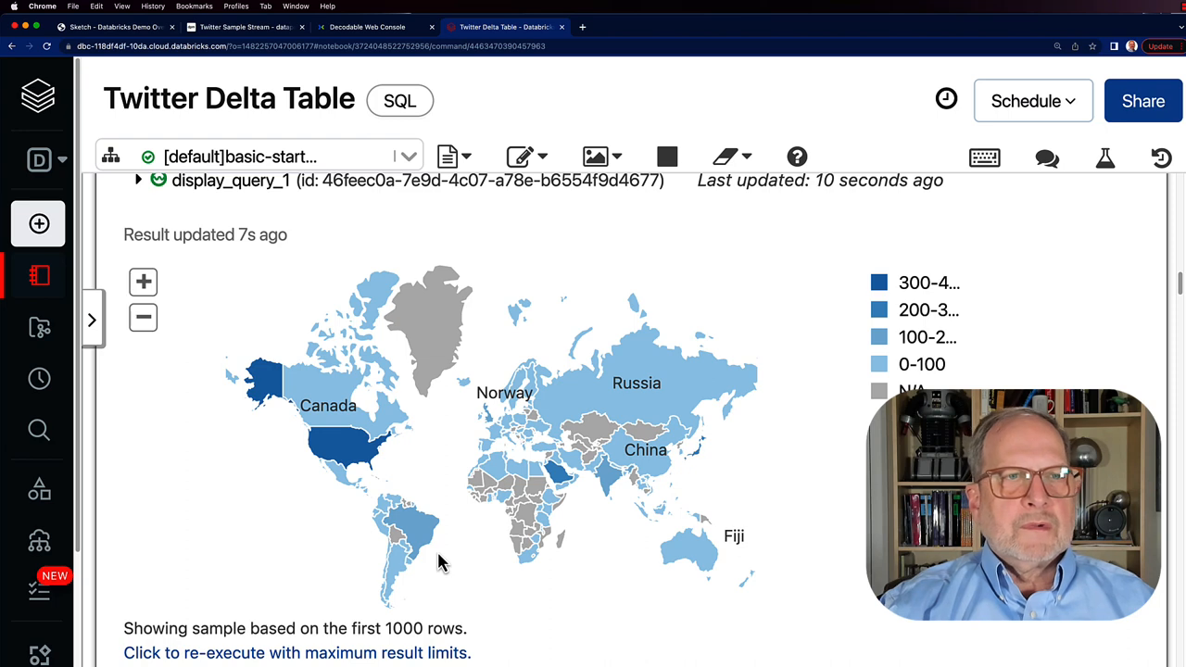
pyautogui.moveTo(560, 486)
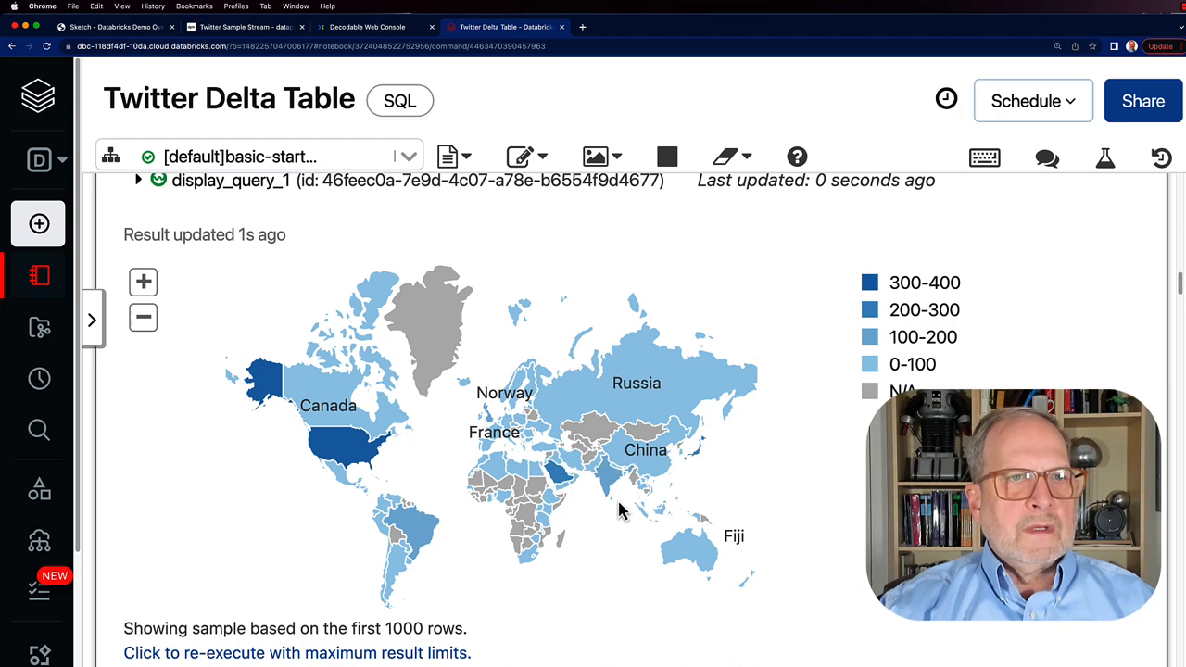
pyautogui.moveTo(441, 554)
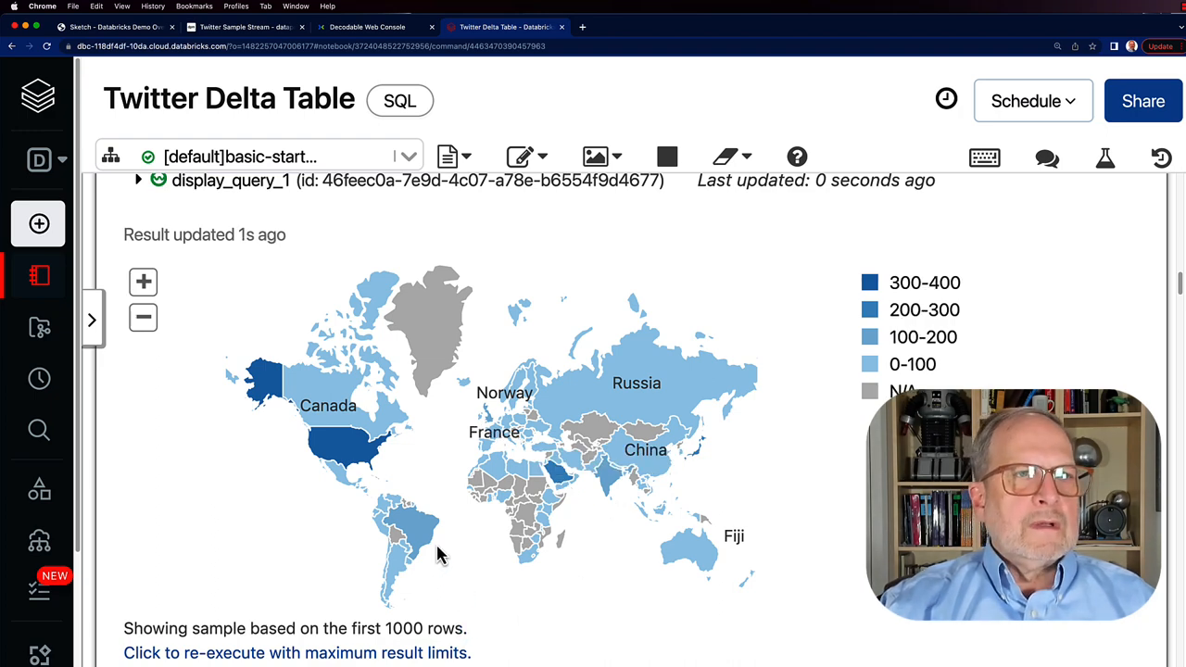